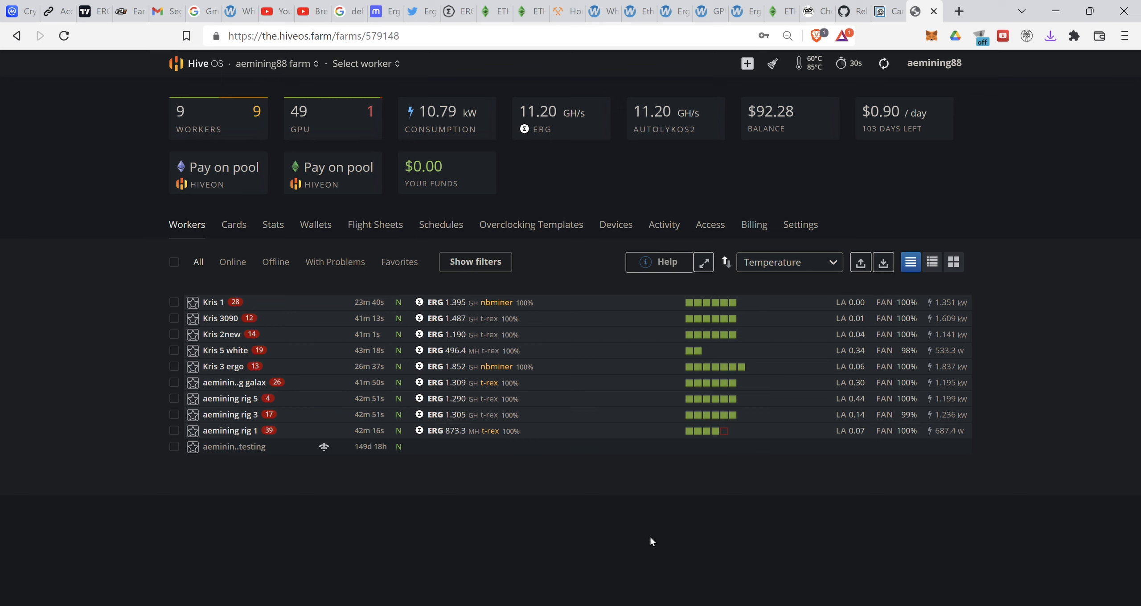
pyautogui.moveTo(637, 497)
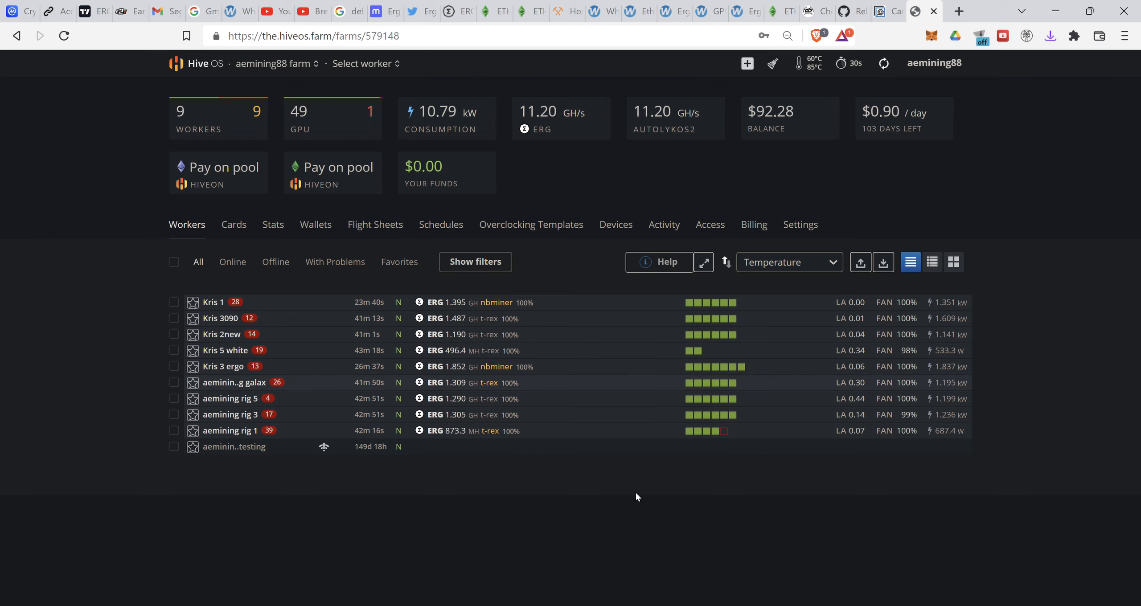
pyautogui.moveTo(563, 547)
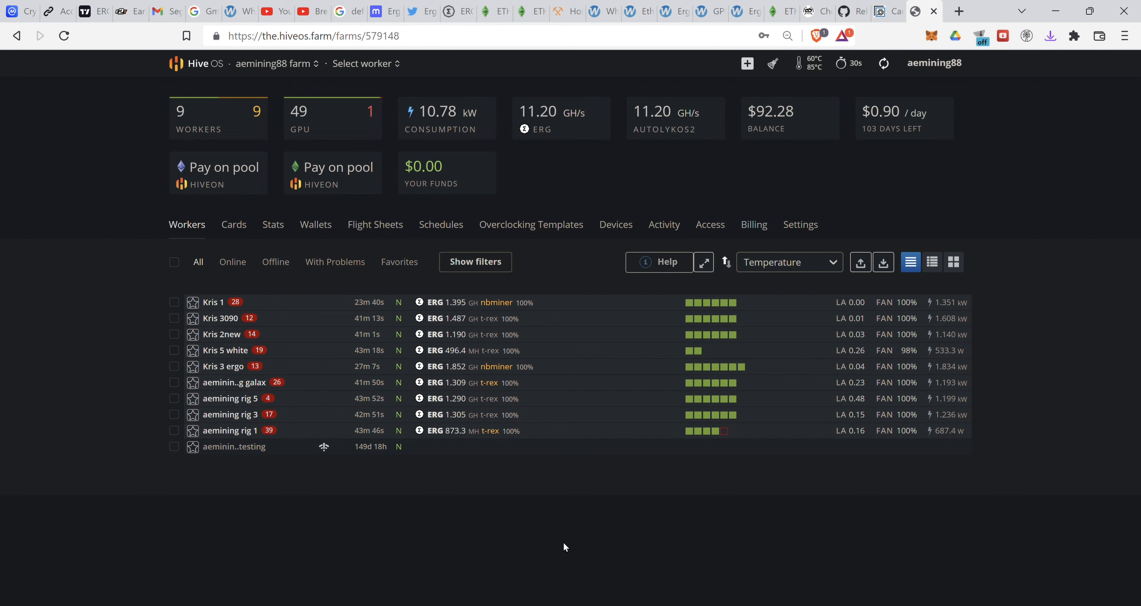
pyautogui.moveTo(558, 129)
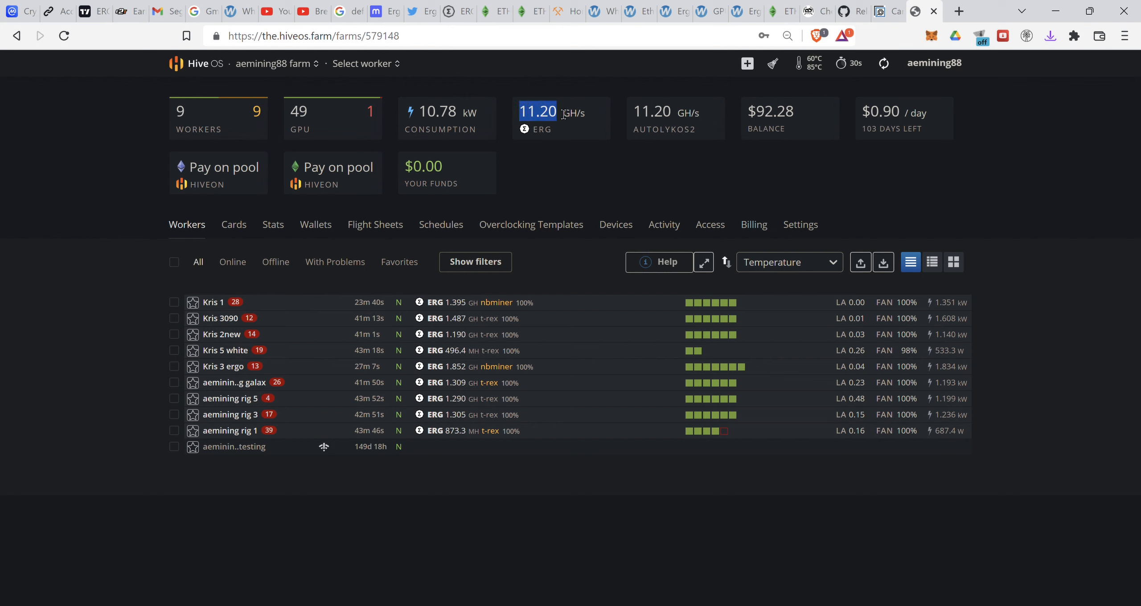
# Check the farm's daily power cost, then move to the Ergo HeroMiners pool page and note the ERG USD price
pyautogui.click(447, 118)
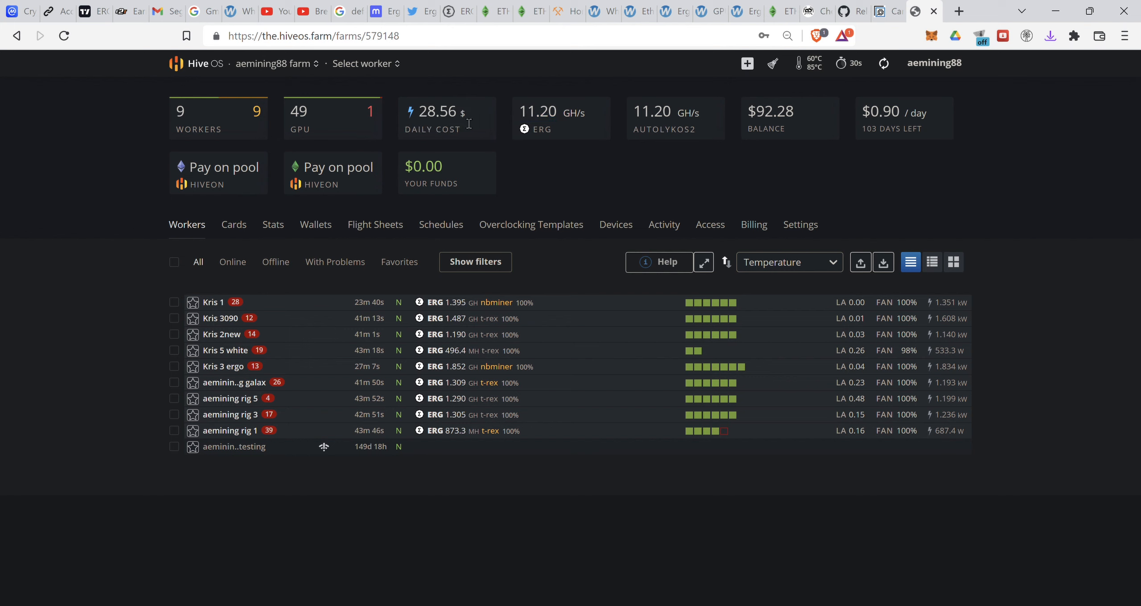
pyautogui.doubleClick(427, 111)
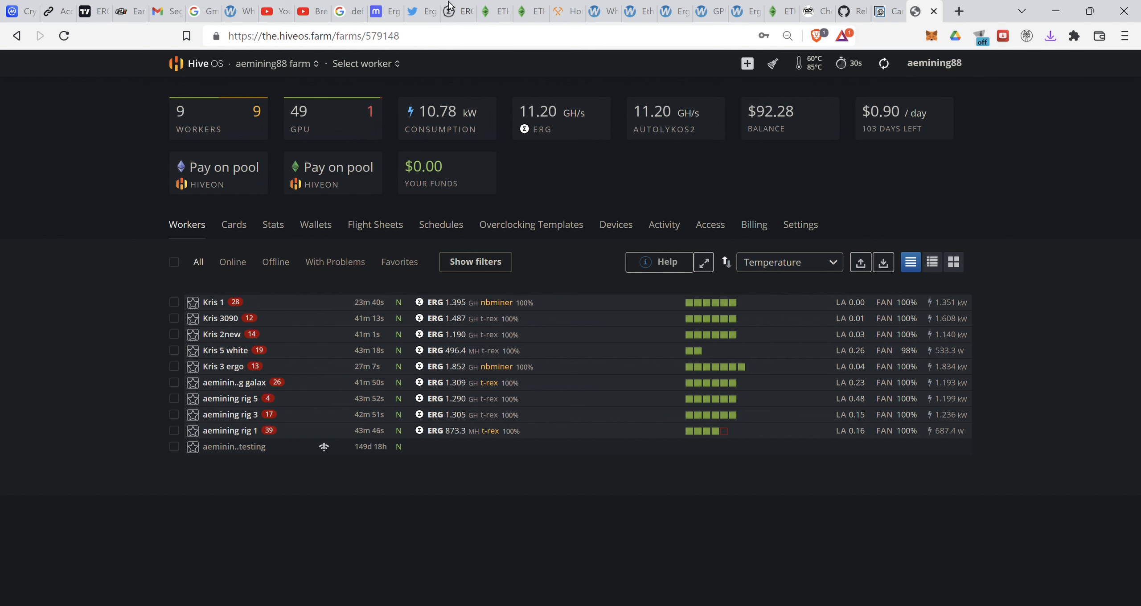
pyautogui.click(457, 11)
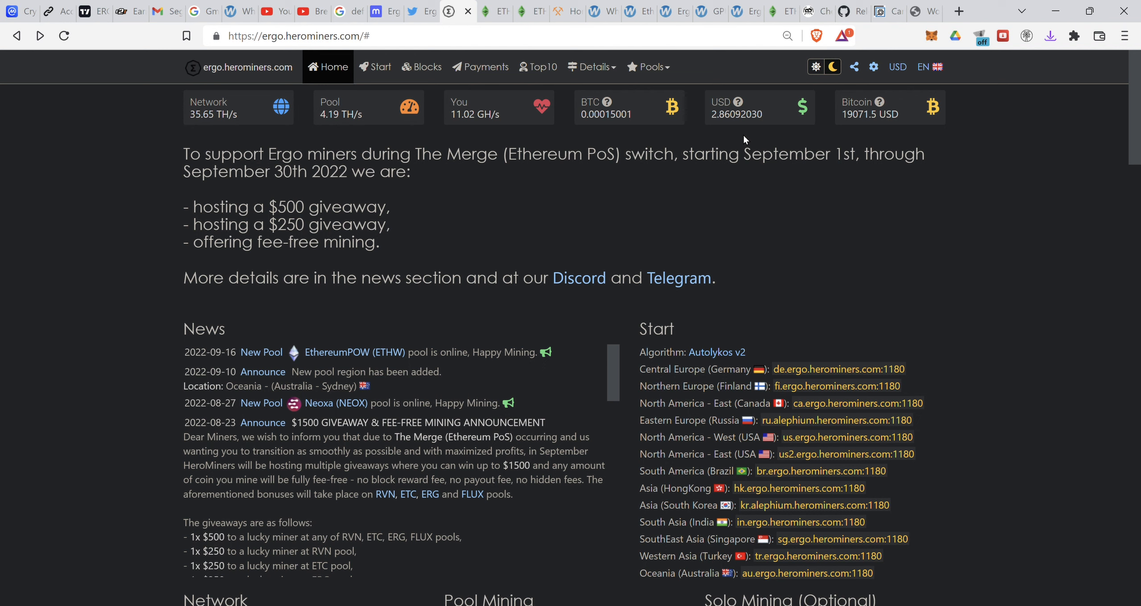
pyautogui.moveTo(711, 123)
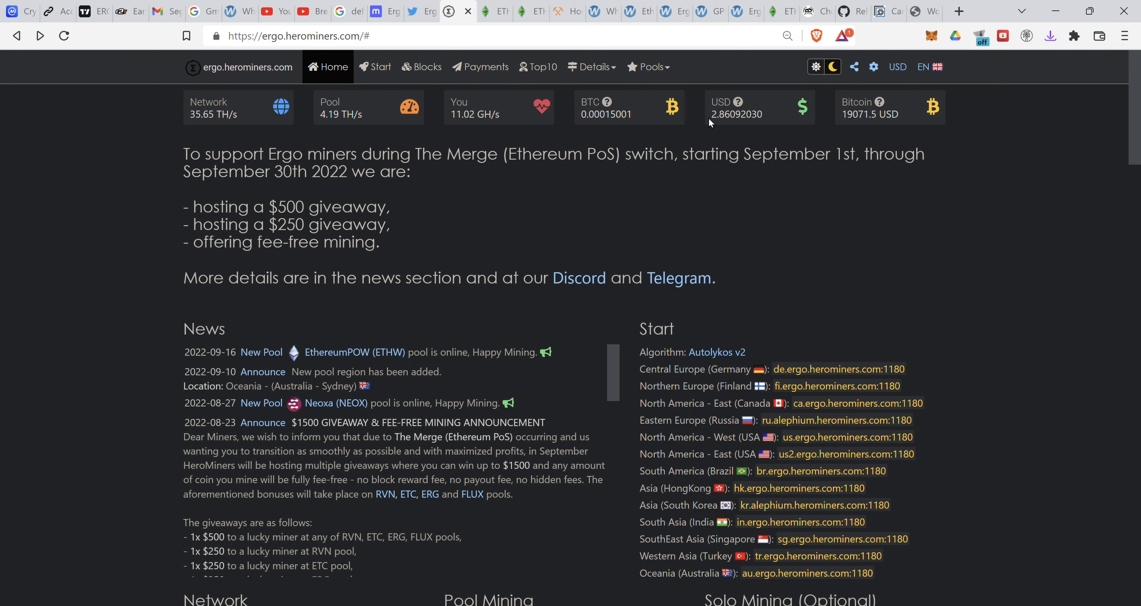
pyautogui.doubleClick(736, 114)
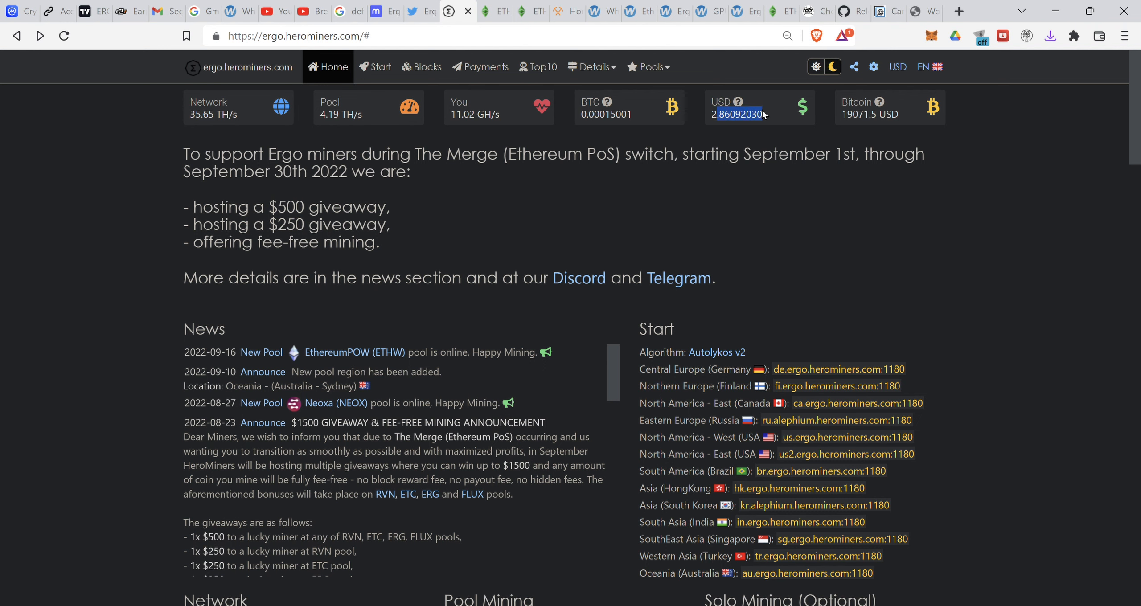
pyautogui.scroll(-3)
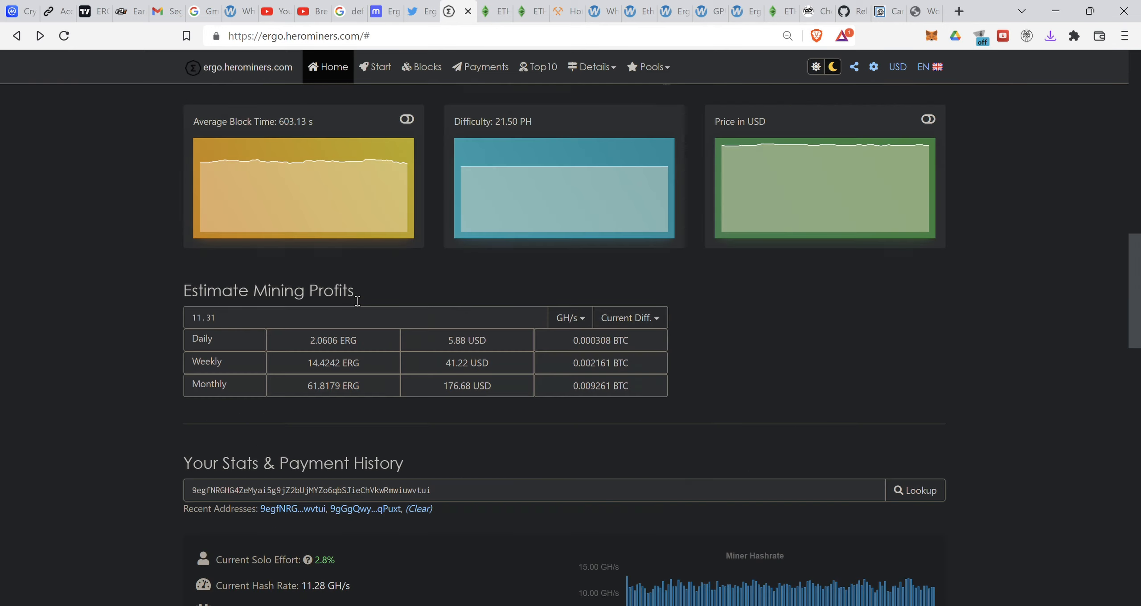
pyautogui.scroll(-3)
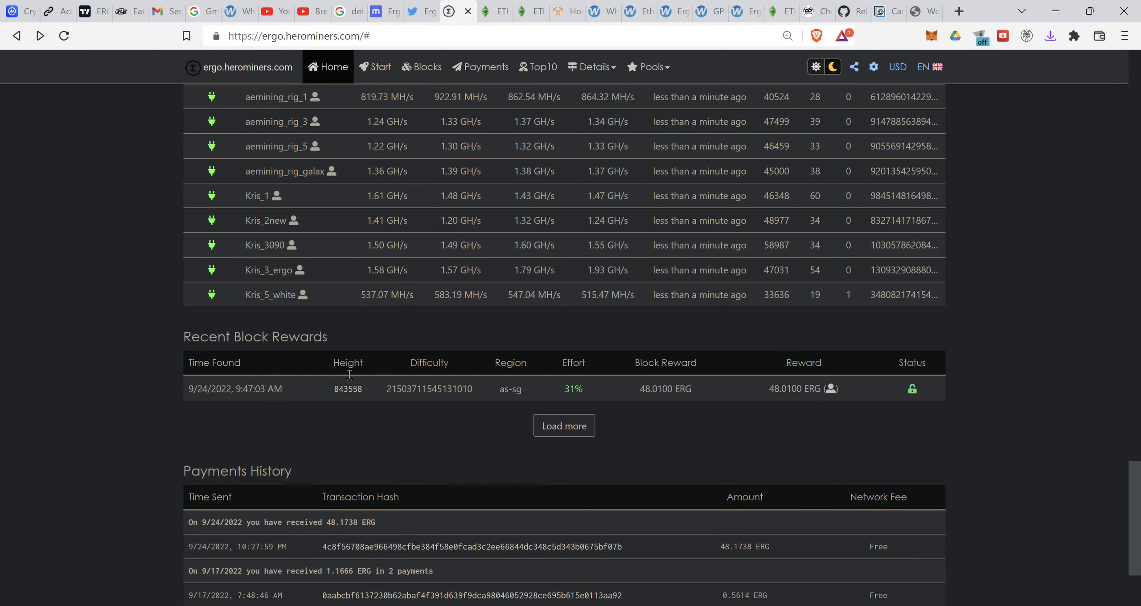
pyautogui.moveTo(712, 378)
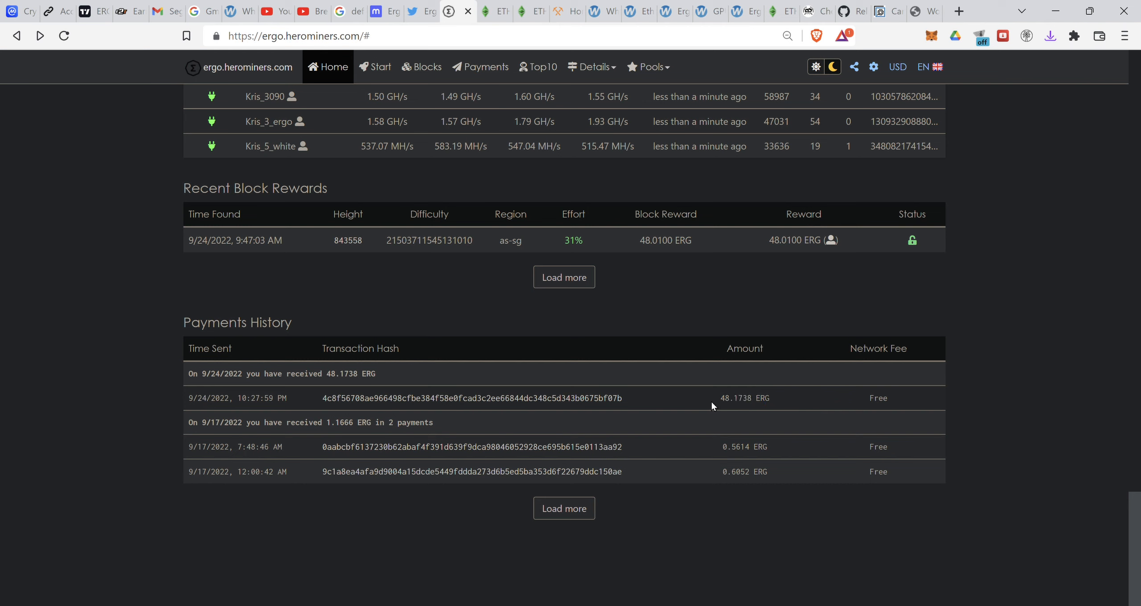
# Review the 48.0100 ERG block reward and the pool hash rate in the pool statistics
pyautogui.doubleClick(795, 241)
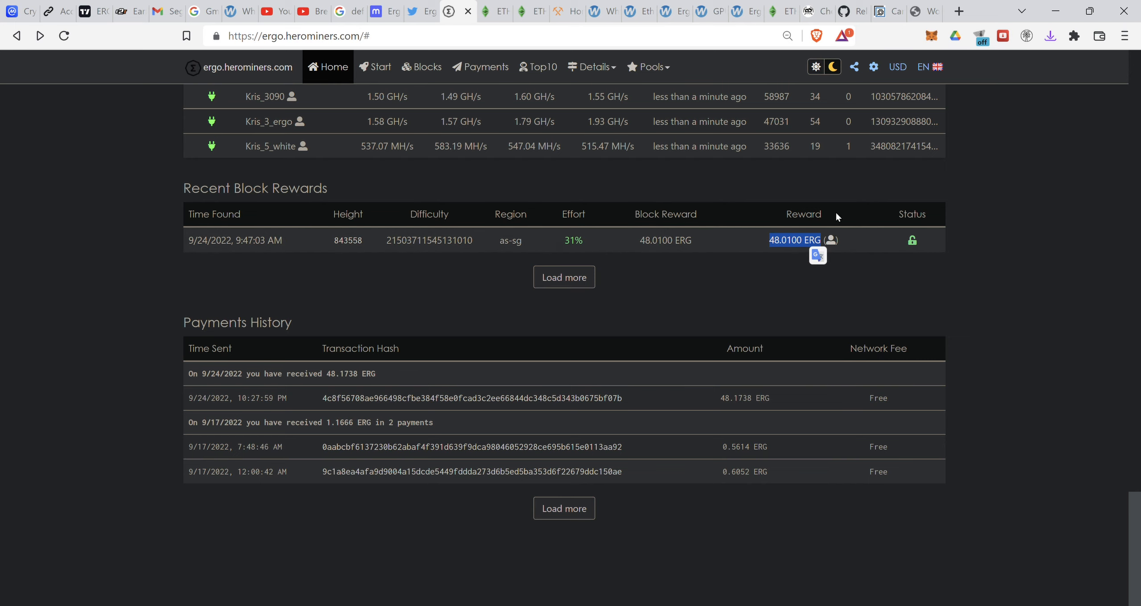
pyautogui.scroll(3)
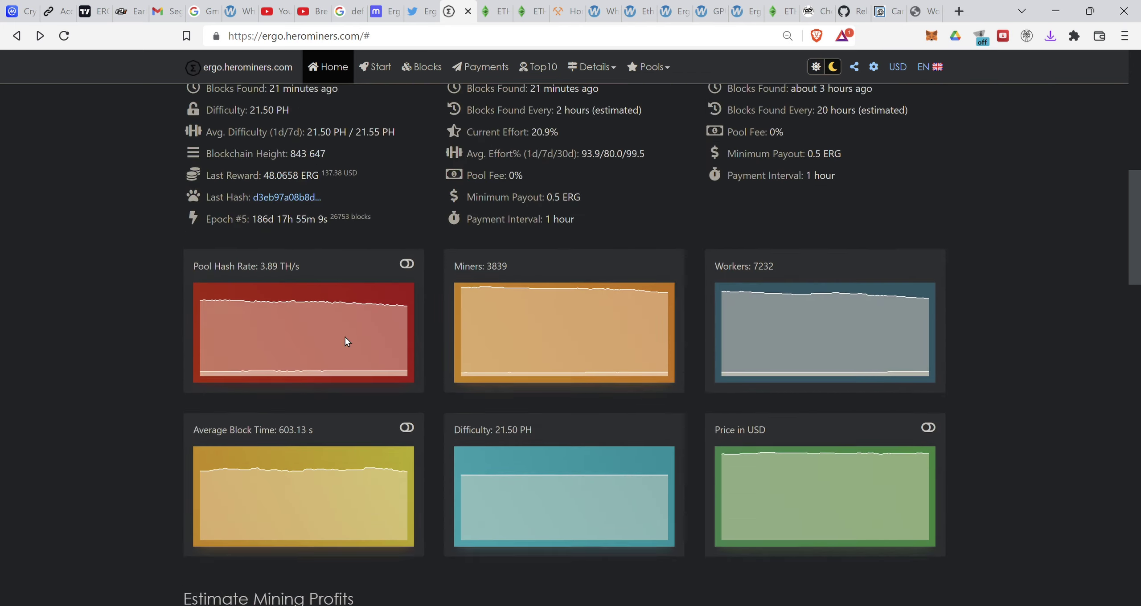
pyautogui.scroll(3)
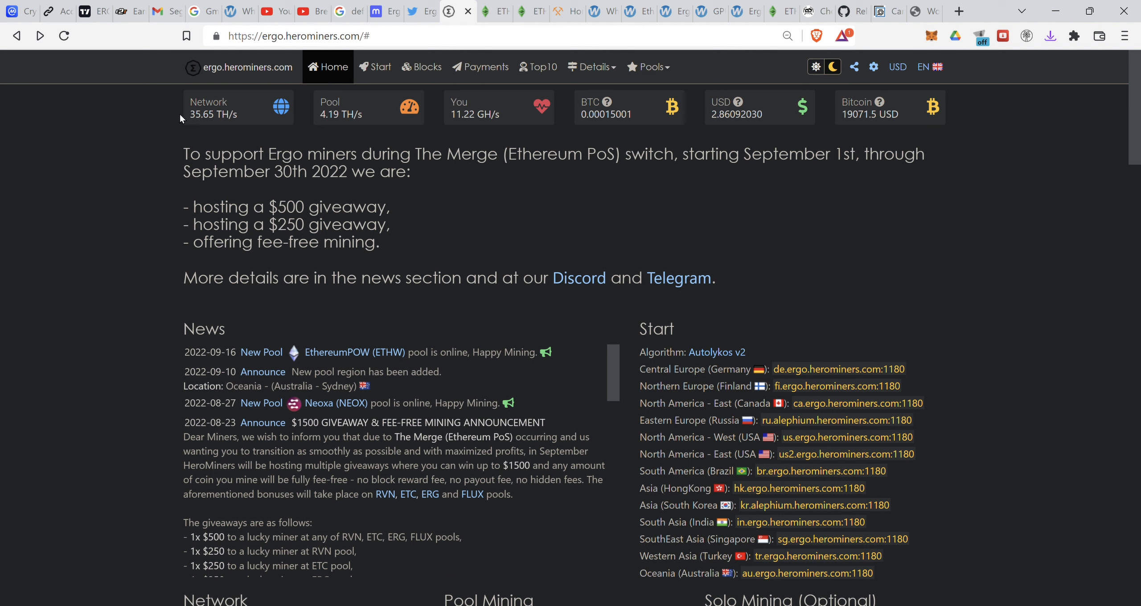
pyautogui.moveTo(237, 121)
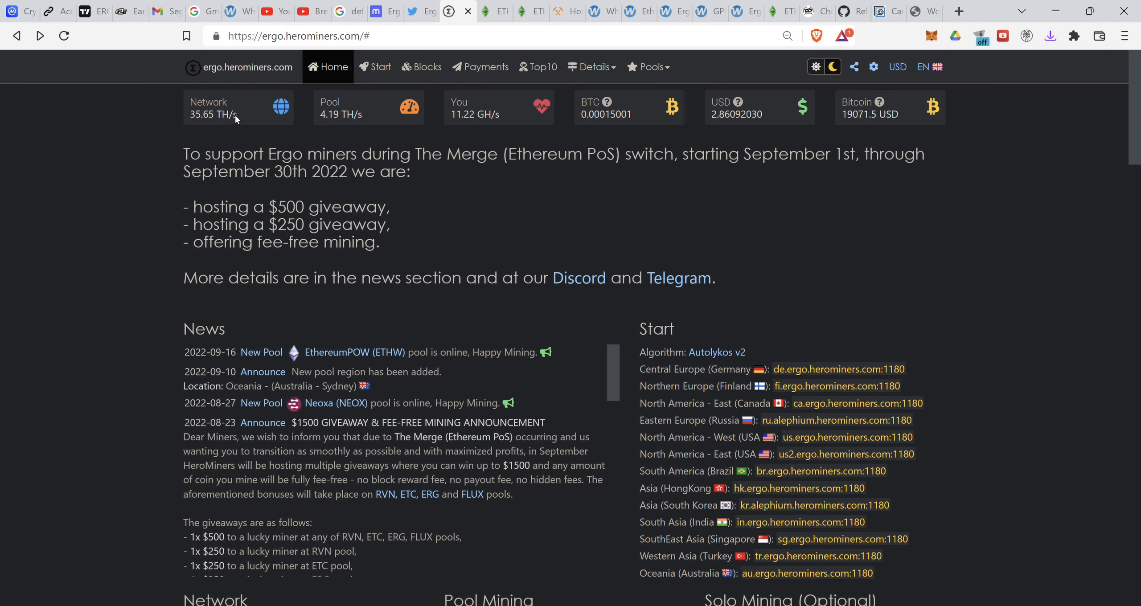
pyautogui.moveTo(501, 143)
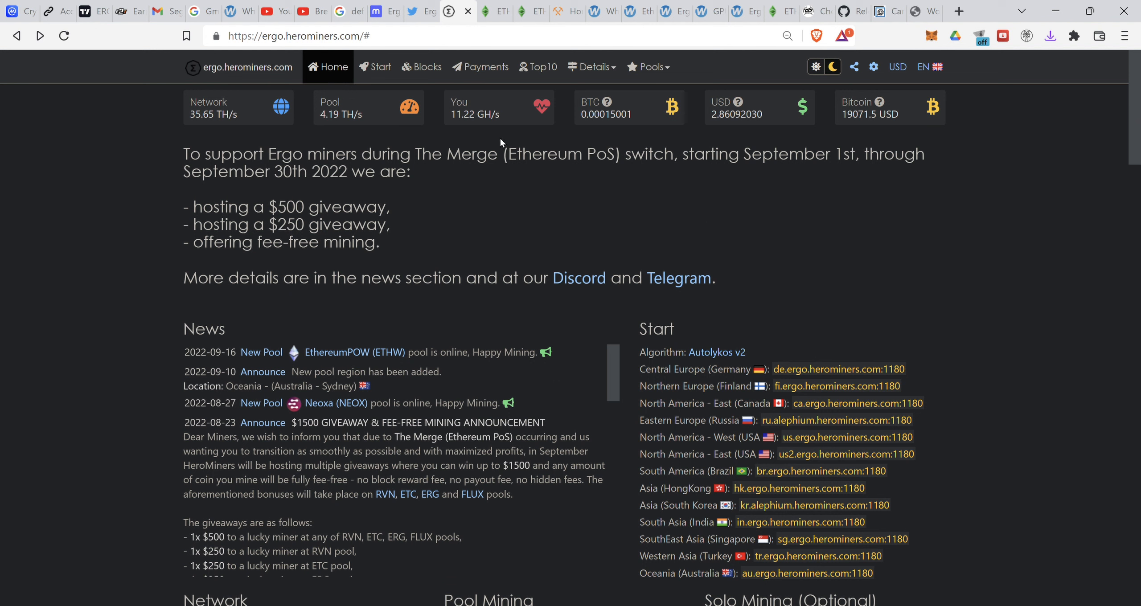
pyautogui.moveTo(306, 114)
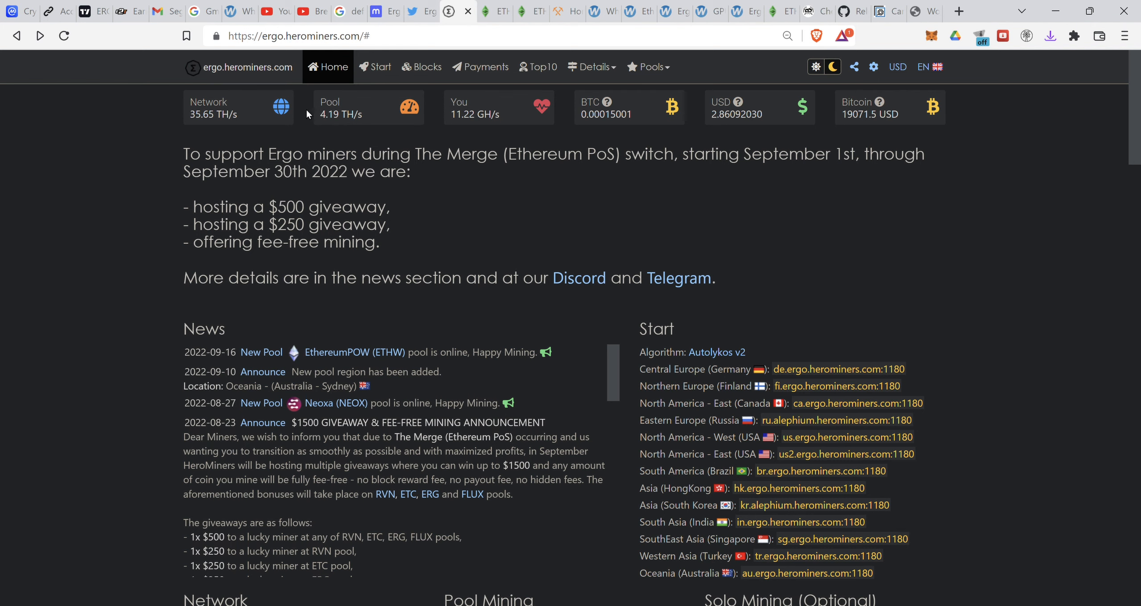
pyautogui.moveTo(409, 305)
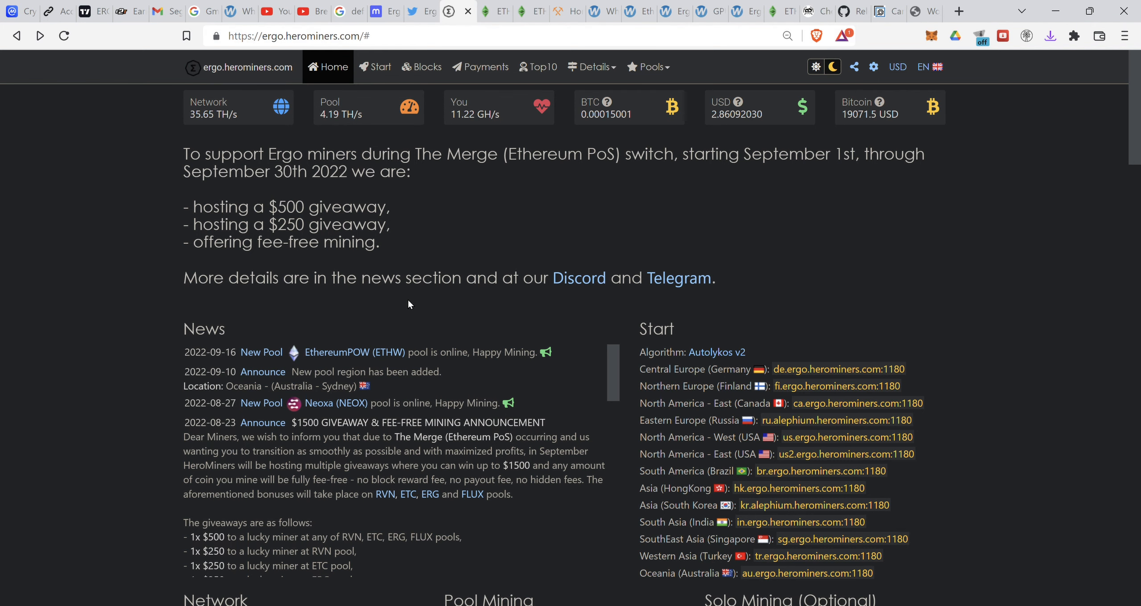
pyautogui.scroll(-3)
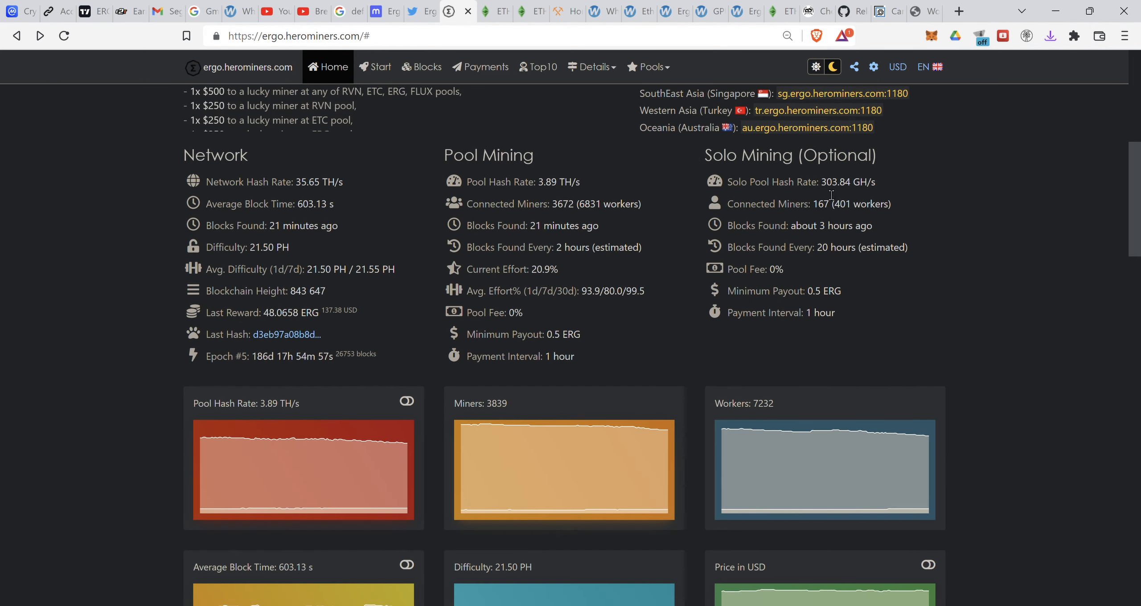
pyautogui.doubleClick(843, 182)
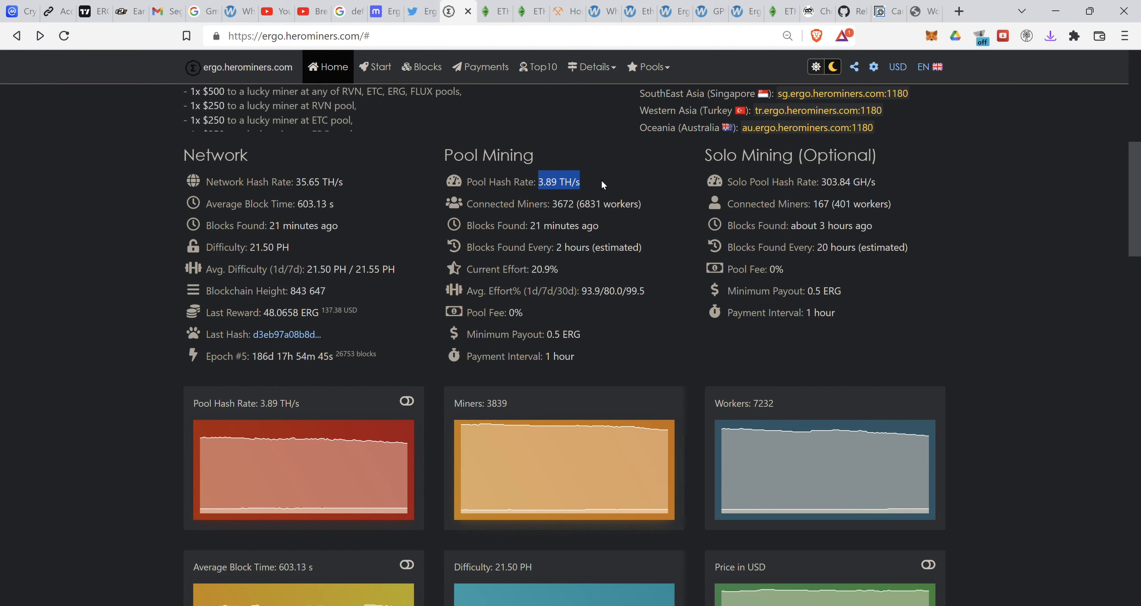
pyautogui.moveTo(827, 243)
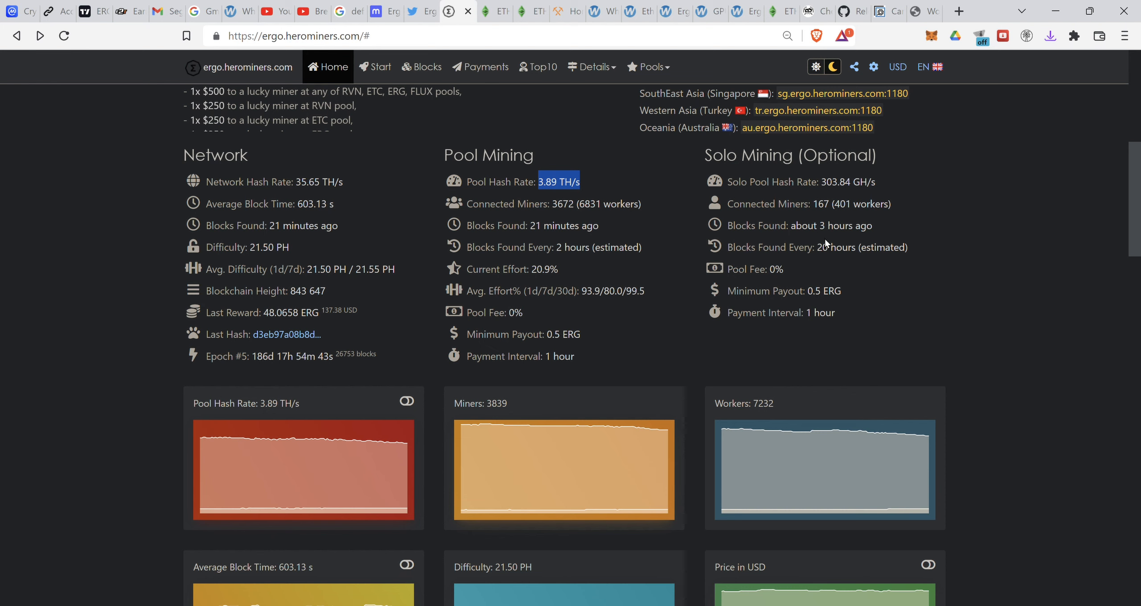
# Scroll down to the wallet's Estimated Earnings and per-worker hash rates
pyautogui.scroll(-3)
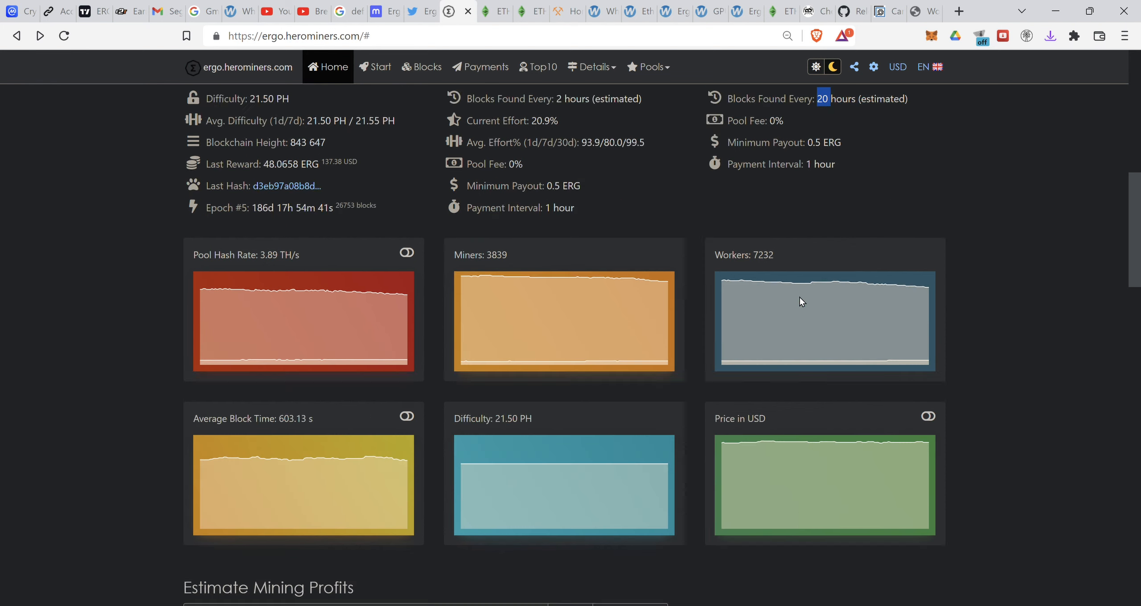
pyautogui.scroll(-3)
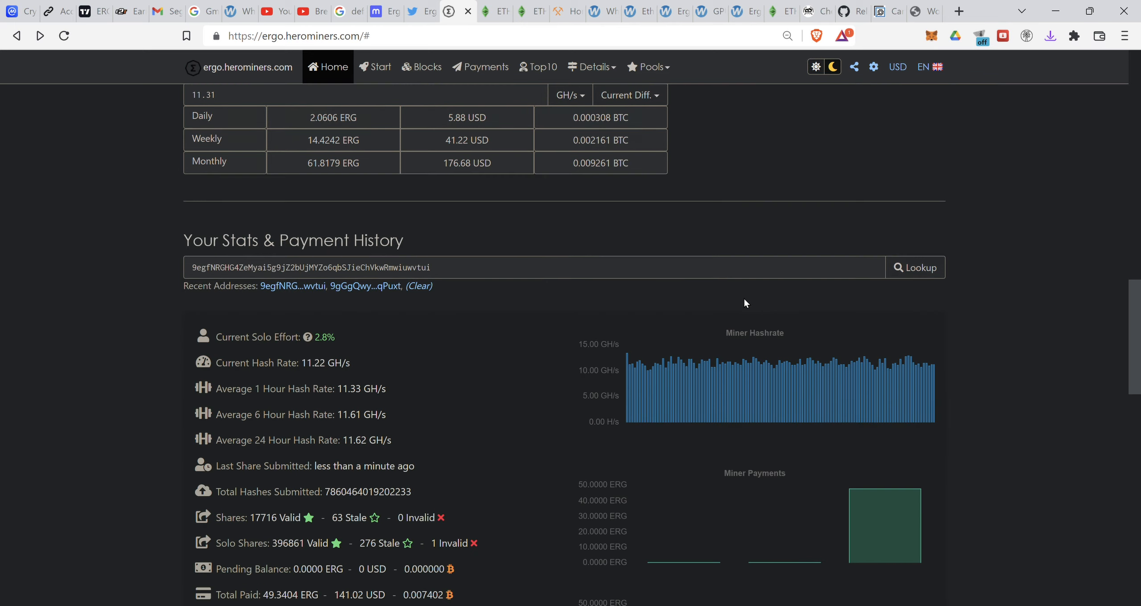
pyautogui.scroll(-3)
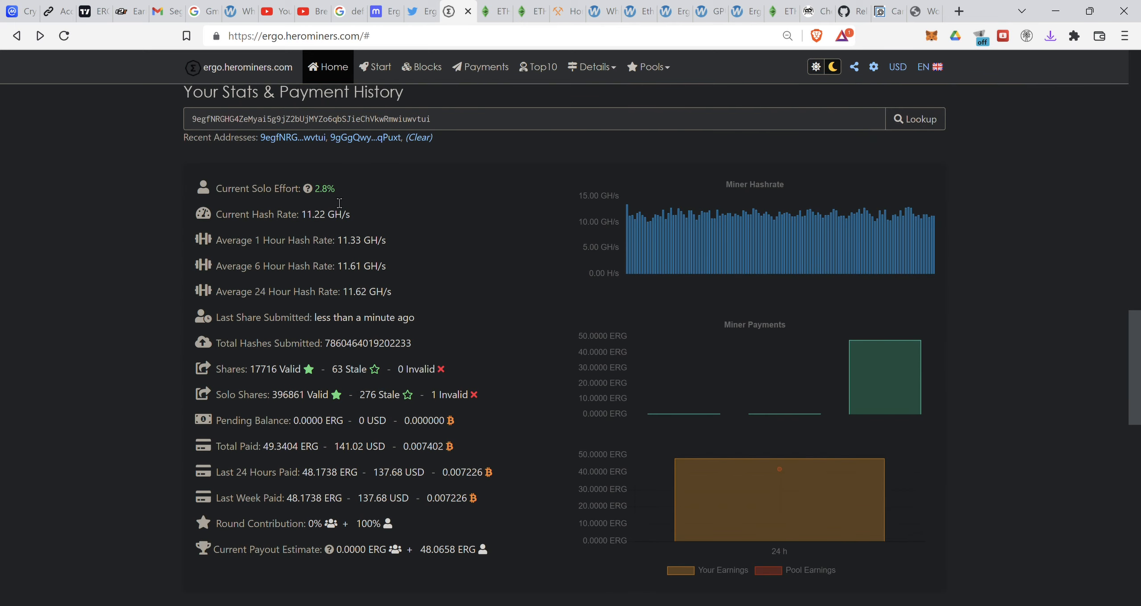
pyautogui.scroll(-3)
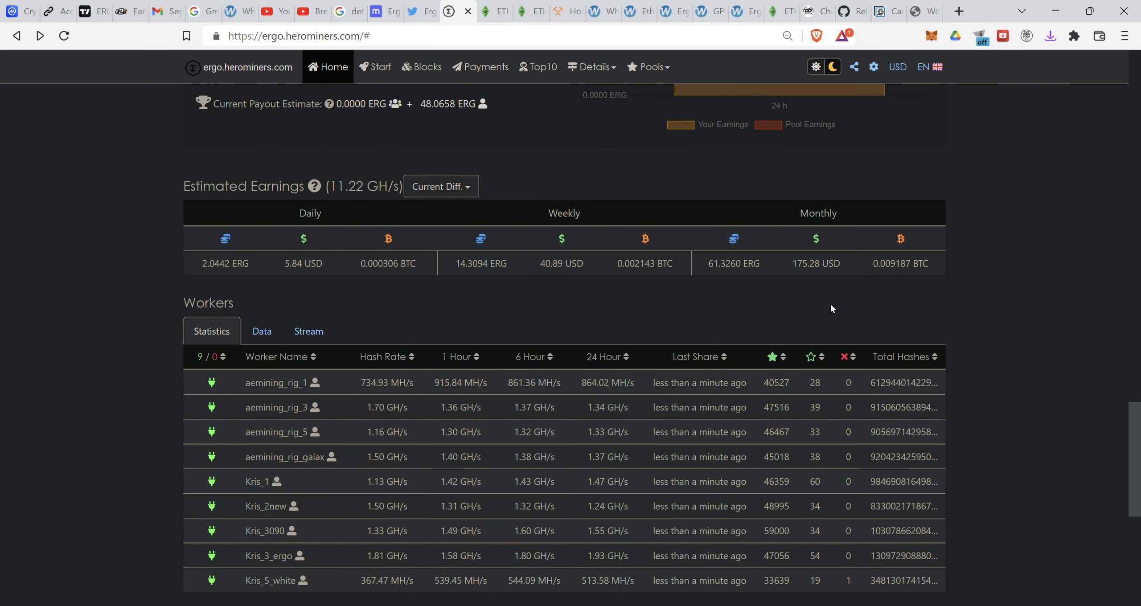
# Finish reviewing the Ergo workers list and leave the WhatToMine GPU calculator showing
pyautogui.scroll(-3)
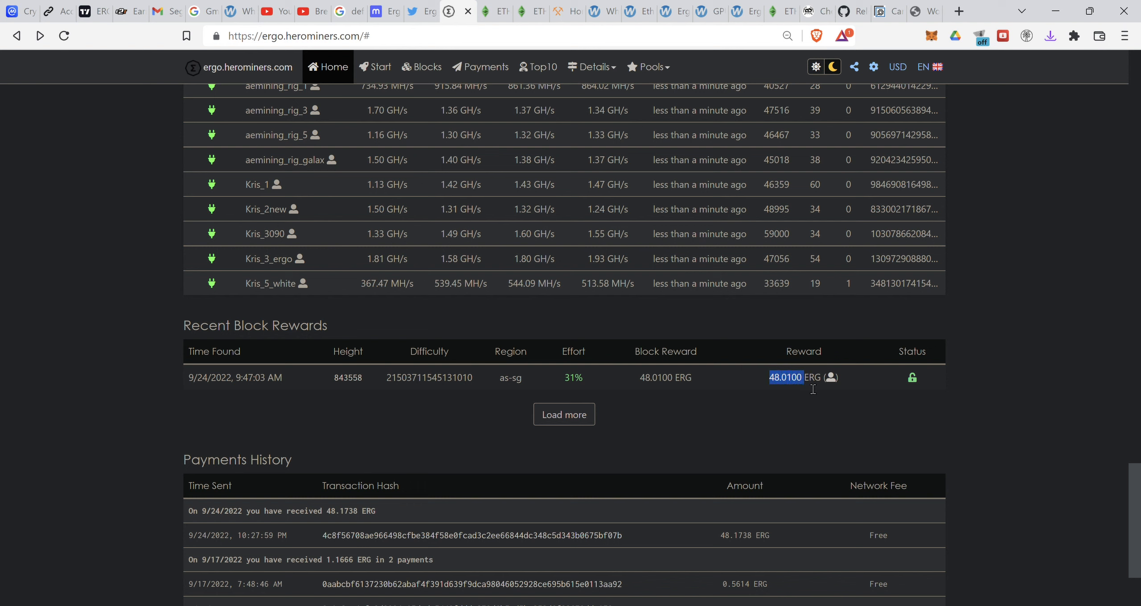
pyautogui.moveTo(809, 391)
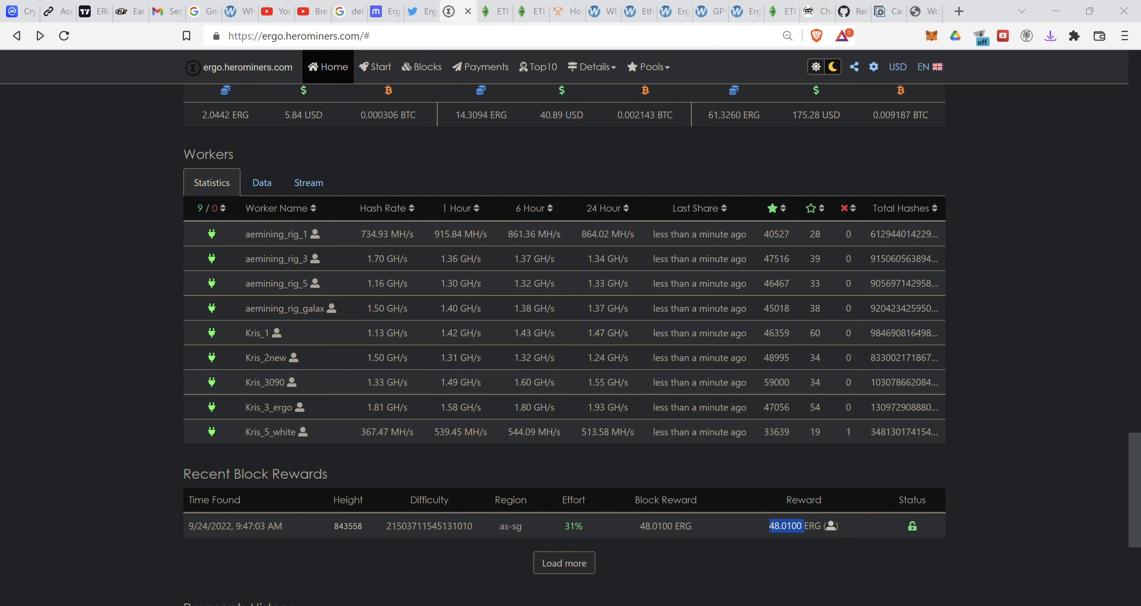
pyautogui.moveTo(714, 272)
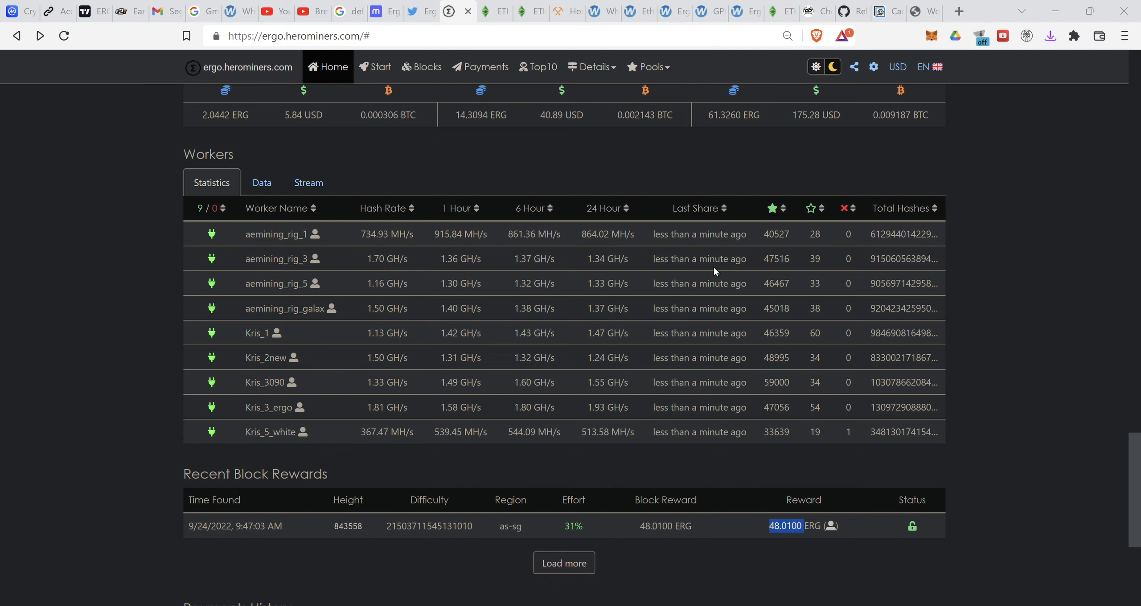
pyautogui.moveTo(948, 397)
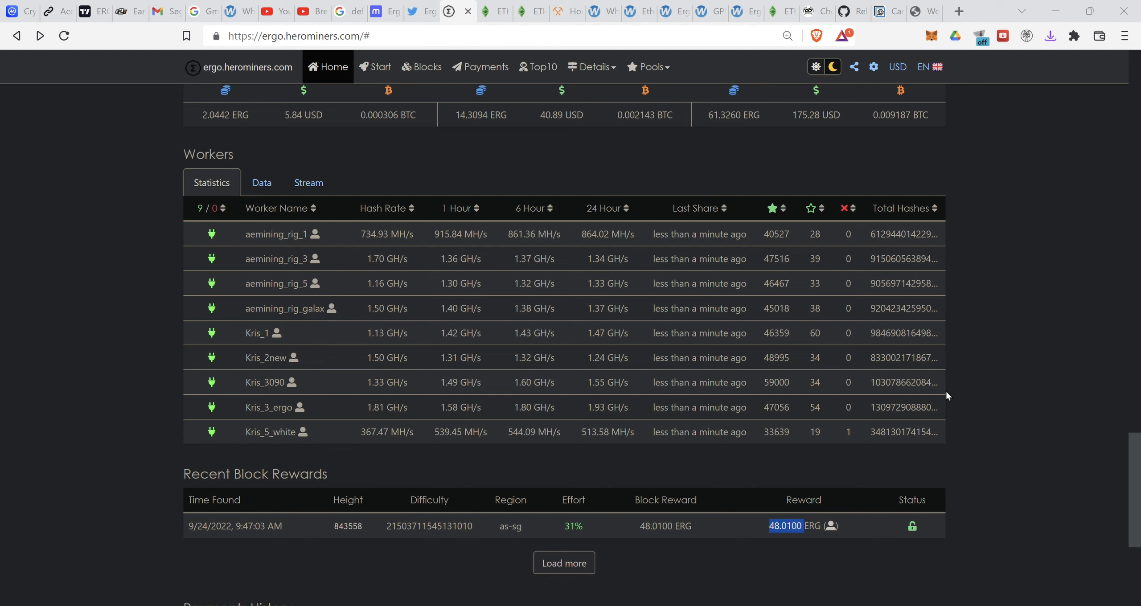
pyautogui.moveTo(988, 420)
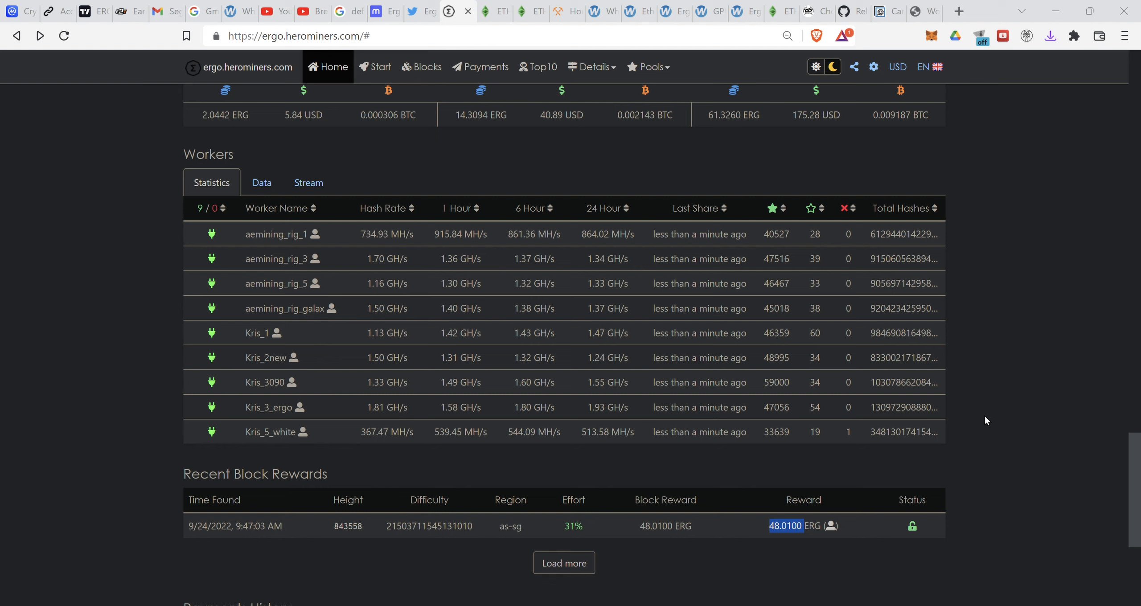
pyautogui.moveTo(984, 427)
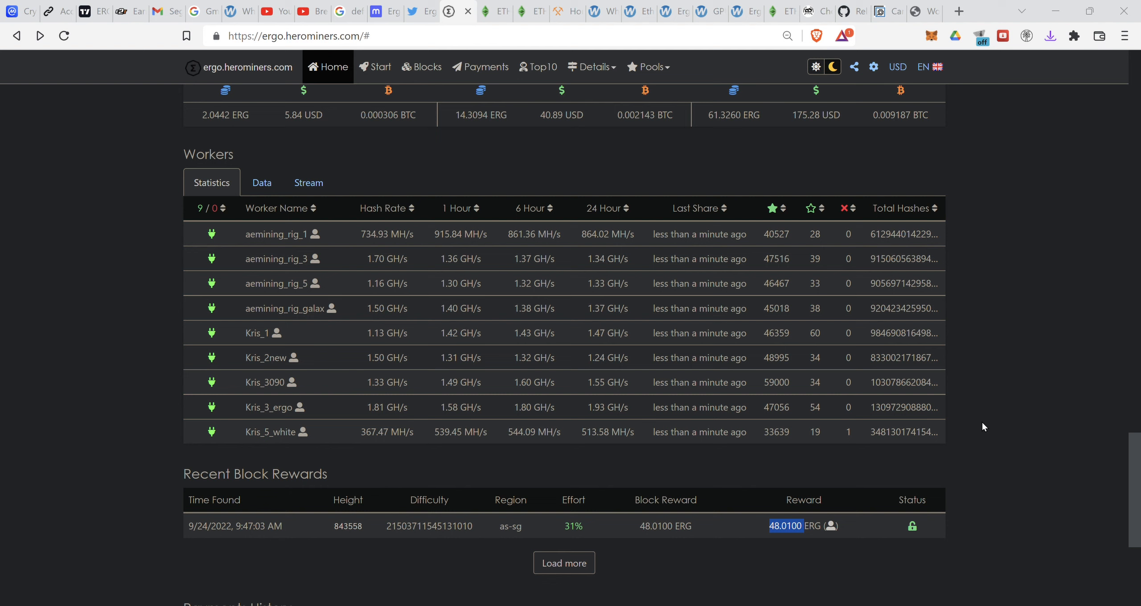
pyautogui.moveTo(1022, 305)
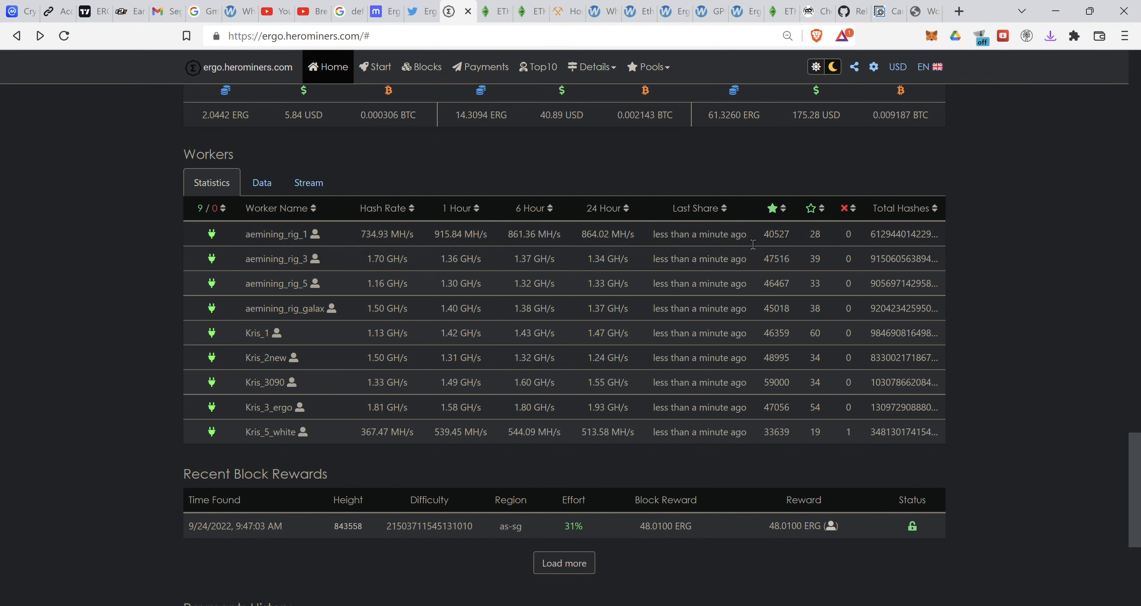
pyautogui.scroll(3)
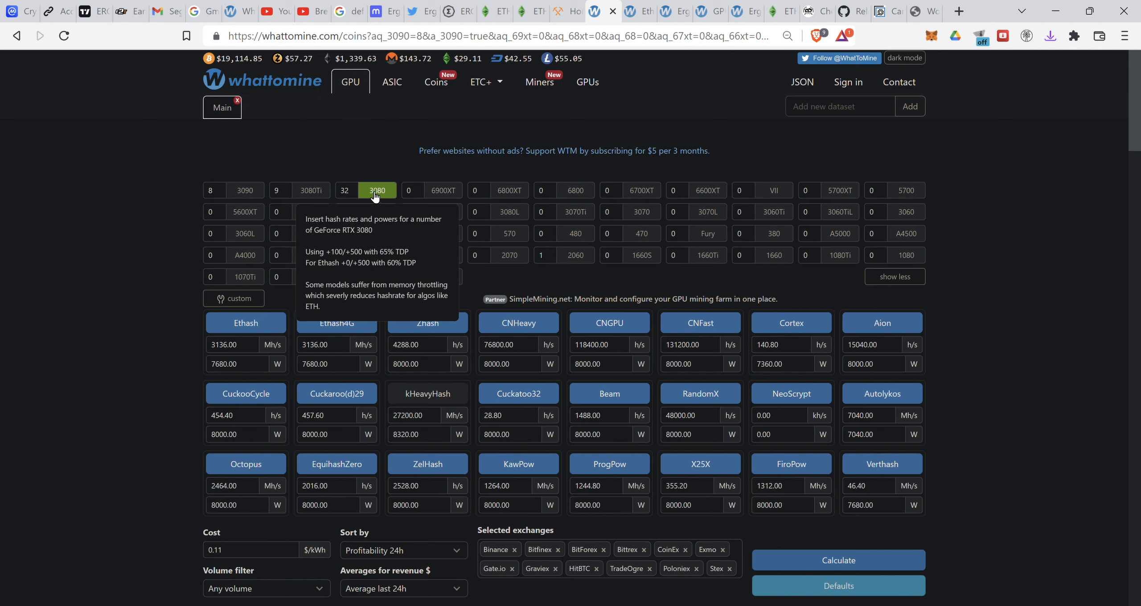
# Include the 8× 3090, 9× 3080Ti and 32× 3080 cards and calculate profitability
pyautogui.click(244, 190)
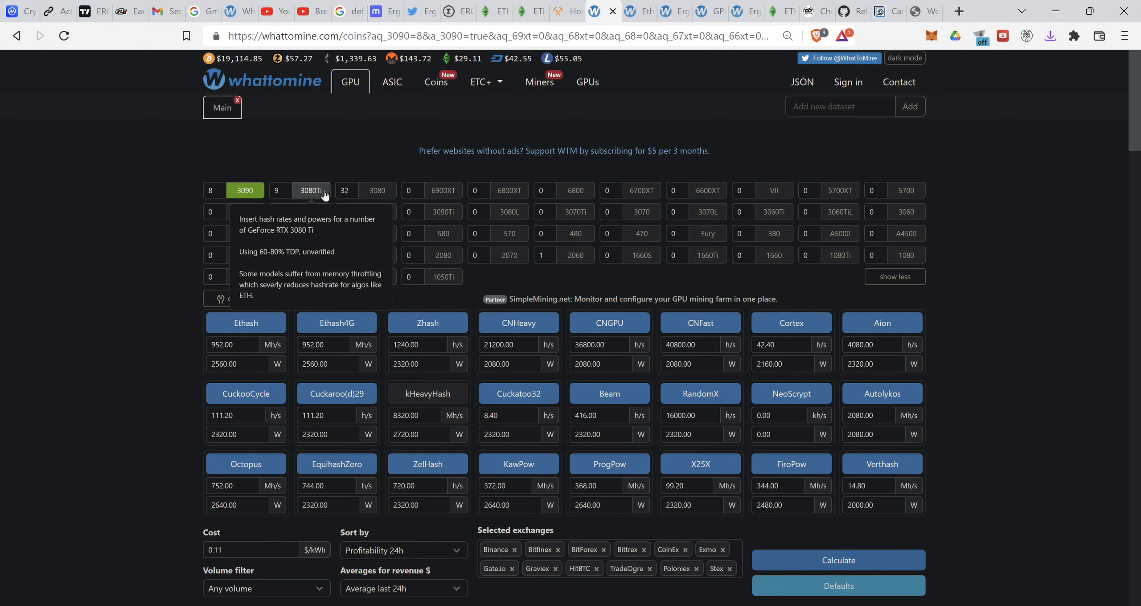
pyautogui.click(377, 190)
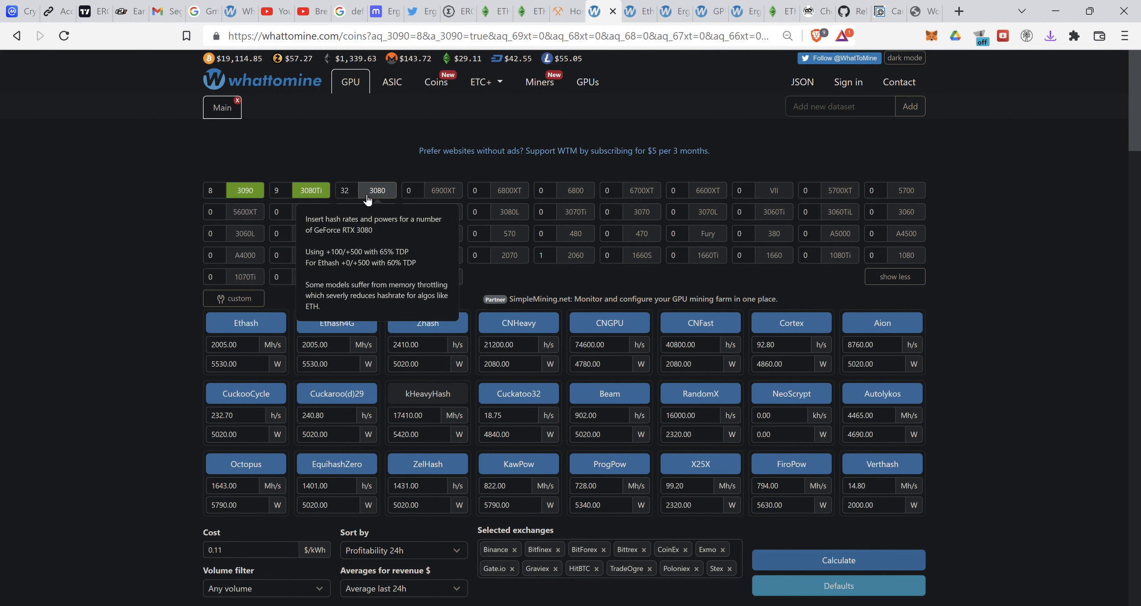
pyautogui.click(346, 190)
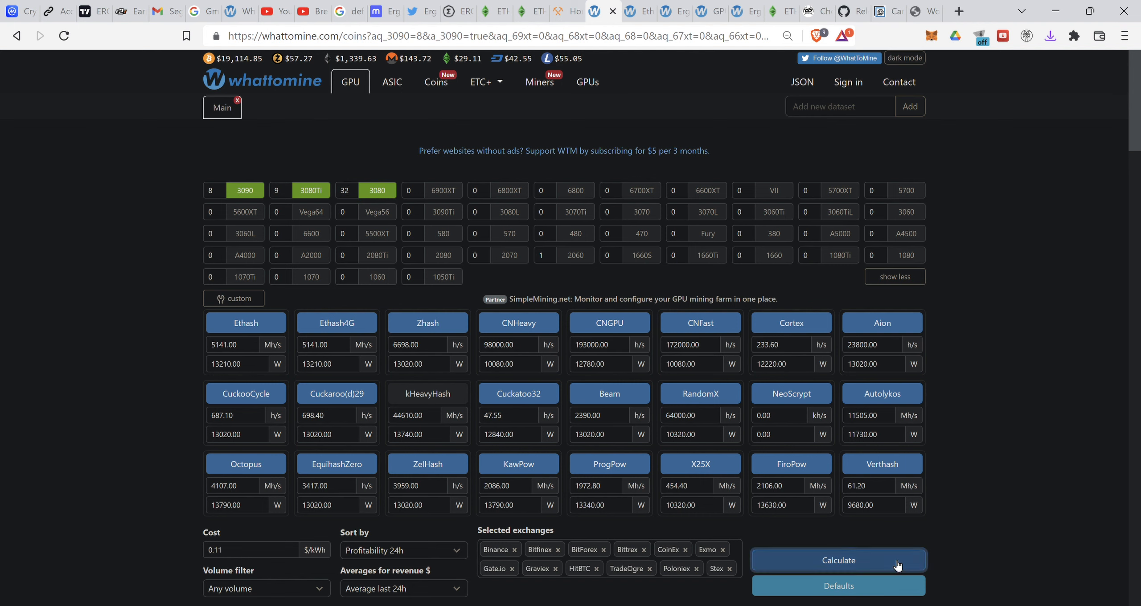
pyautogui.click(839, 560)
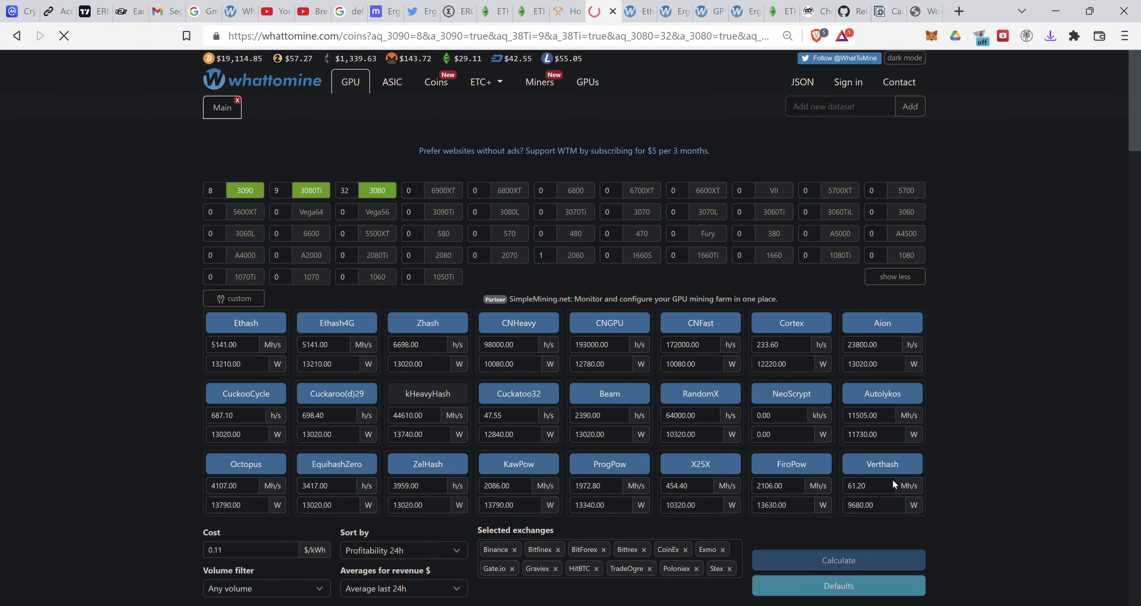
# Scroll down to the results table ranking EthereumPoW first at -$10.12 profit
pyautogui.click(895, 276)
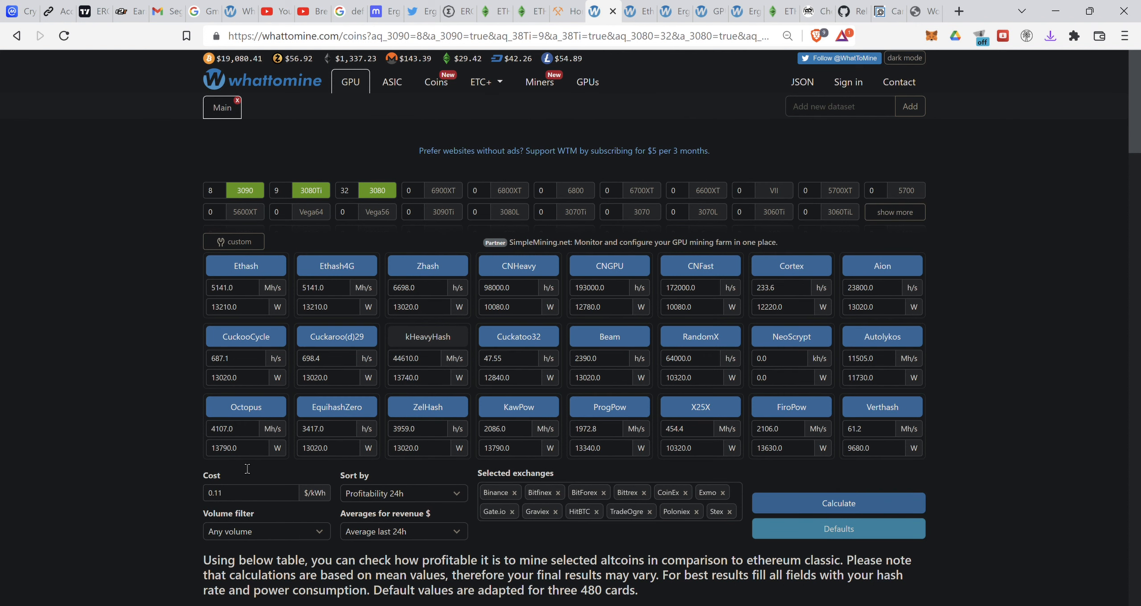
pyautogui.click(251, 493)
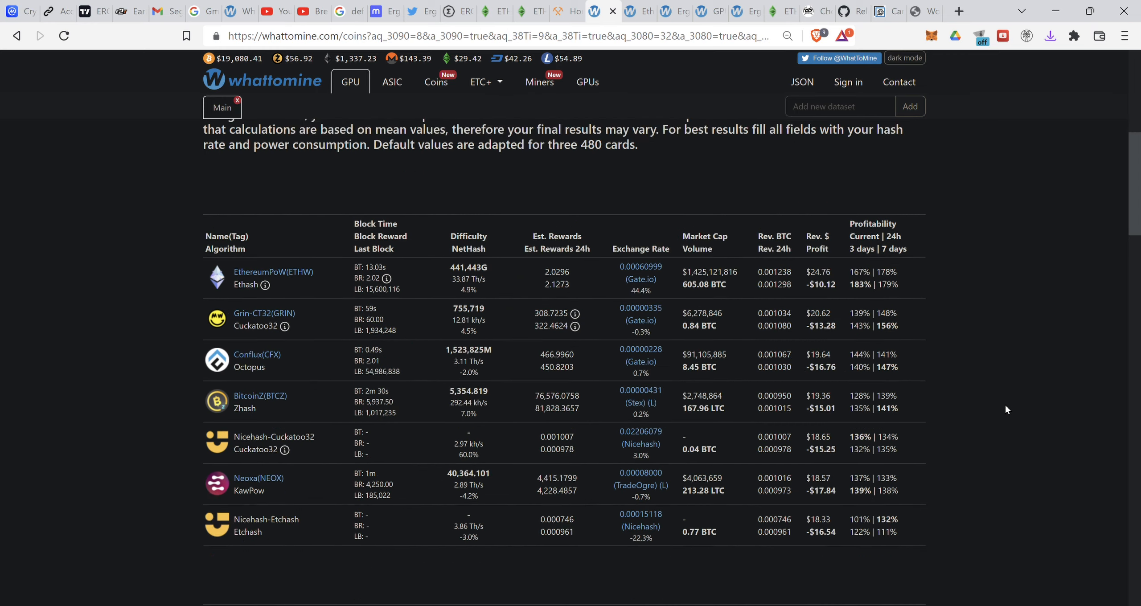
pyautogui.scroll(-3)
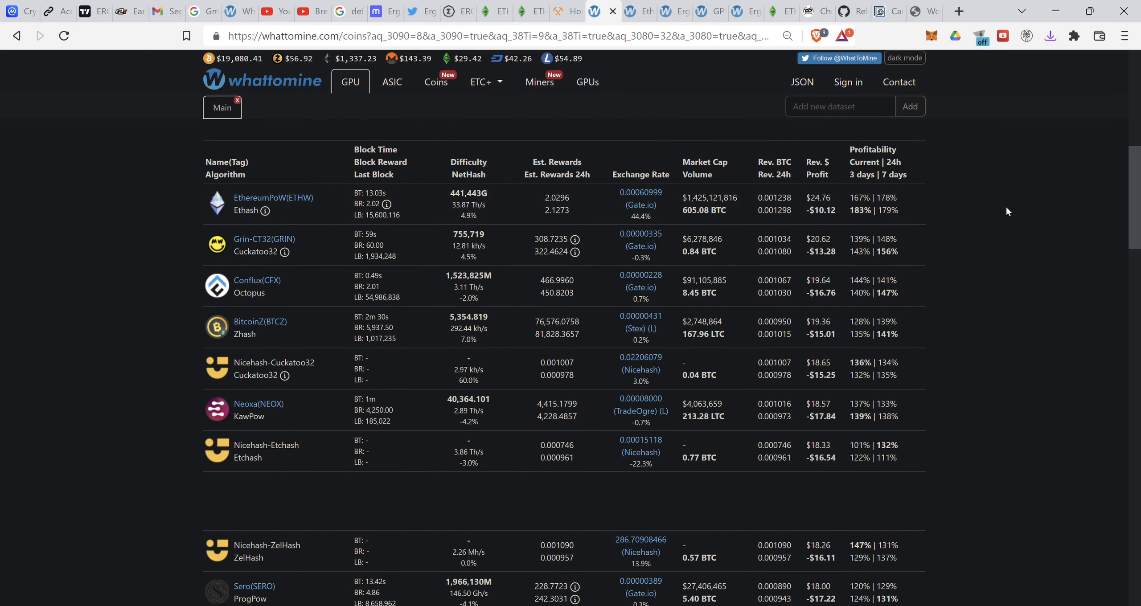
pyautogui.moveTo(308, 203)
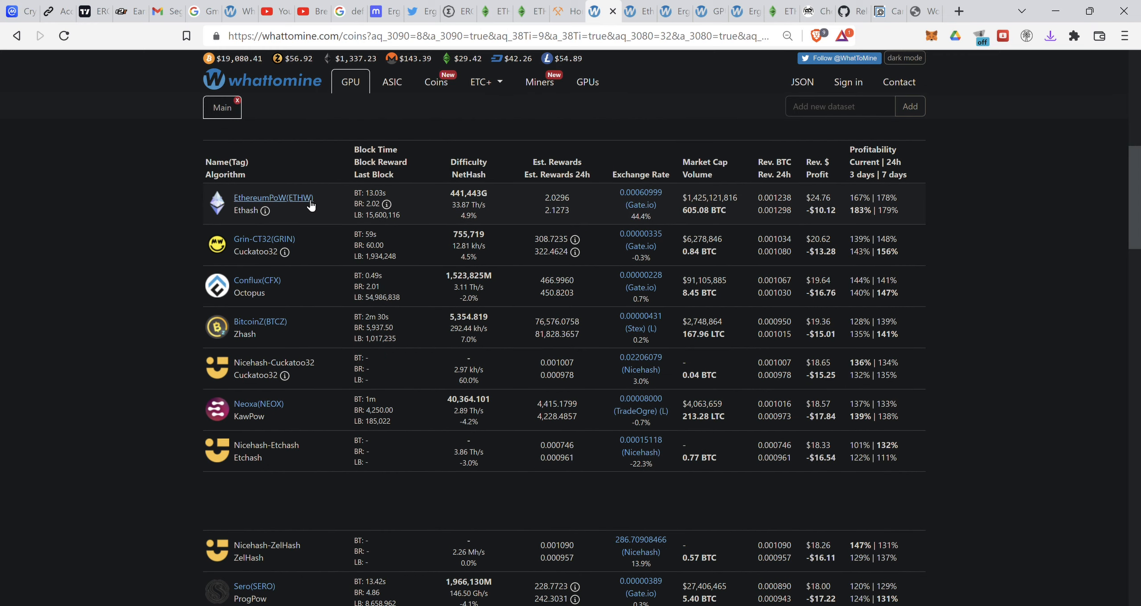
pyautogui.moveTo(111, 5)
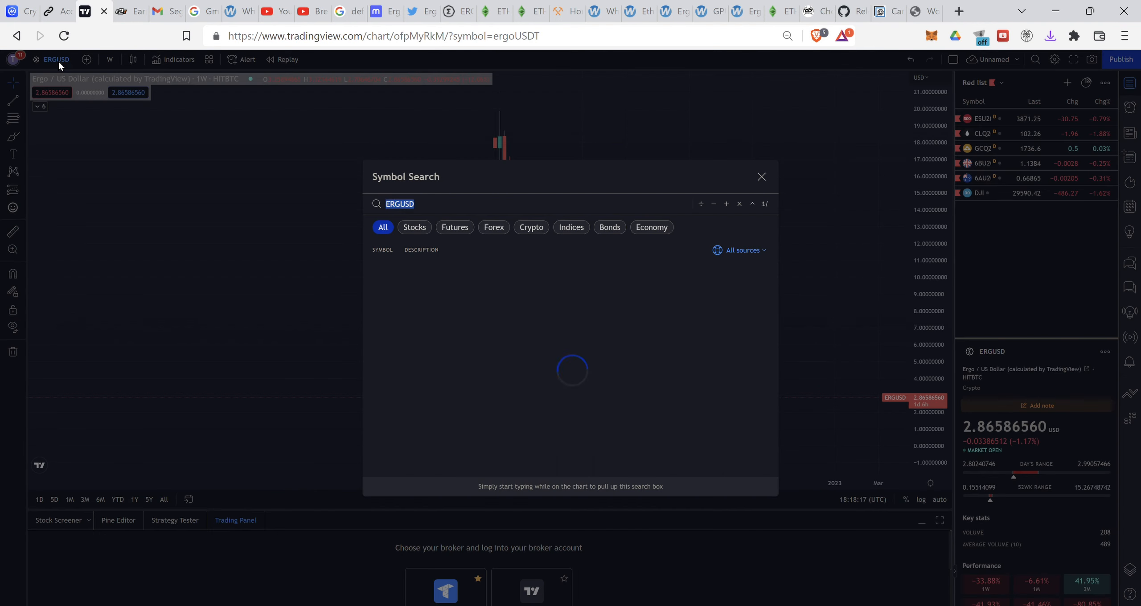
# Search ETHW and chart the ETHW / Dollar Bitfinex pair in TradingView
pyautogui.write('ETHW')
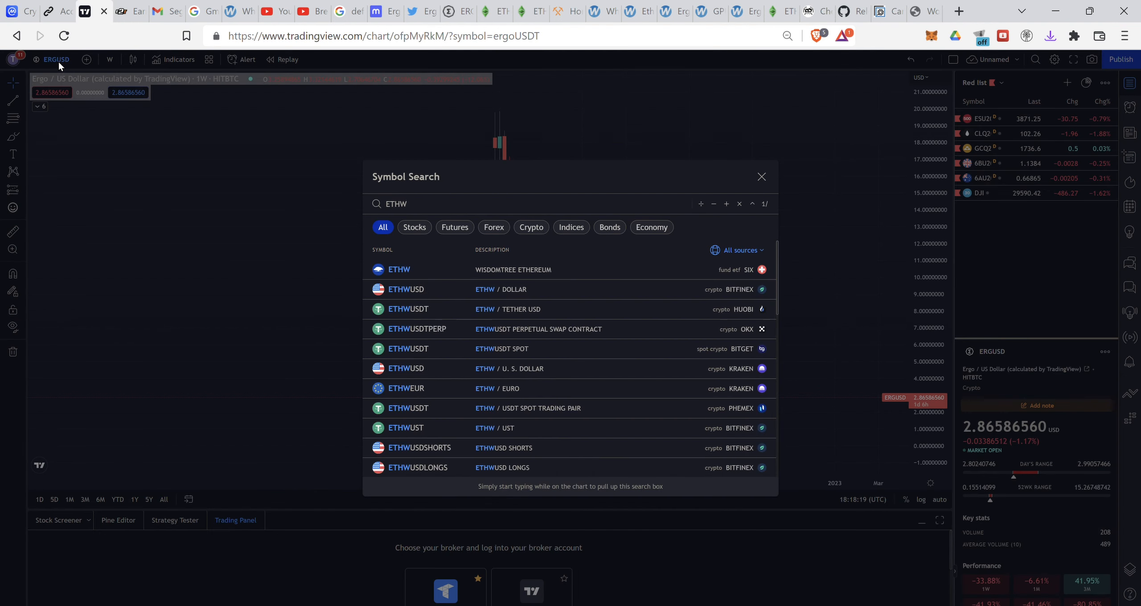
pyautogui.moveTo(464, 255)
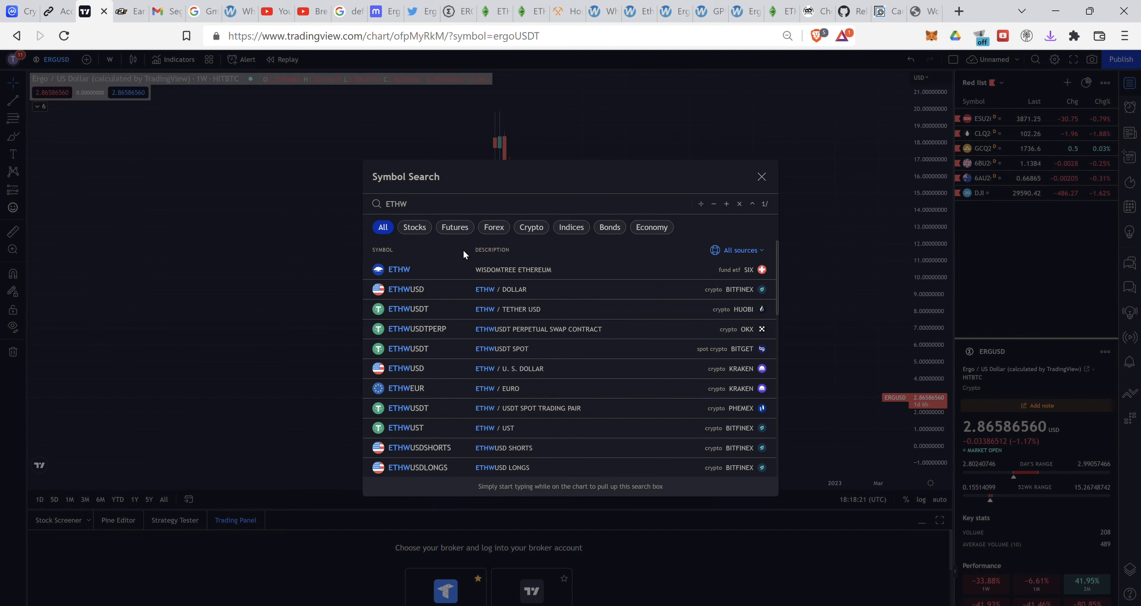
pyautogui.click(407, 288)
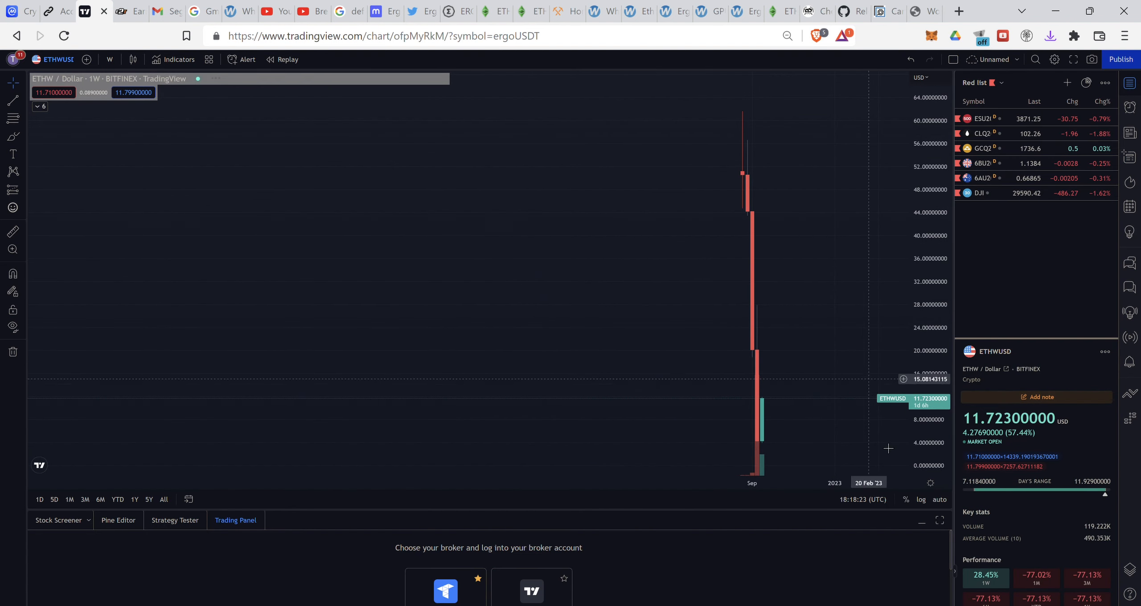
pyautogui.moveTo(842, 403)
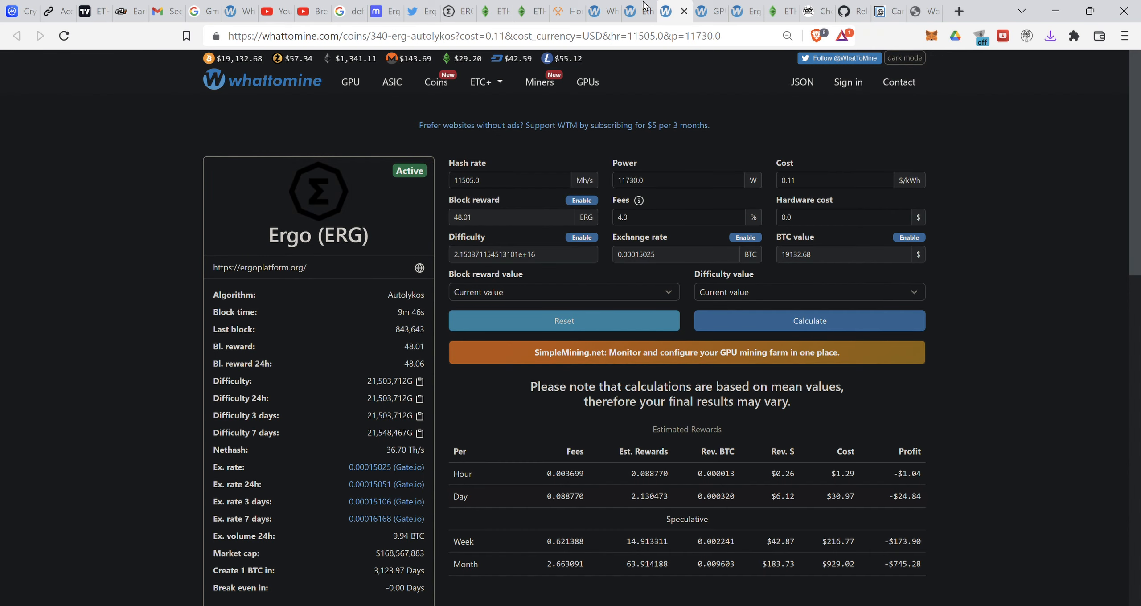
# Return from the Ergo calculator to the multi-GPU results table with EthereumPoW on top
pyautogui.click(350, 82)
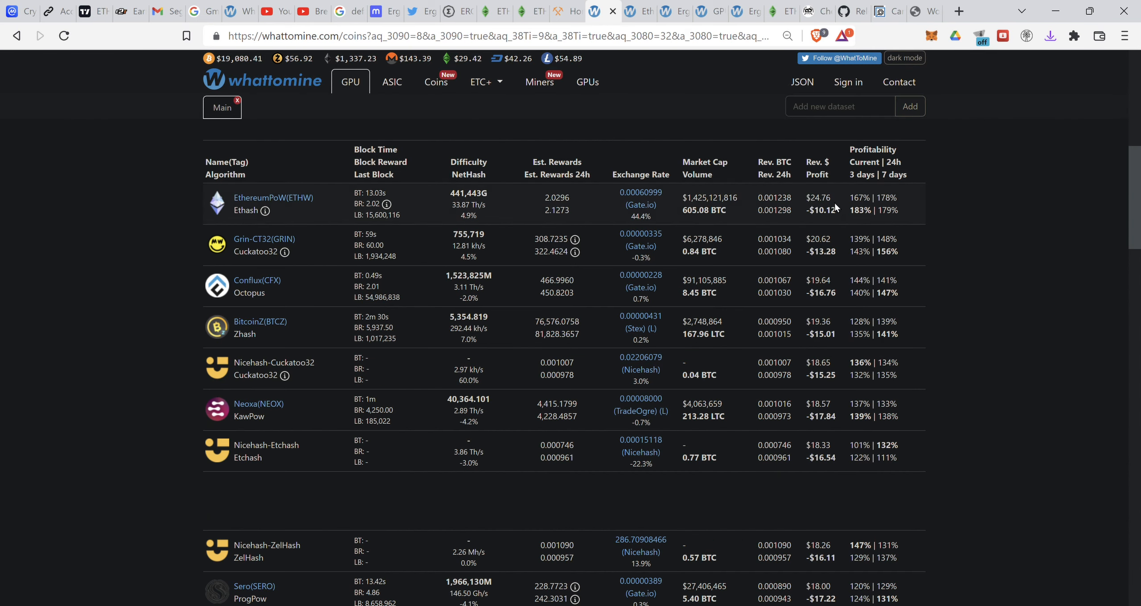
pyautogui.moveTo(870, 223)
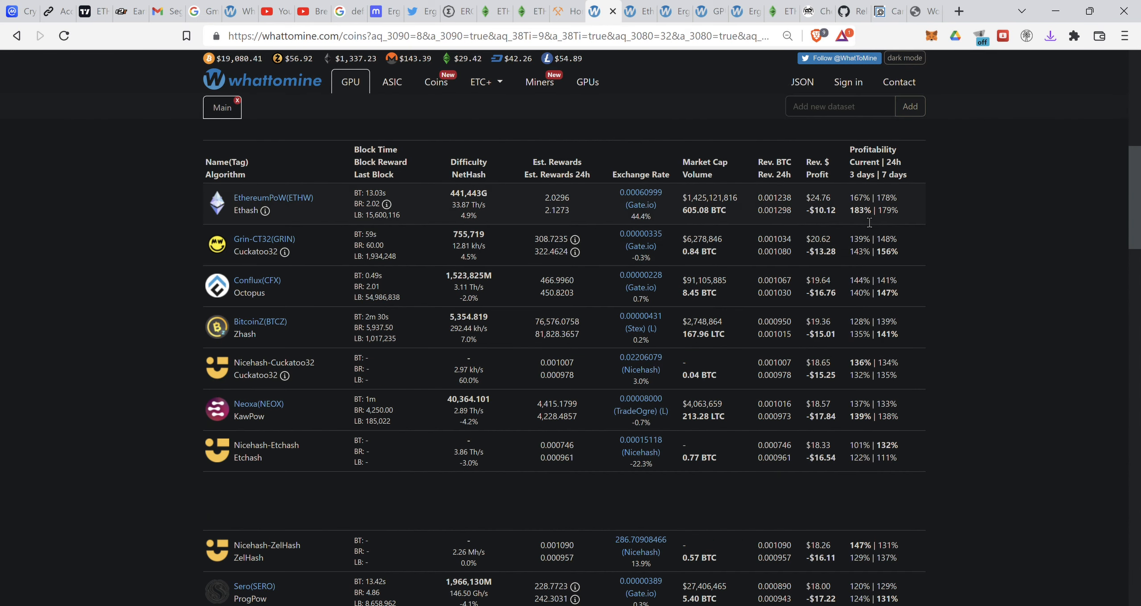
pyautogui.moveTo(736, 227)
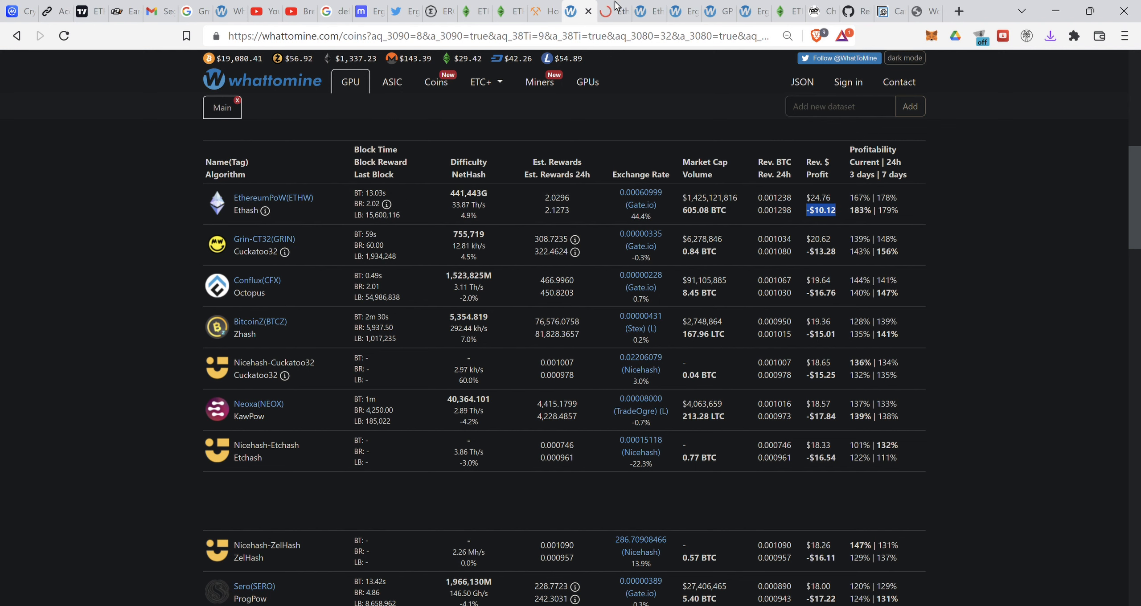
# Open EthereumPoW's calculator and pick out the 63.852170 ETHW monthly reward and -$290.86 profit
pyautogui.click(272, 197)
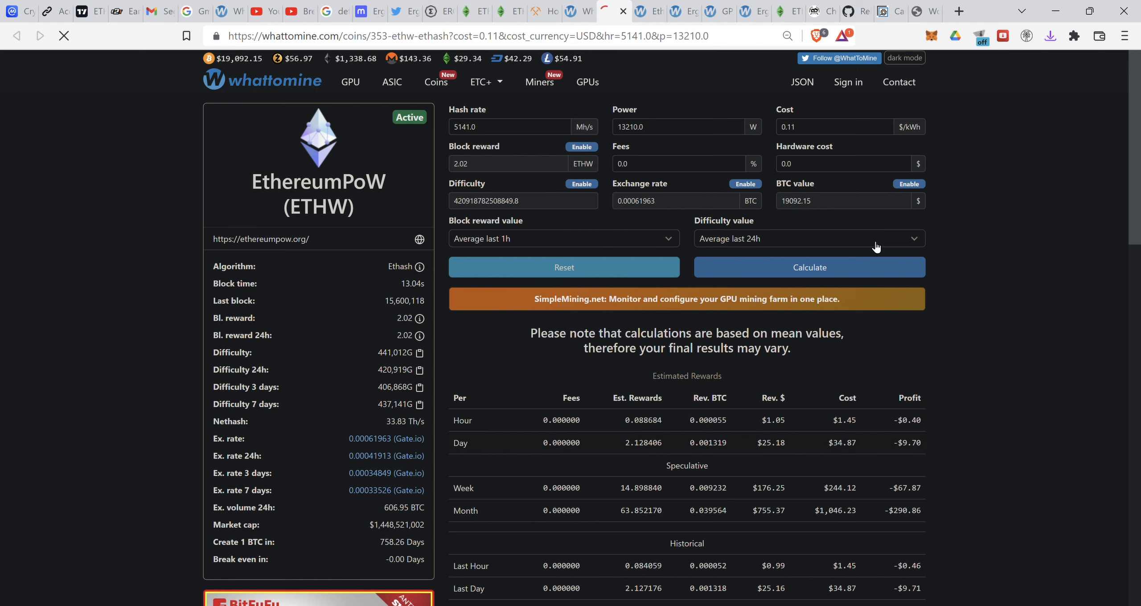
pyautogui.scroll(-3)
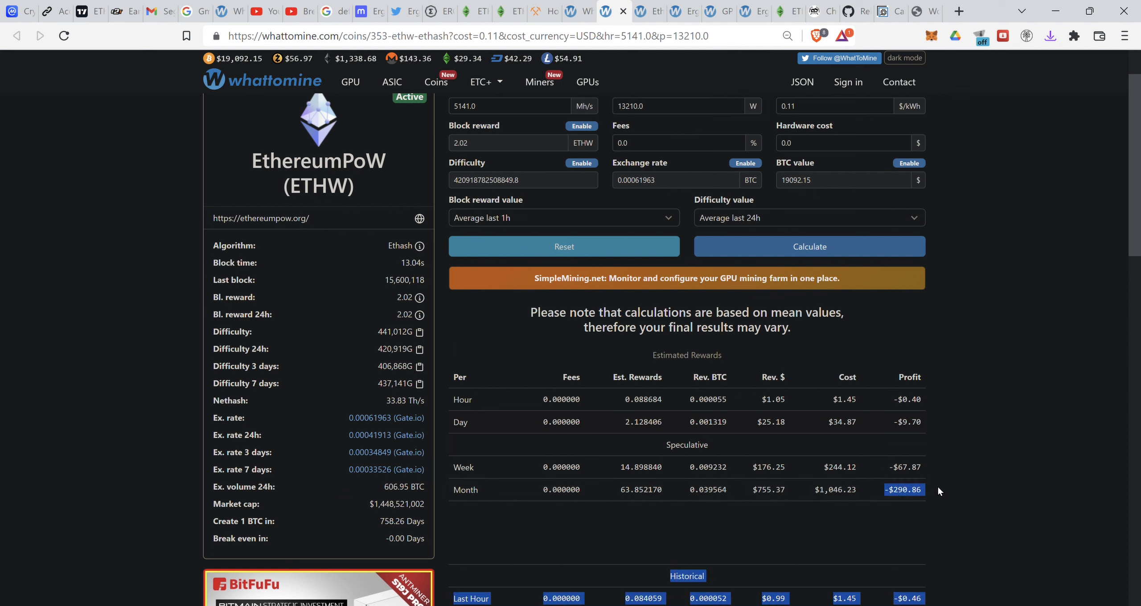
pyautogui.moveTo(881, 489)
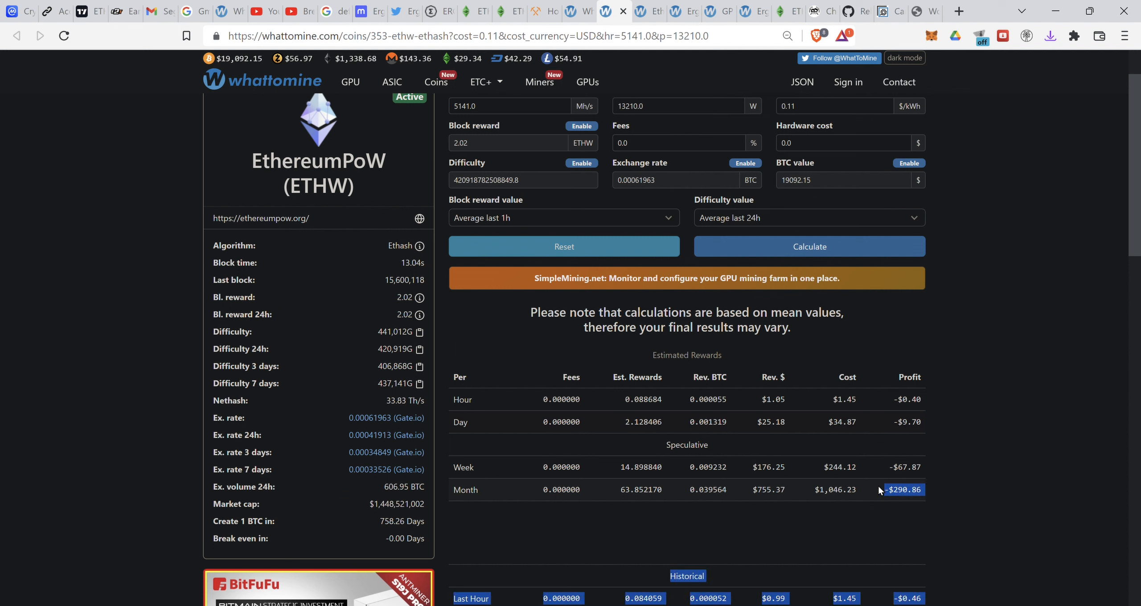
pyautogui.moveTo(954, 492)
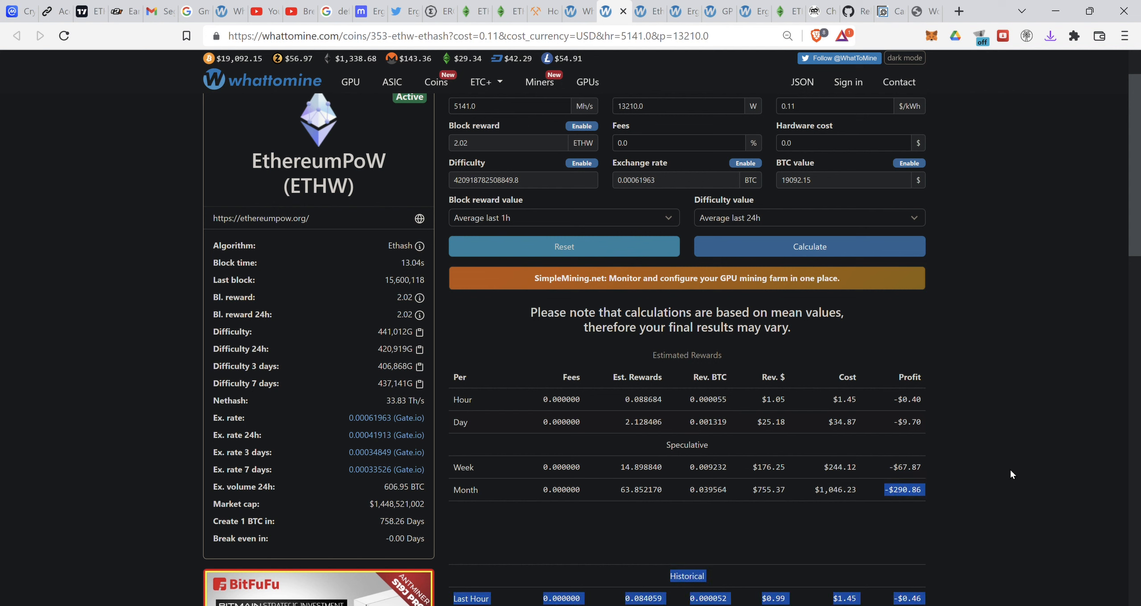
pyautogui.moveTo(969, 491)
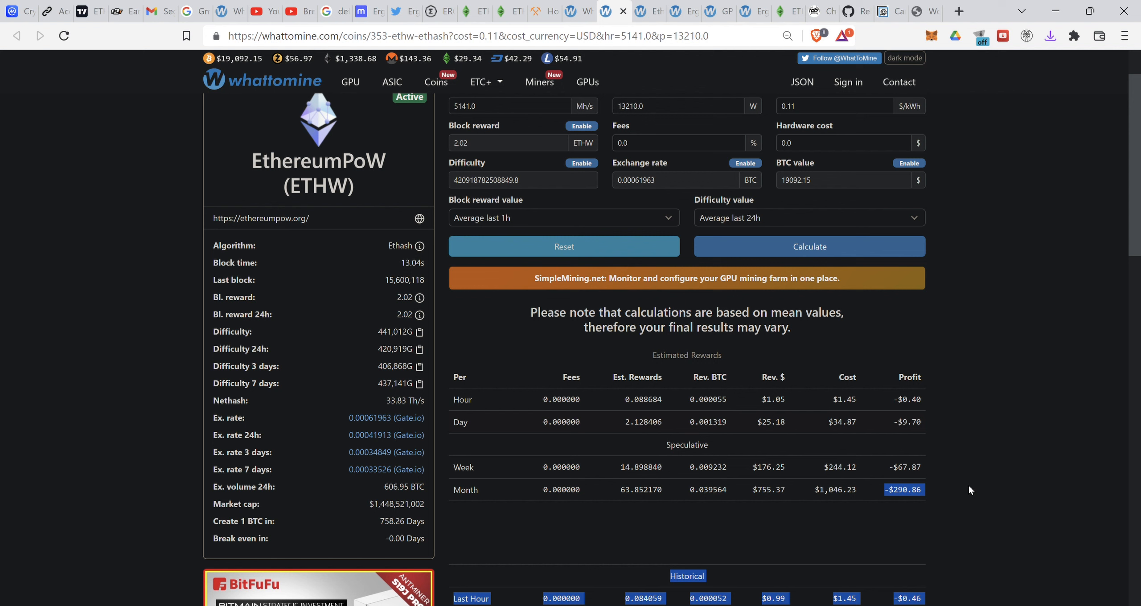
pyautogui.moveTo(443, 4)
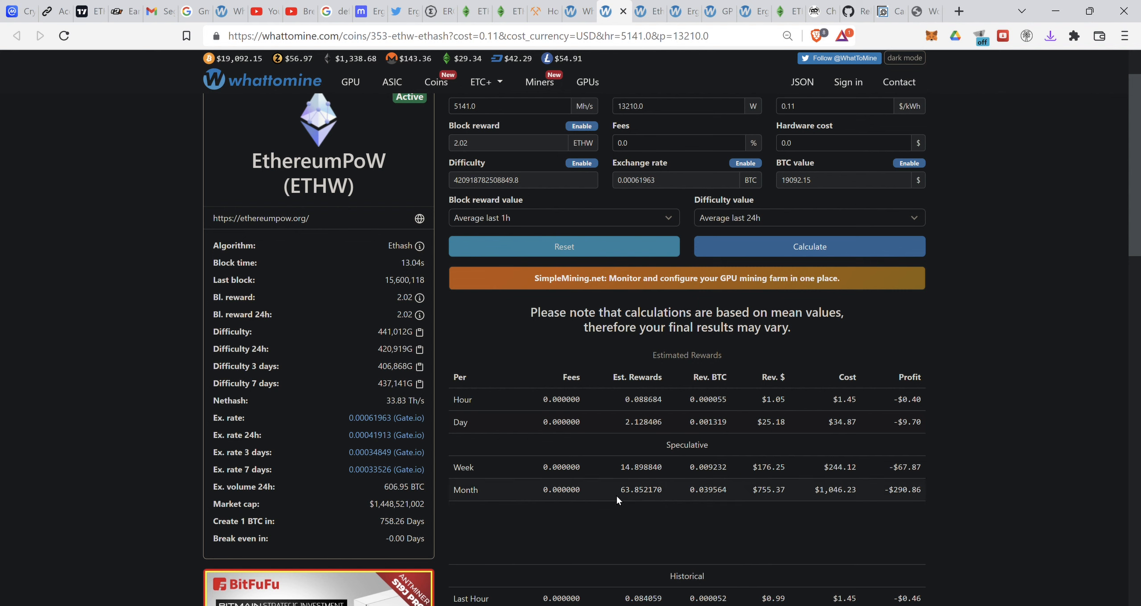
pyautogui.doubleClick(641, 489)
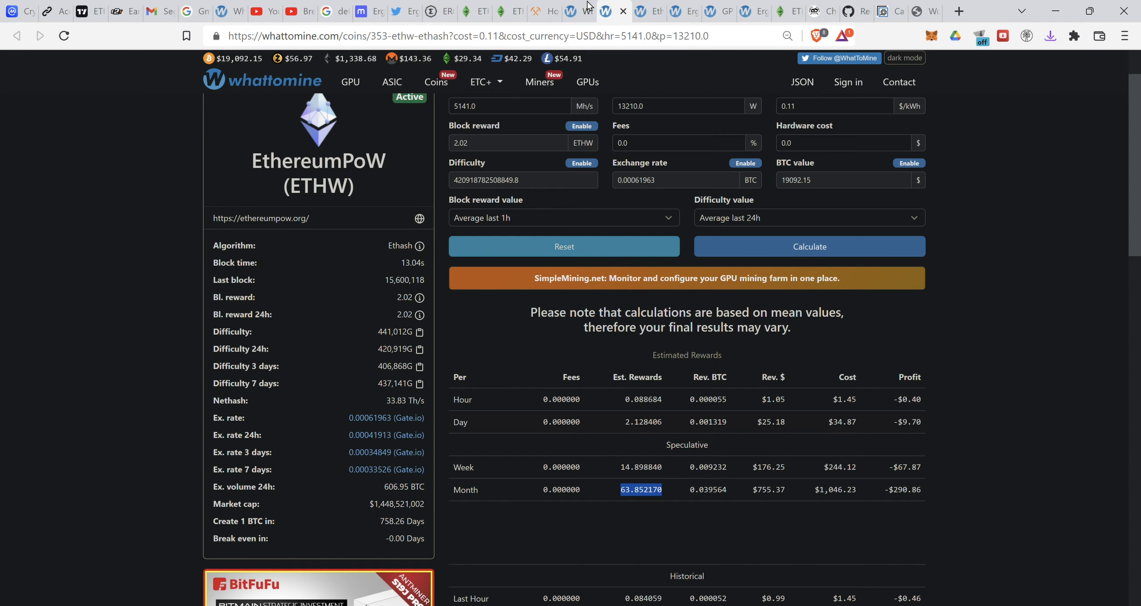
# Back in the GPU results table, scroll to the EthereumClassic row at $13.94 revenue, -$20.94 profit
pyautogui.click(349, 82)
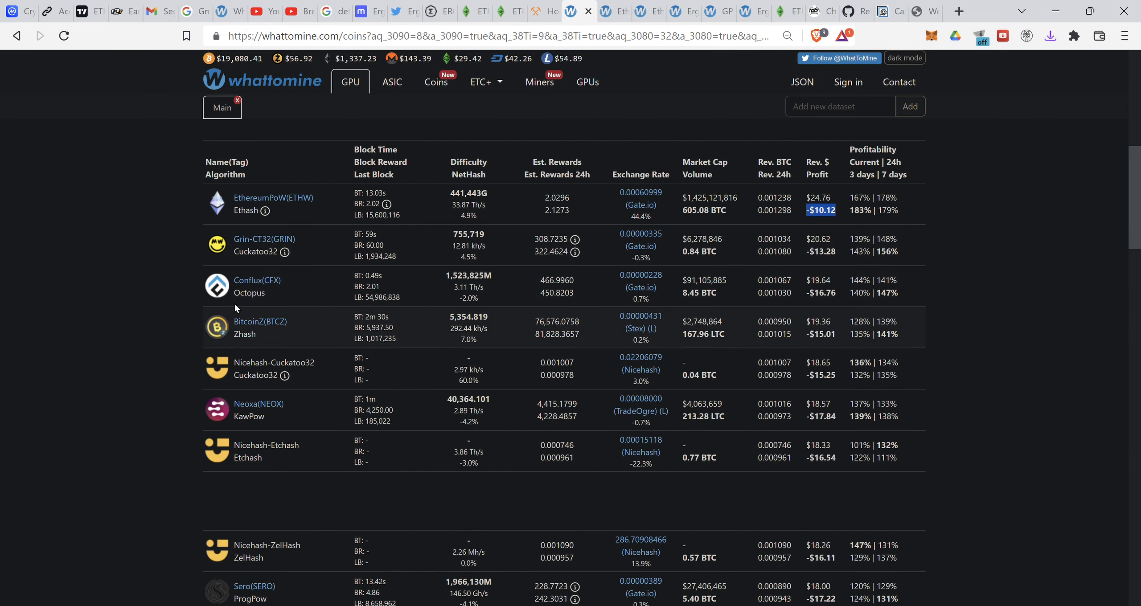
pyautogui.moveTo(235, 359)
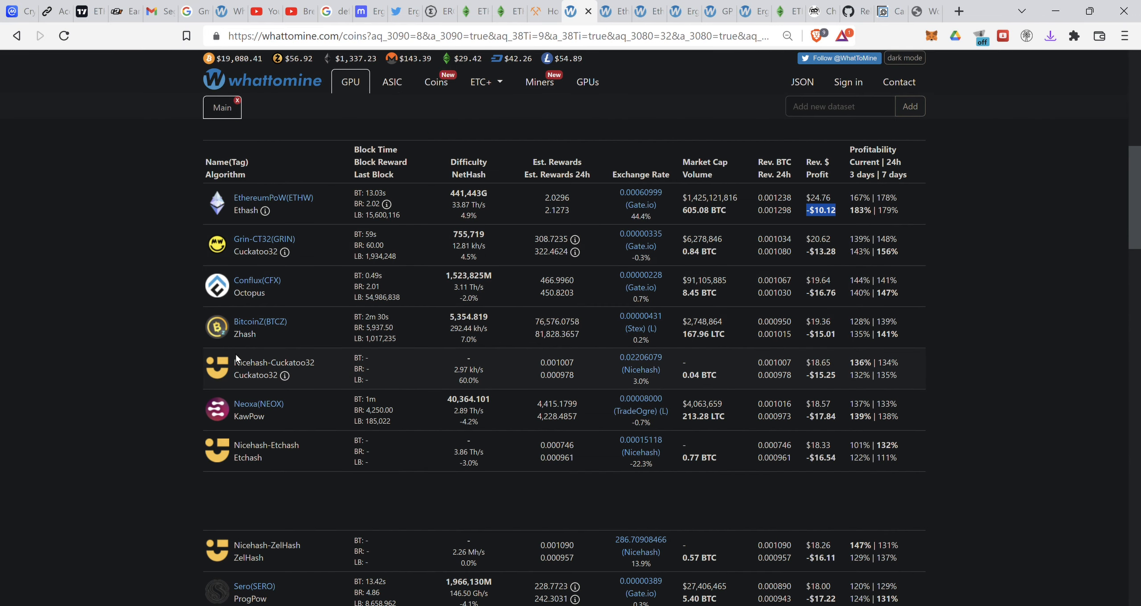
pyautogui.moveTo(268, 418)
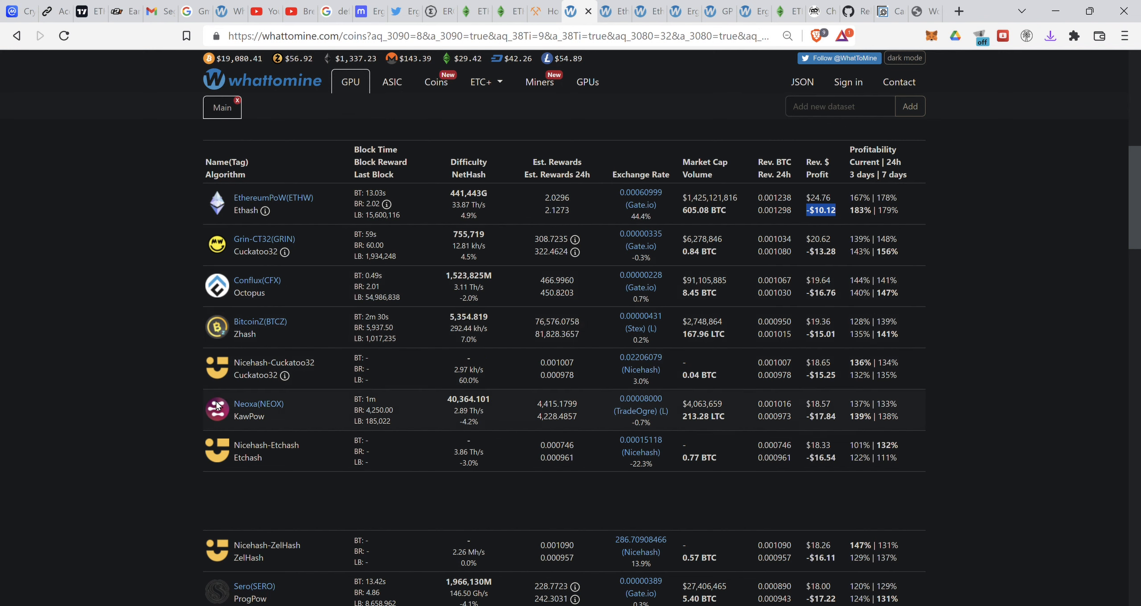
pyautogui.scroll(-3)
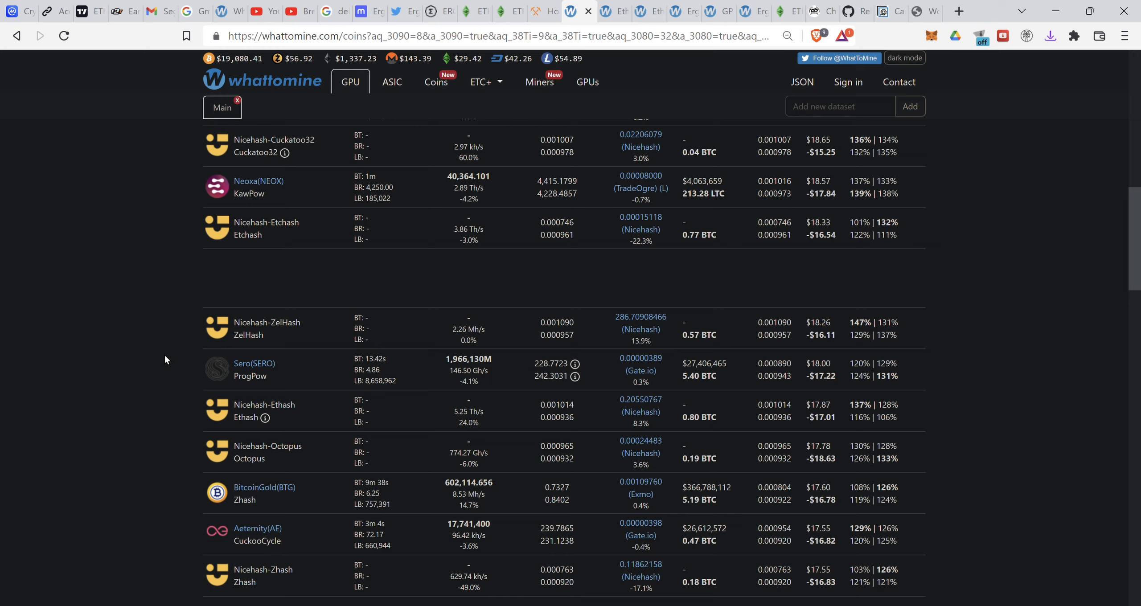
pyautogui.scroll(-3)
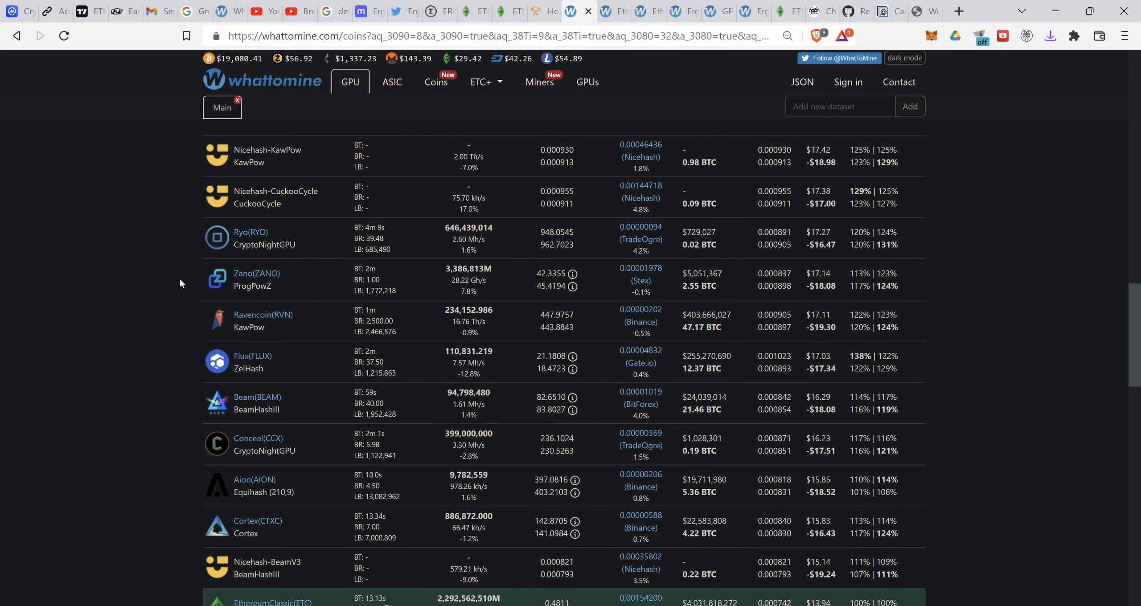
pyautogui.scroll(-3)
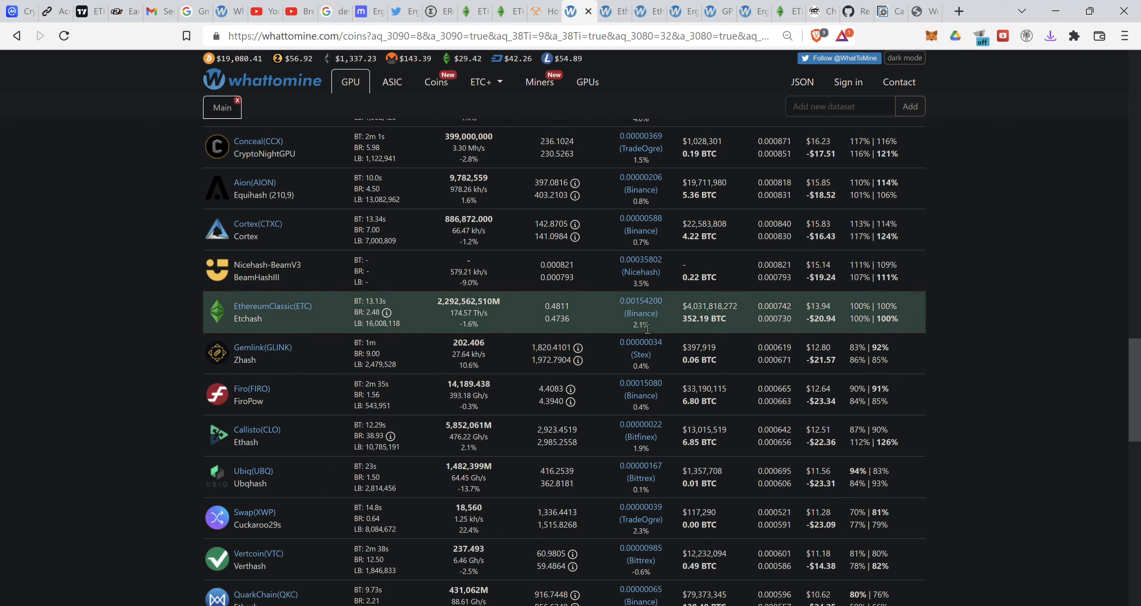
pyautogui.moveTo(168, 325)
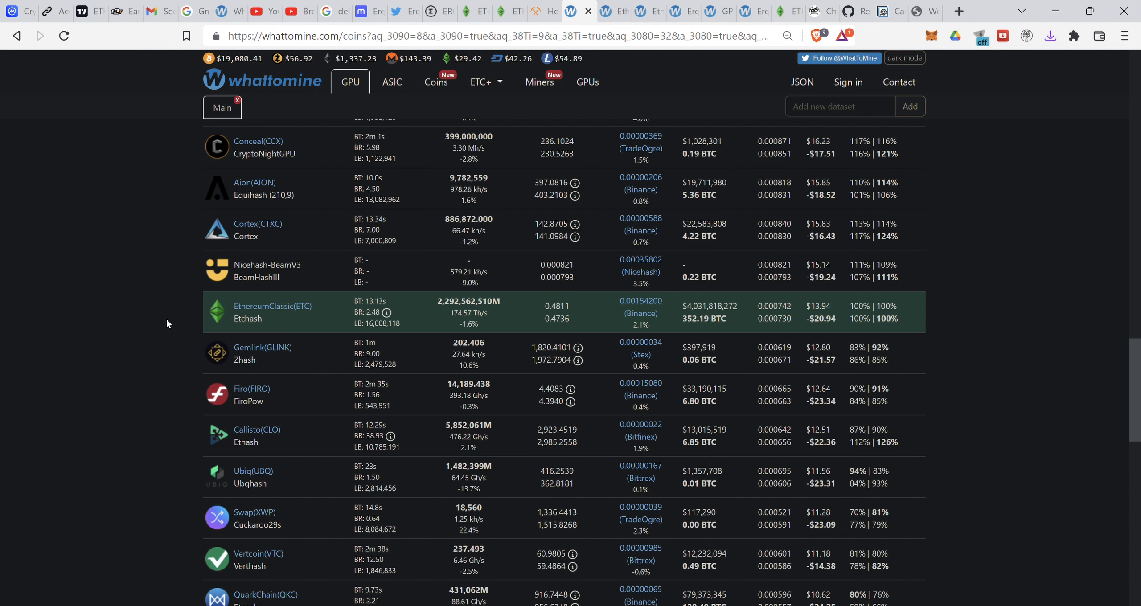
pyautogui.moveTo(265, 330)
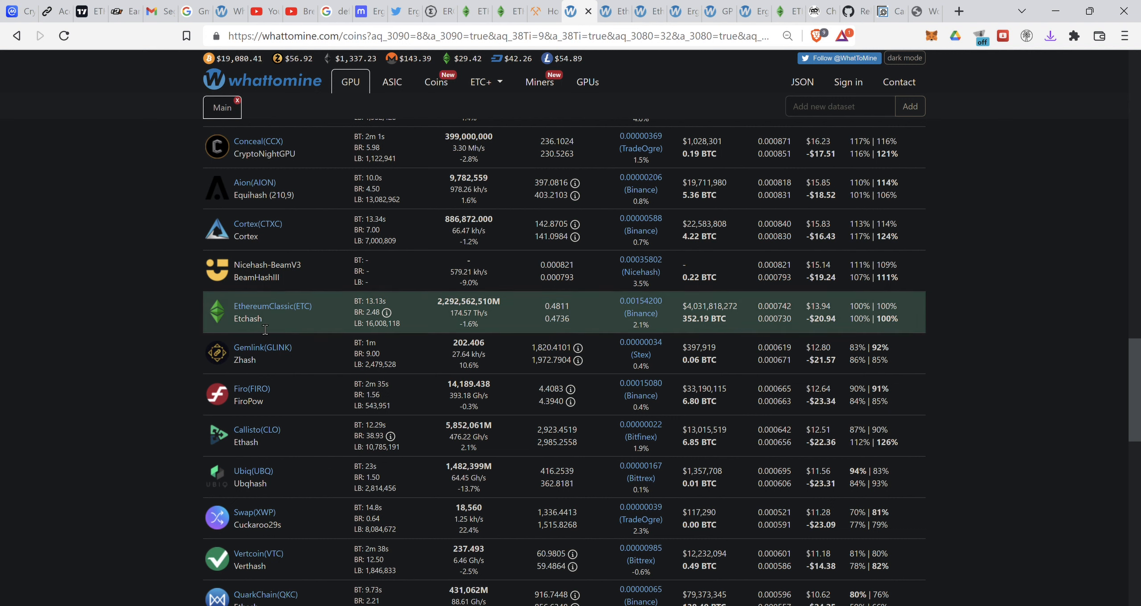
pyautogui.moveTo(119, 322)
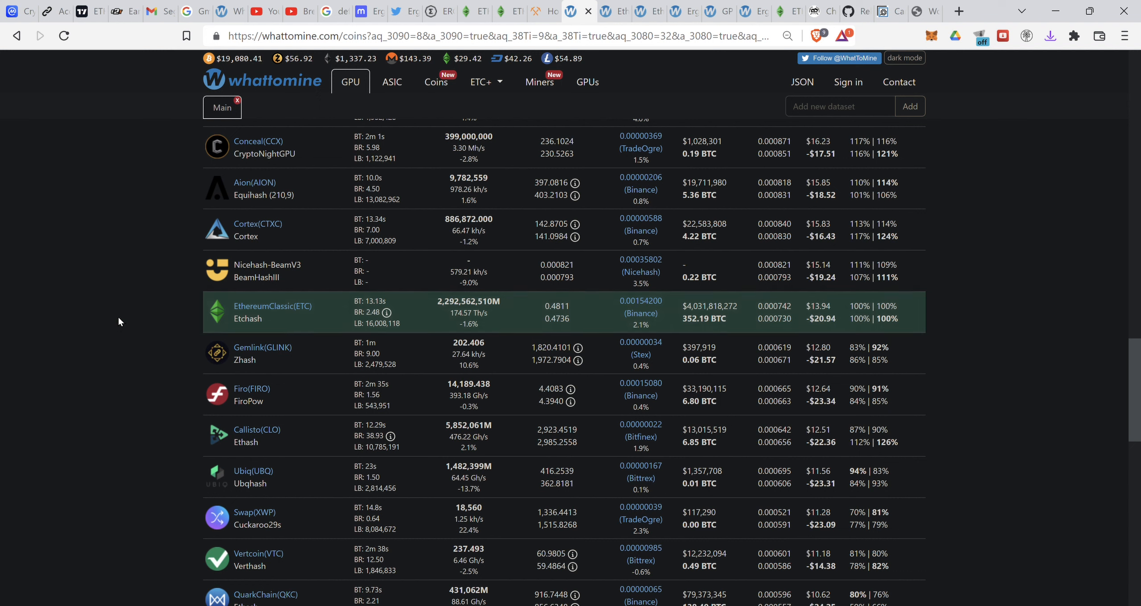
pyautogui.moveTo(693, 293)
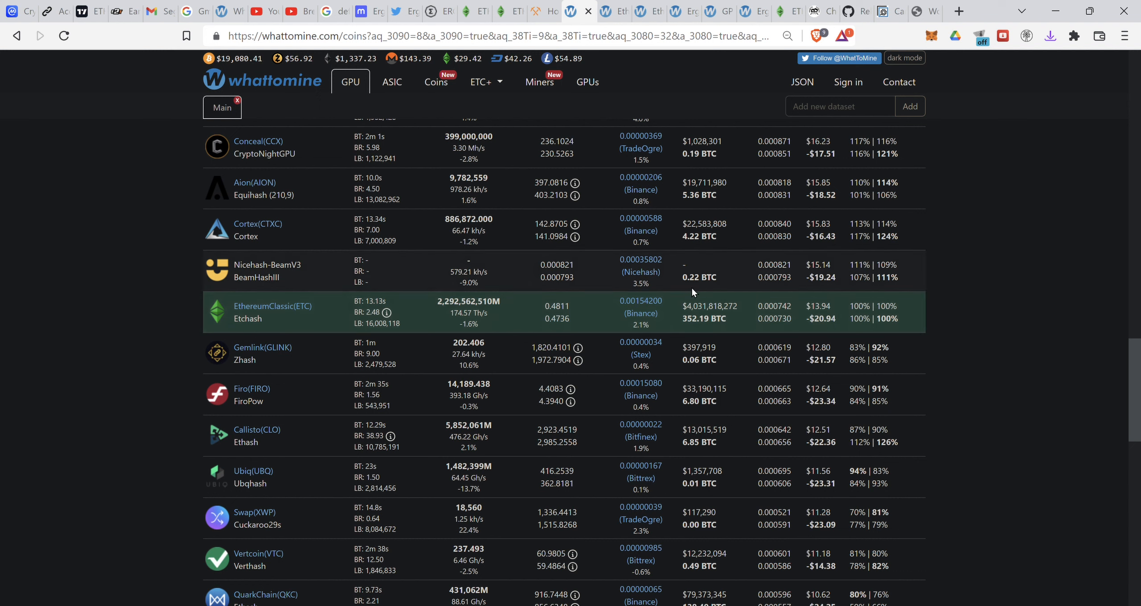
pyautogui.doubleClick(826, 319)
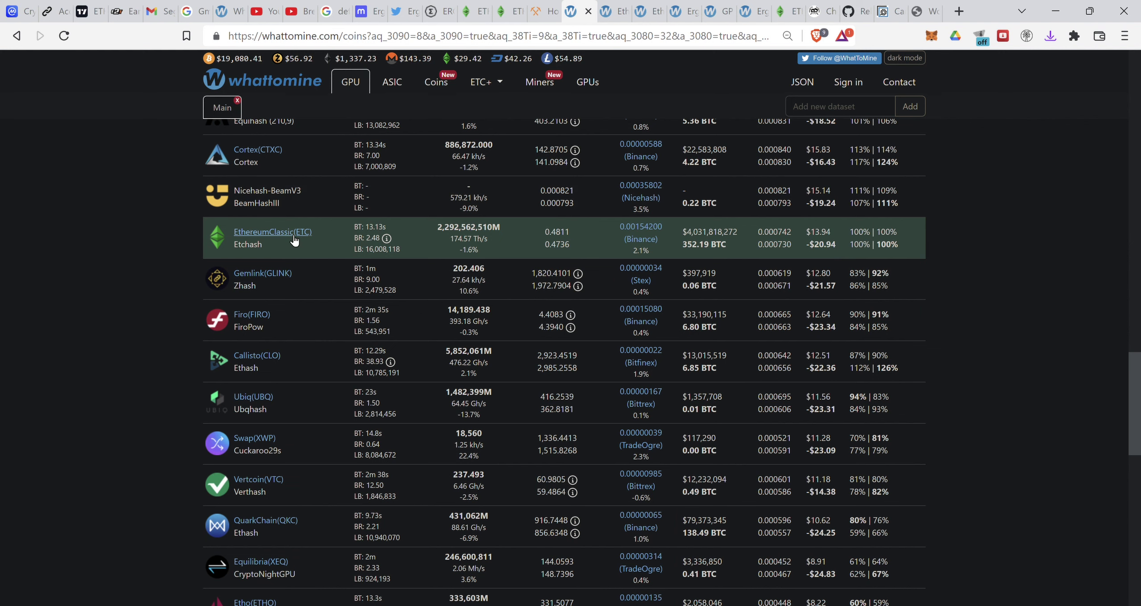
pyautogui.moveTo(517, 5)
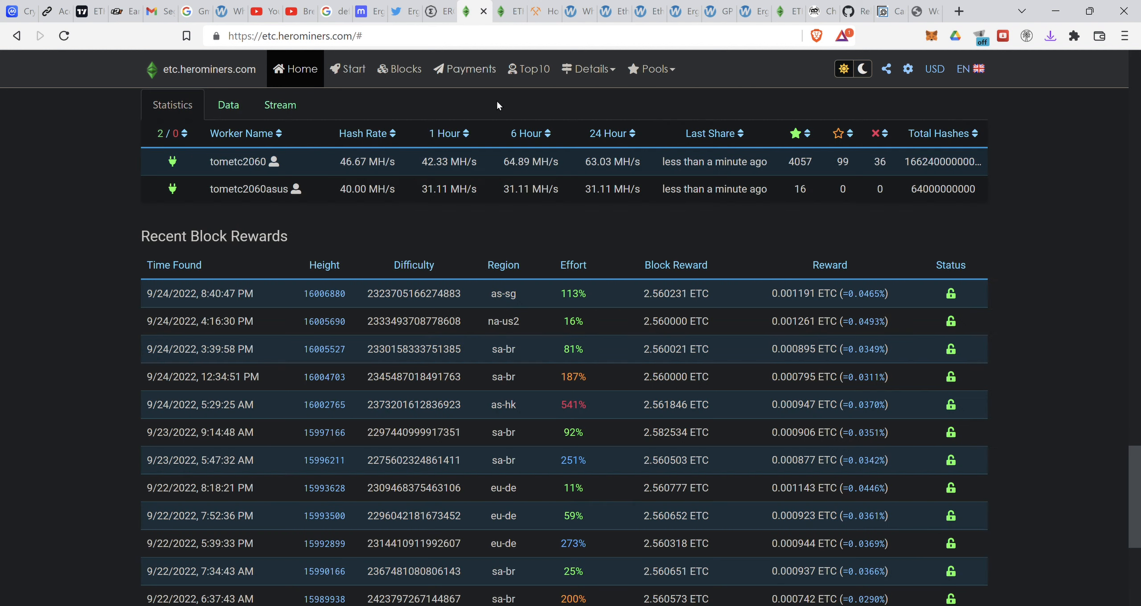
pyautogui.moveTo(649, 5)
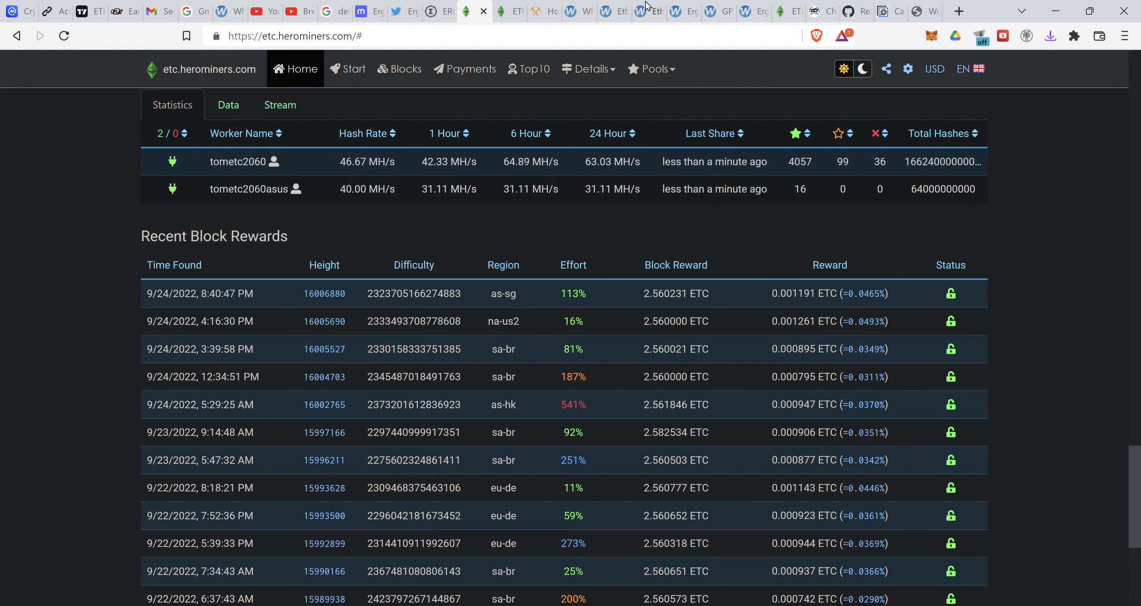
# Glance at the Ethereum Classic calculator, then return to the coin list with Ergo in view
pyautogui.click(649, 10)
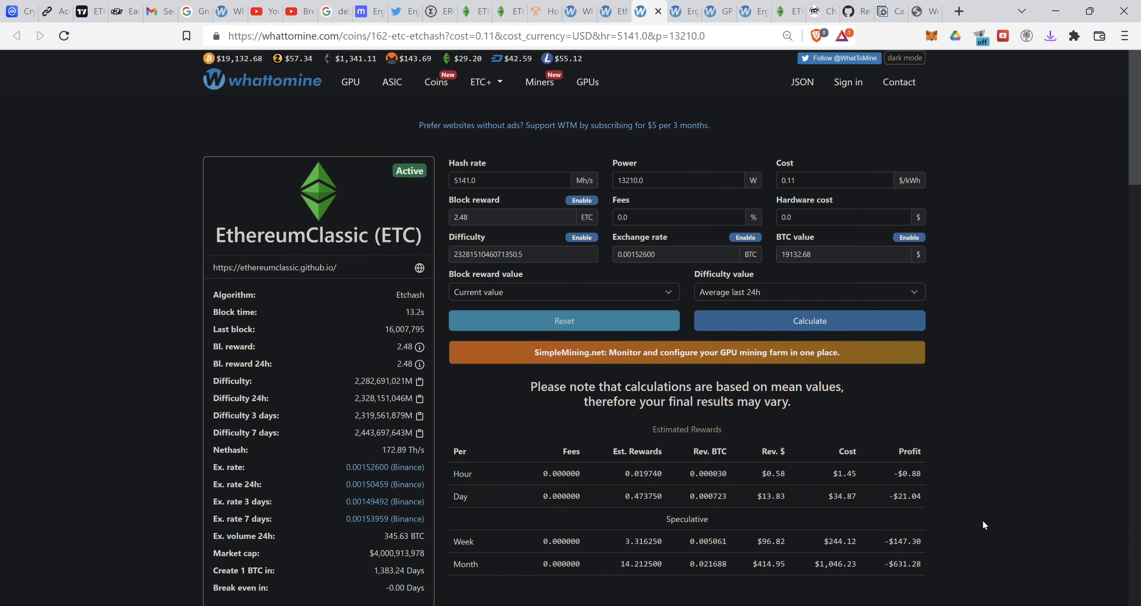
pyautogui.click(809, 321)
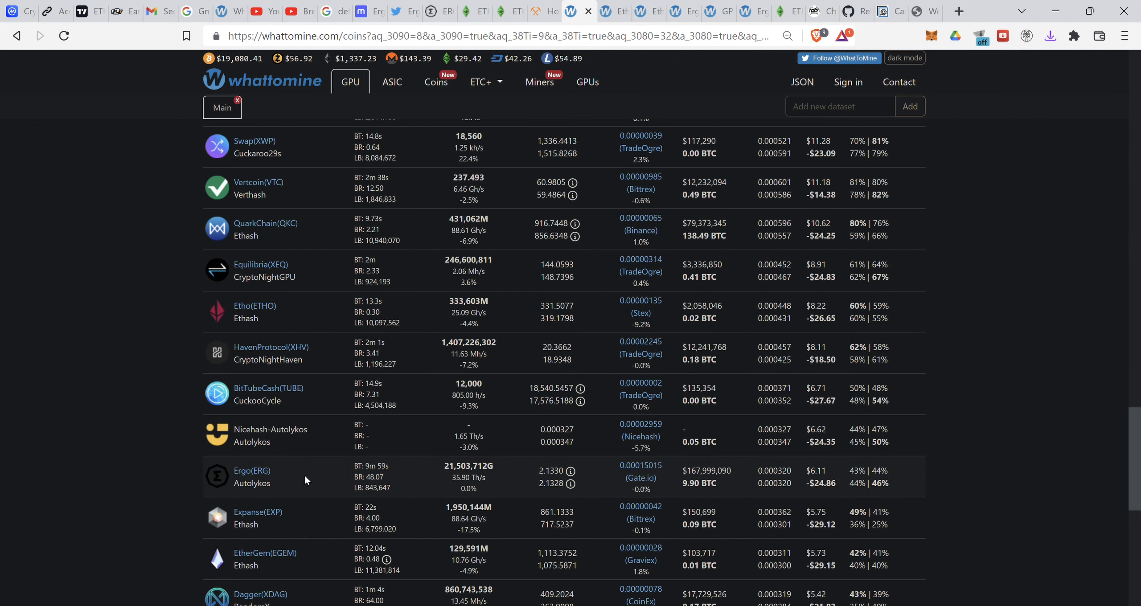
# In Ergo's calculator, pick out the 63.990496 ERG monthly reward, $183.40 revenue and -$745.61 profit
pyautogui.click(251, 471)
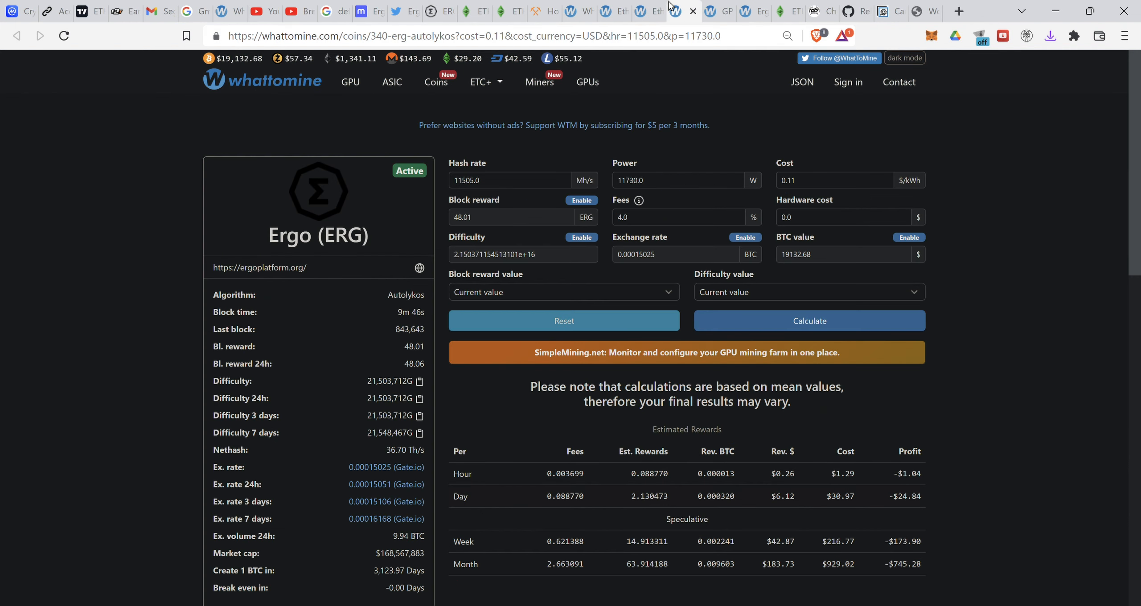
pyautogui.moveTo(886, 576)
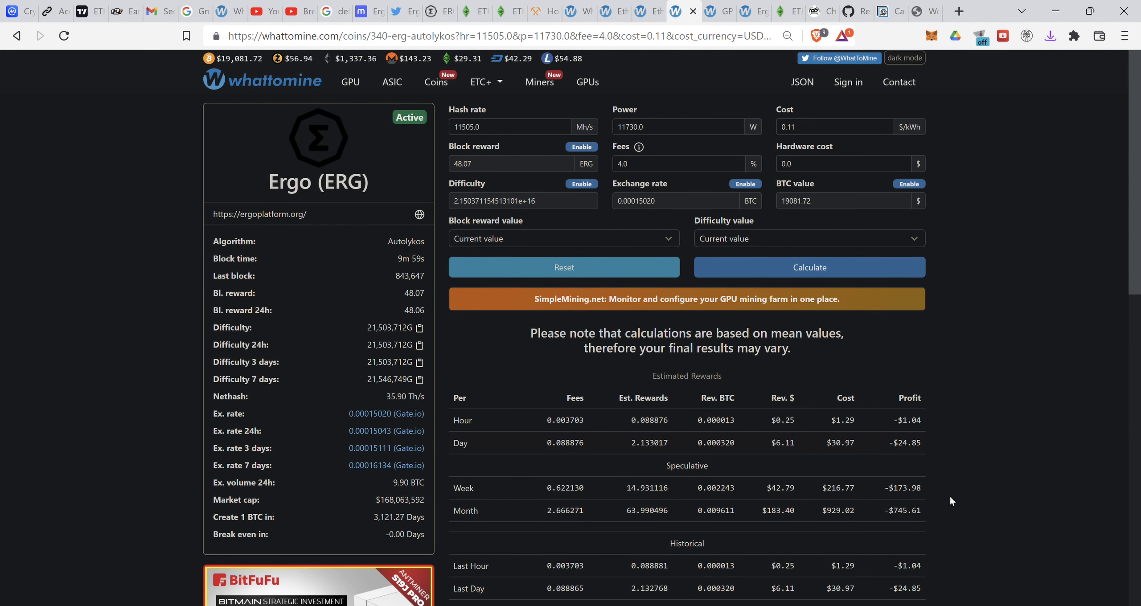
pyautogui.scroll(-3)
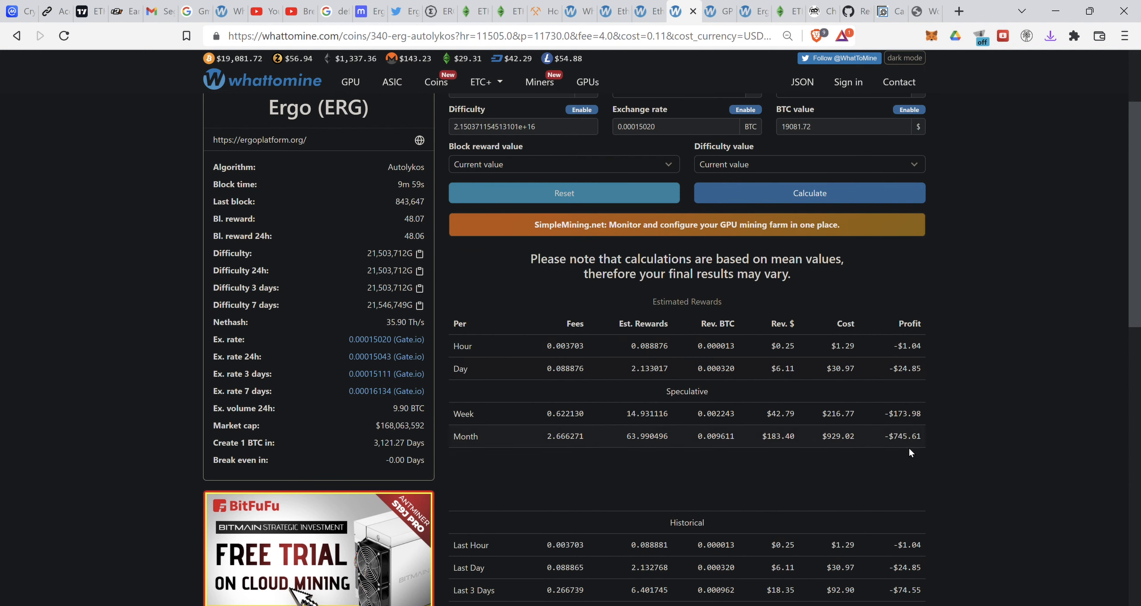
pyautogui.moveTo(522, 471)
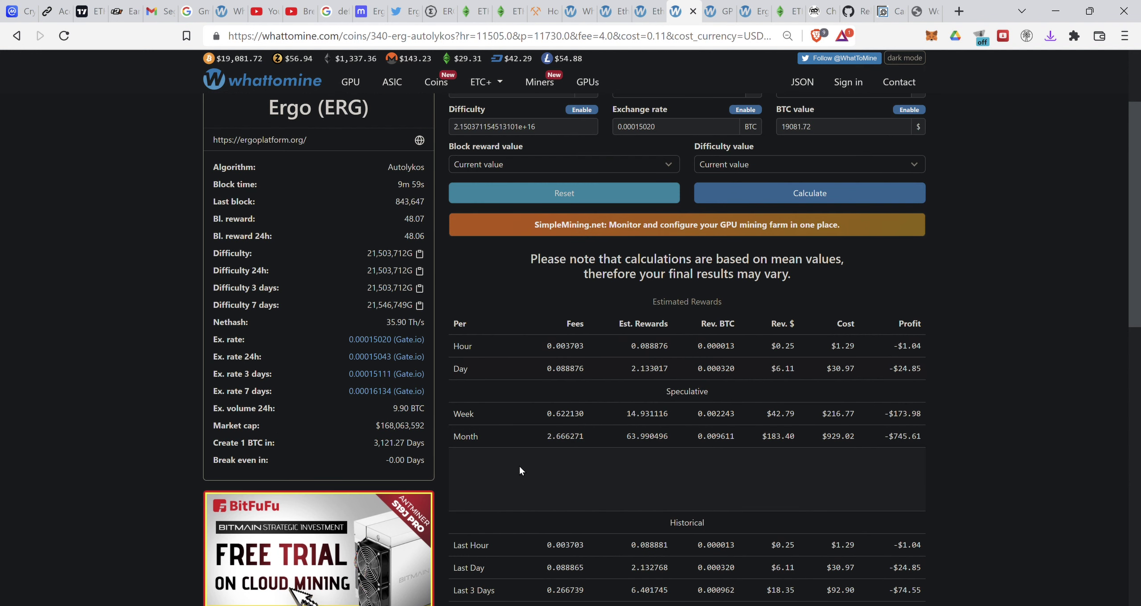
pyautogui.moveTo(625, 455)
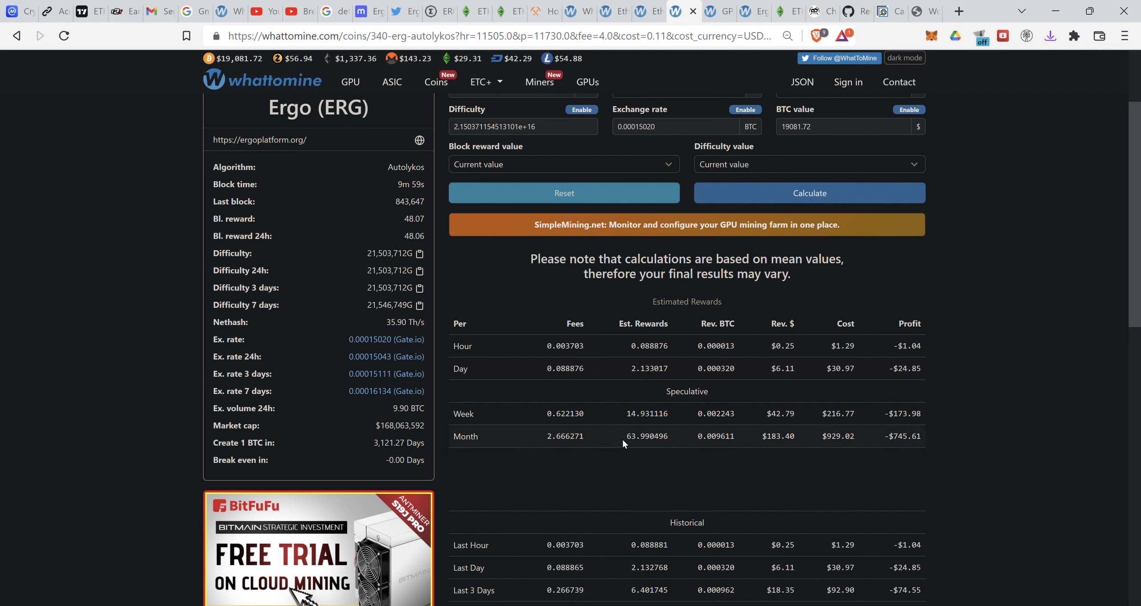
pyautogui.doubleClick(633, 436)
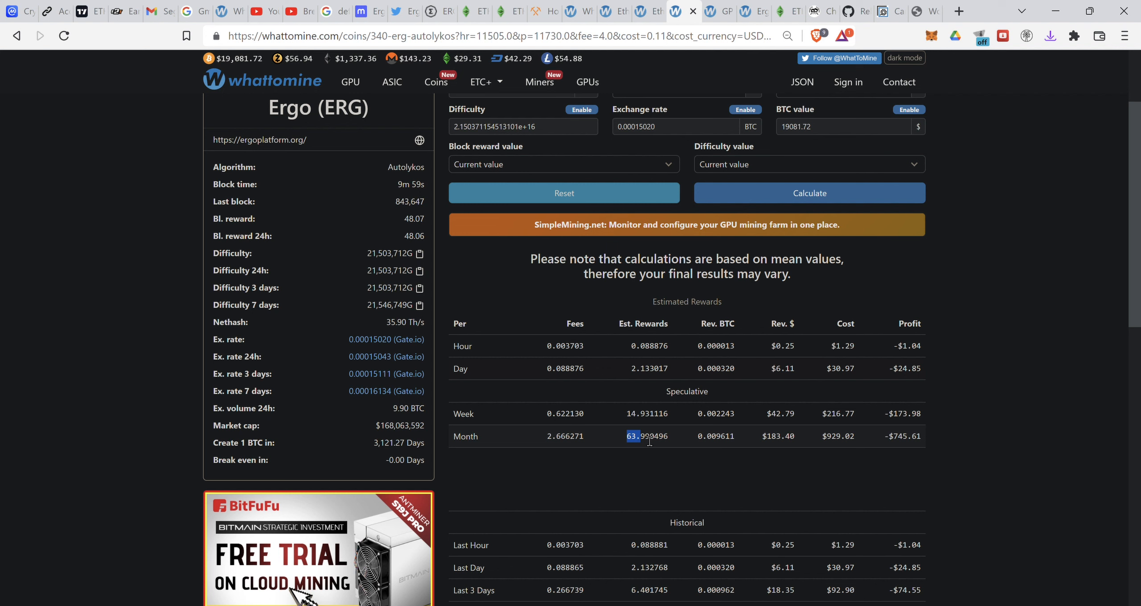
pyautogui.moveTo(674, 436)
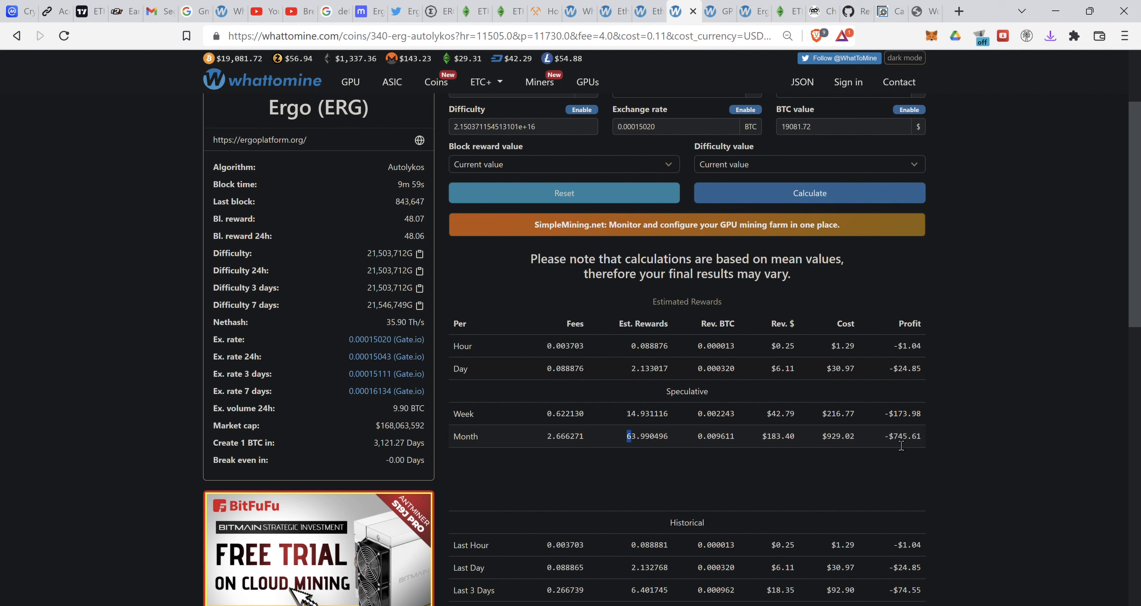
pyautogui.moveTo(918, 448)
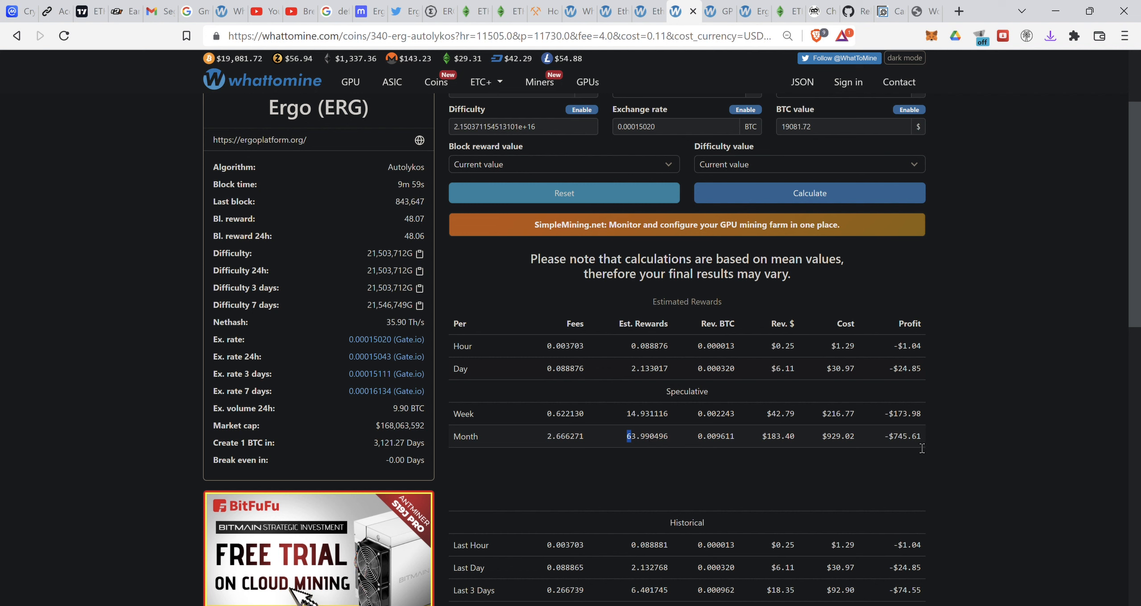
pyautogui.moveTo(873, 447)
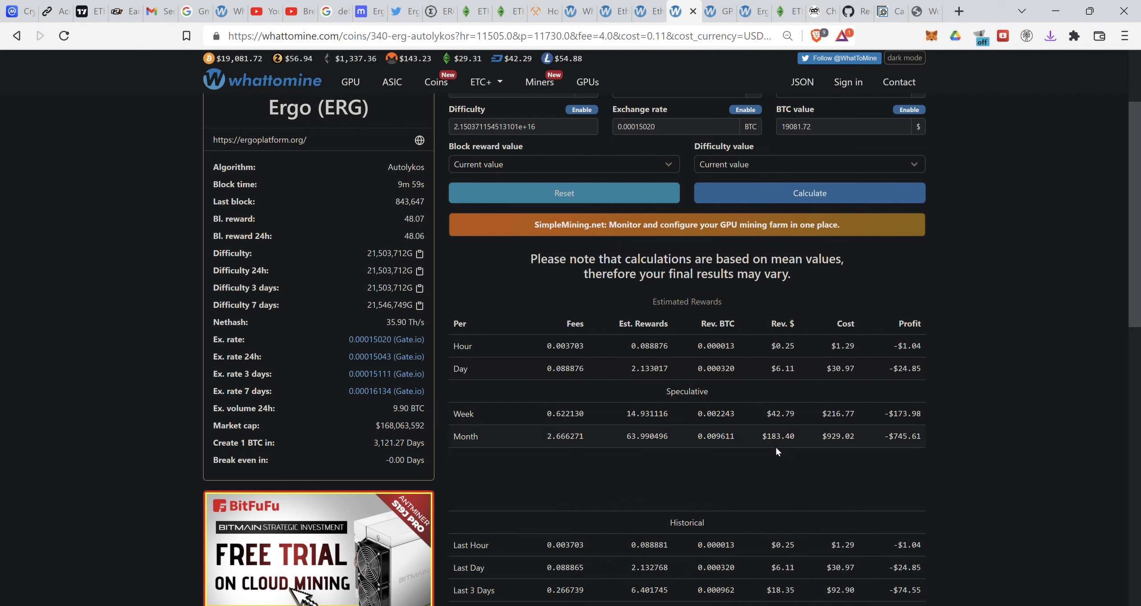
pyautogui.doubleClick(779, 436)
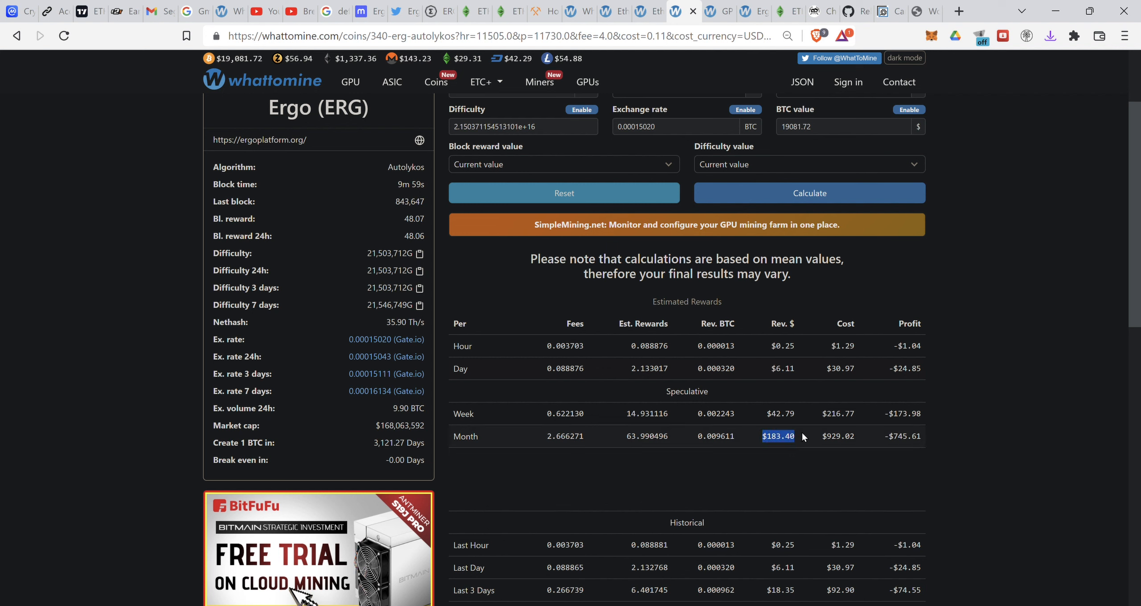
pyautogui.moveTo(626, 445)
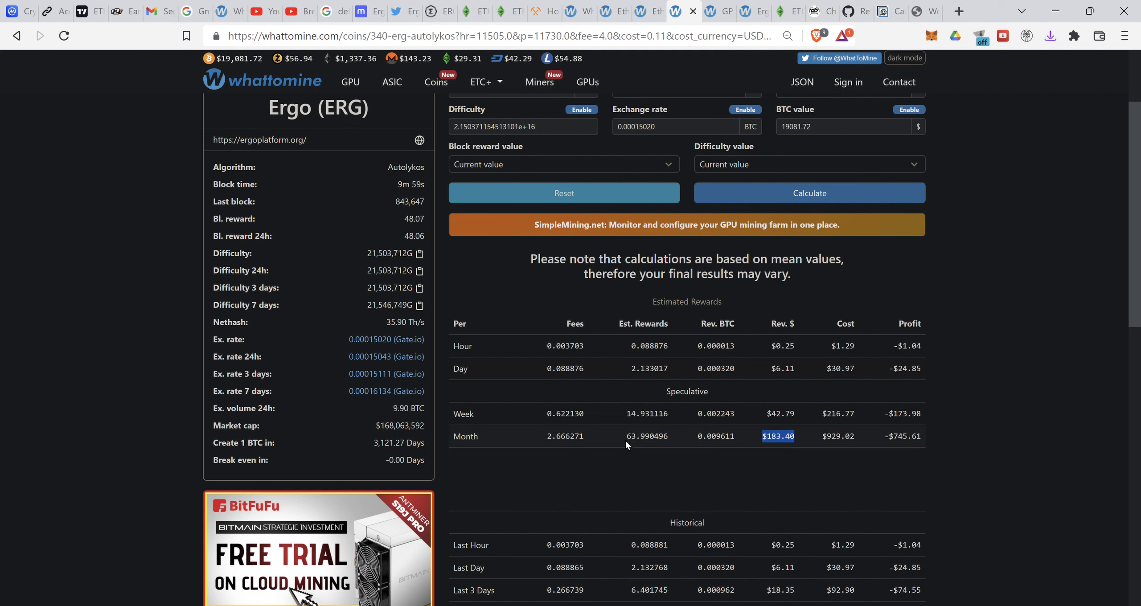
pyautogui.moveTo(836, 453)
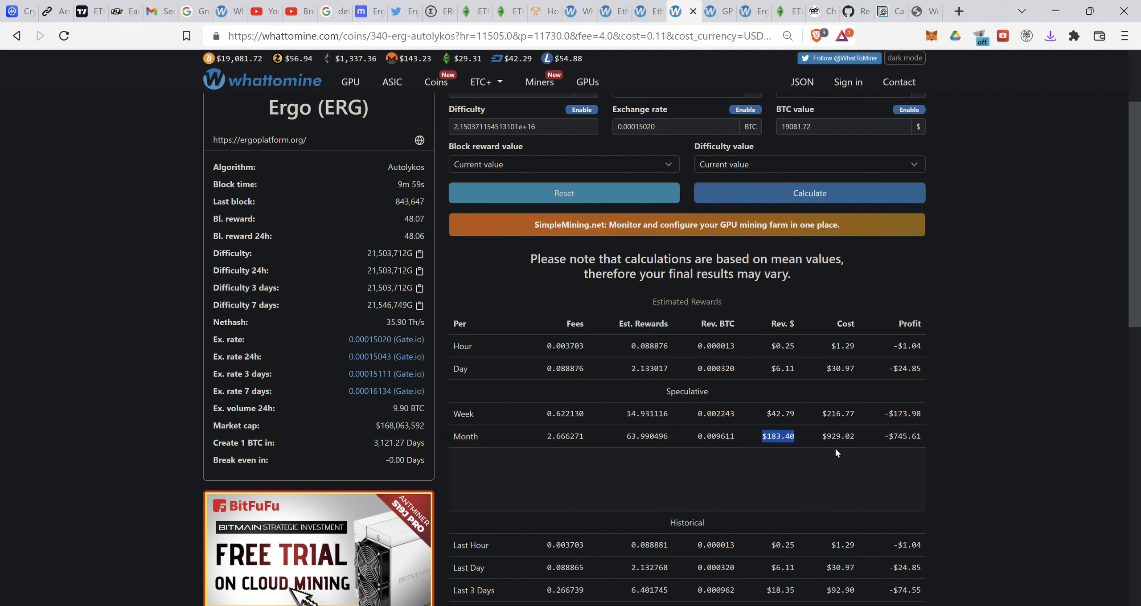
pyautogui.moveTo(833, 446)
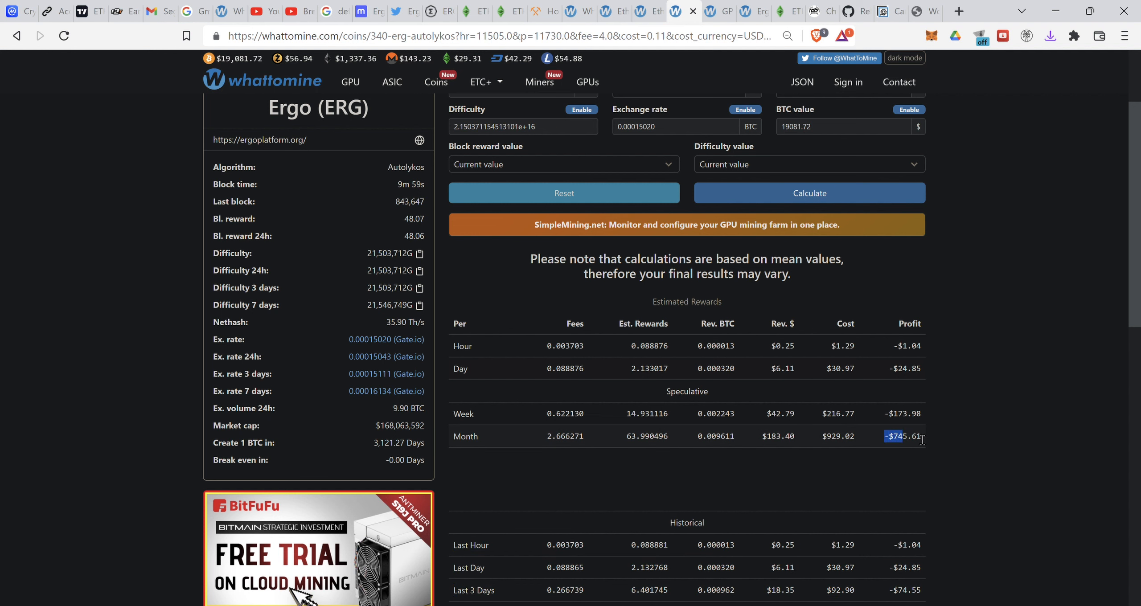
pyautogui.click(995, 455)
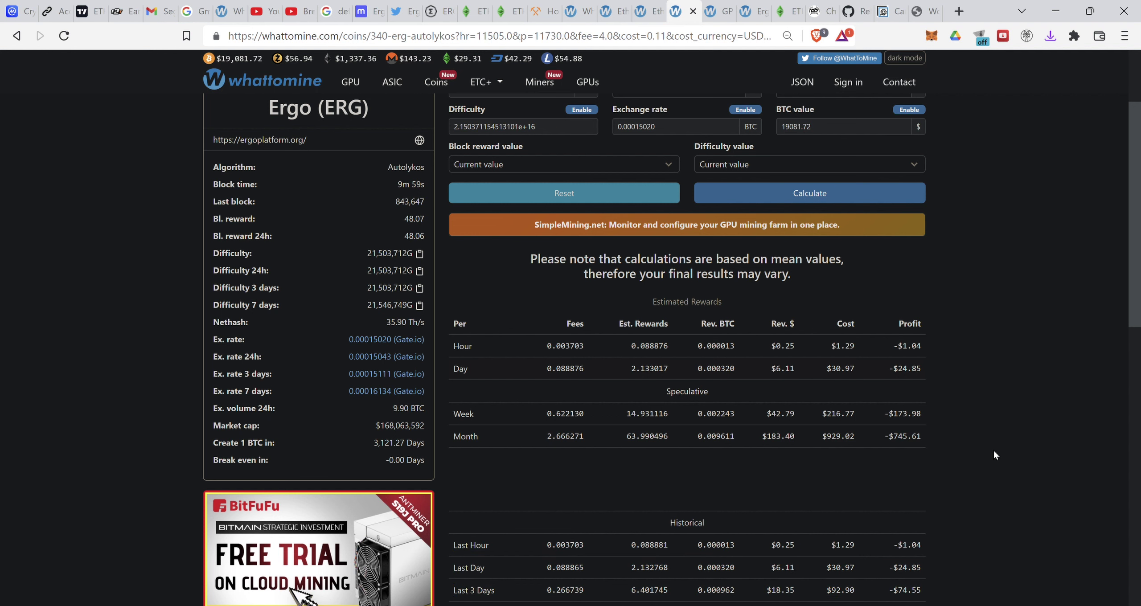
pyautogui.moveTo(654, 372)
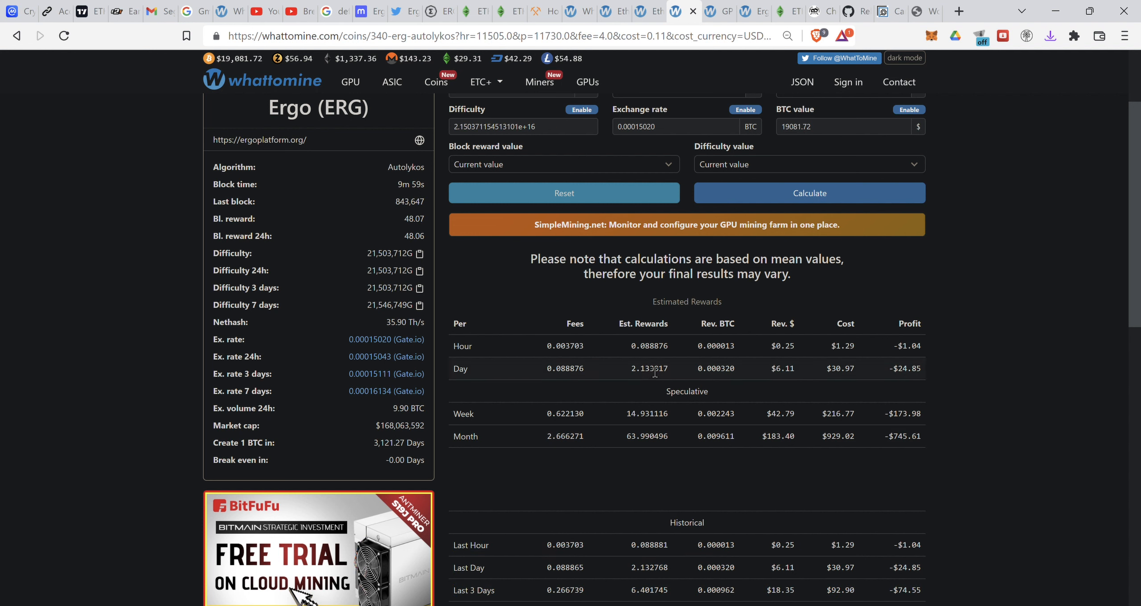
pyautogui.moveTo(997, 293)
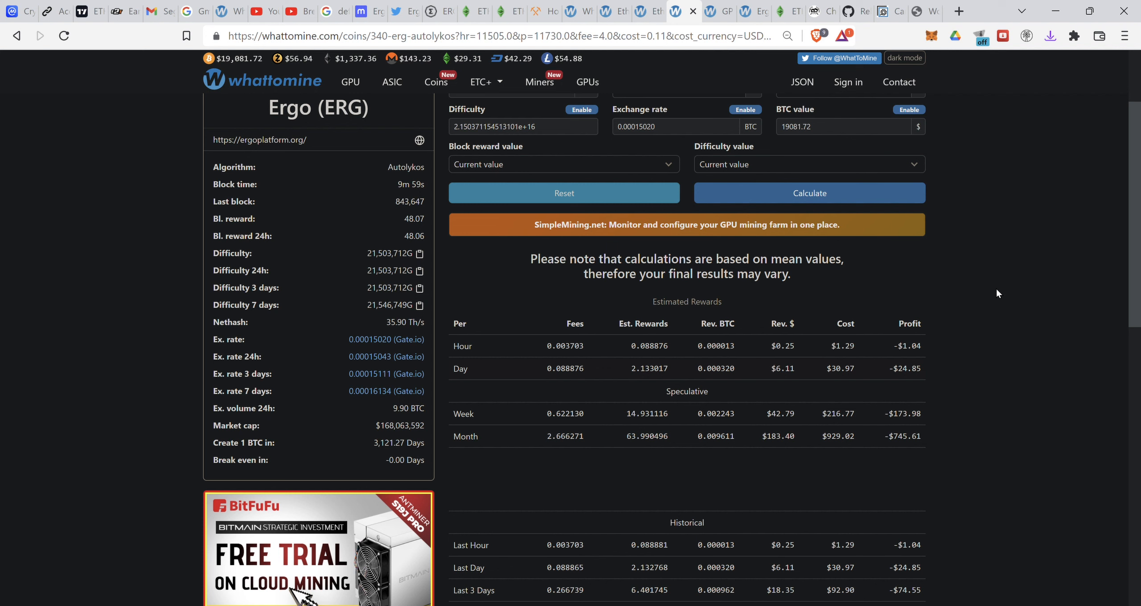
pyautogui.moveTo(977, 355)
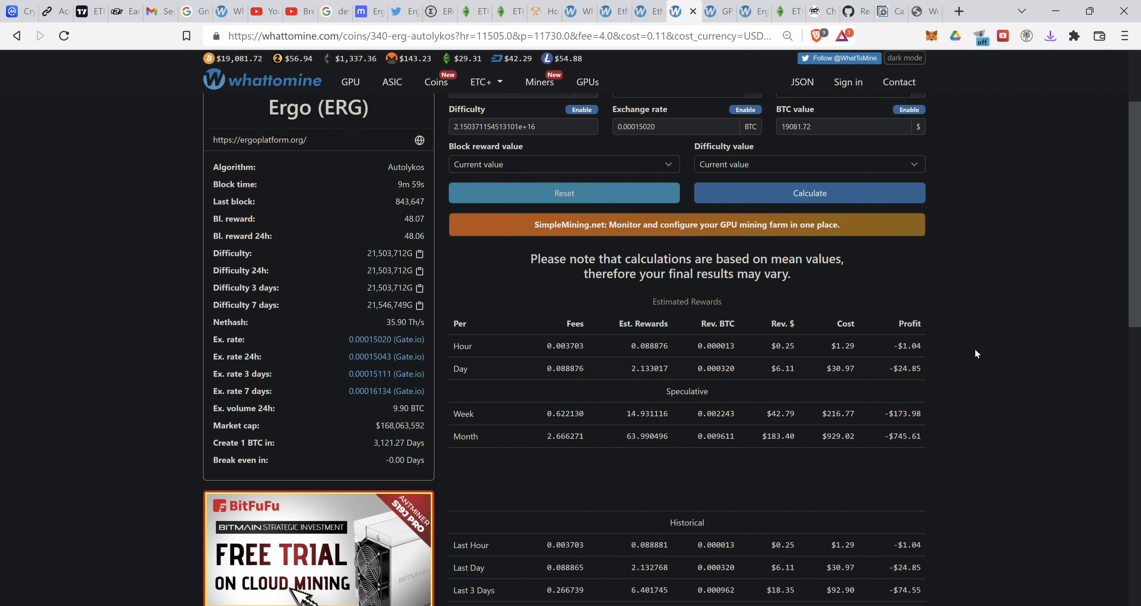
pyautogui.moveTo(998, 298)
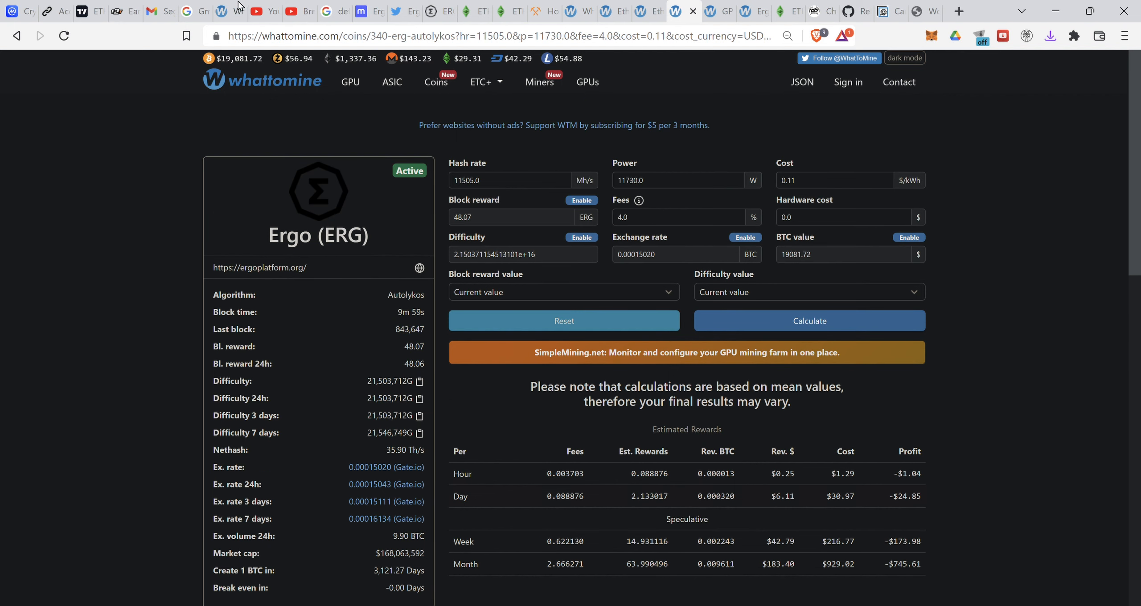
pyautogui.moveTo(440, 3)
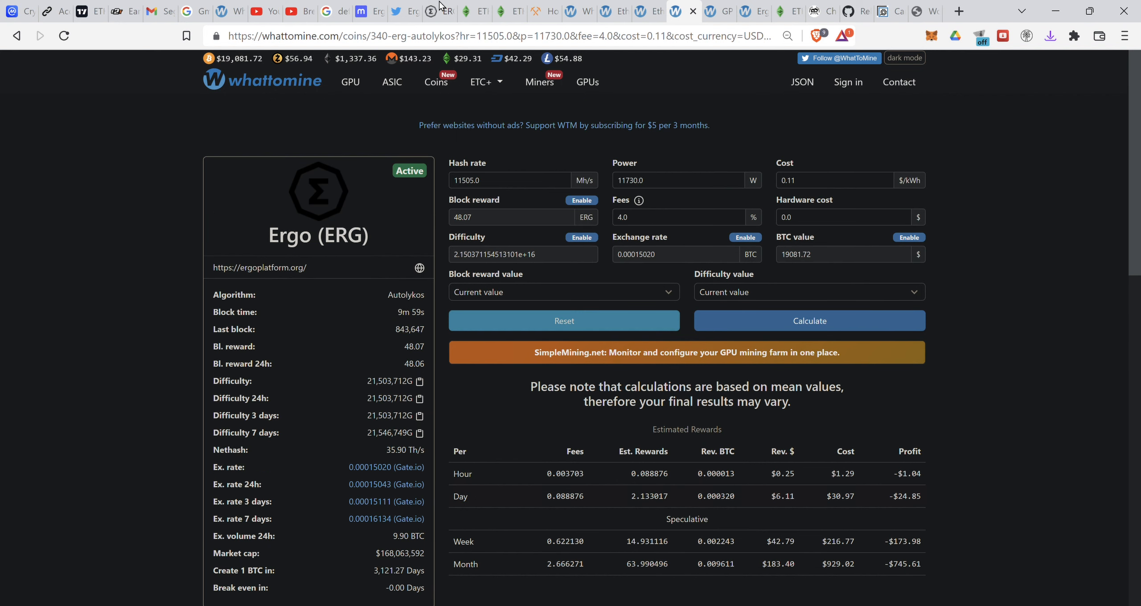
# On the Ergo HeroMiners home page, highlight the fee-free mining line and $1500 giveaway heading and paragraph
pyautogui.click(431, 12)
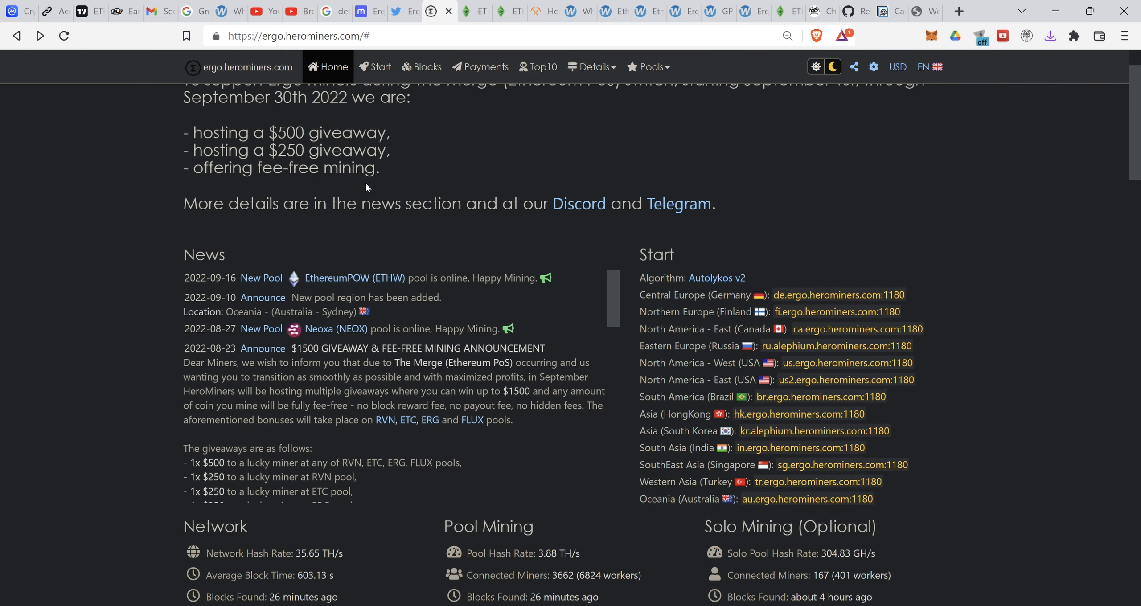
pyautogui.scroll(3)
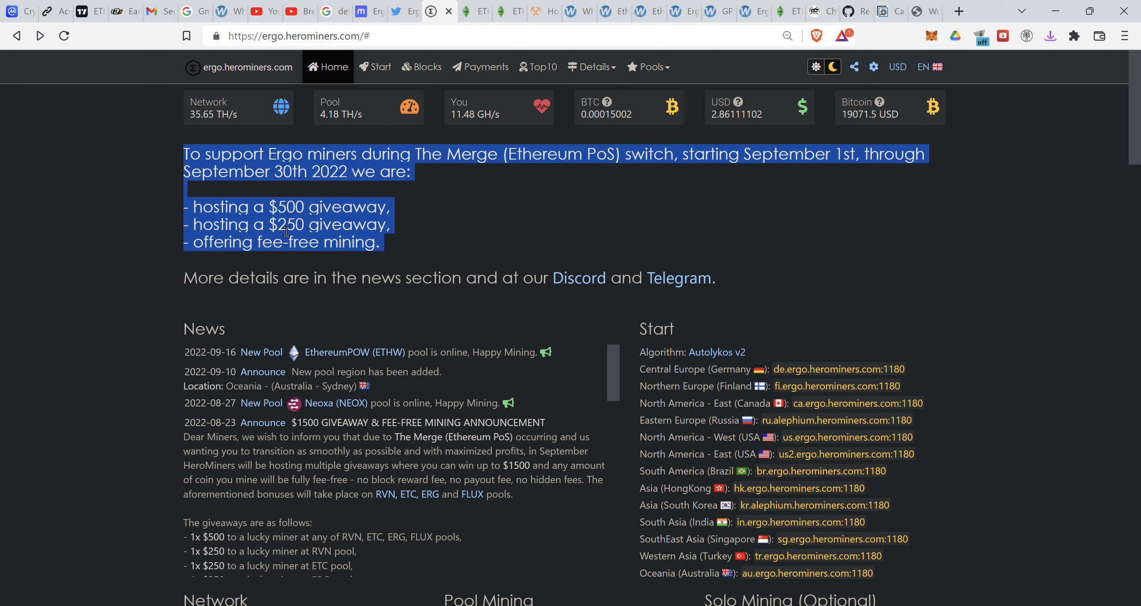
pyautogui.click(250, 255)
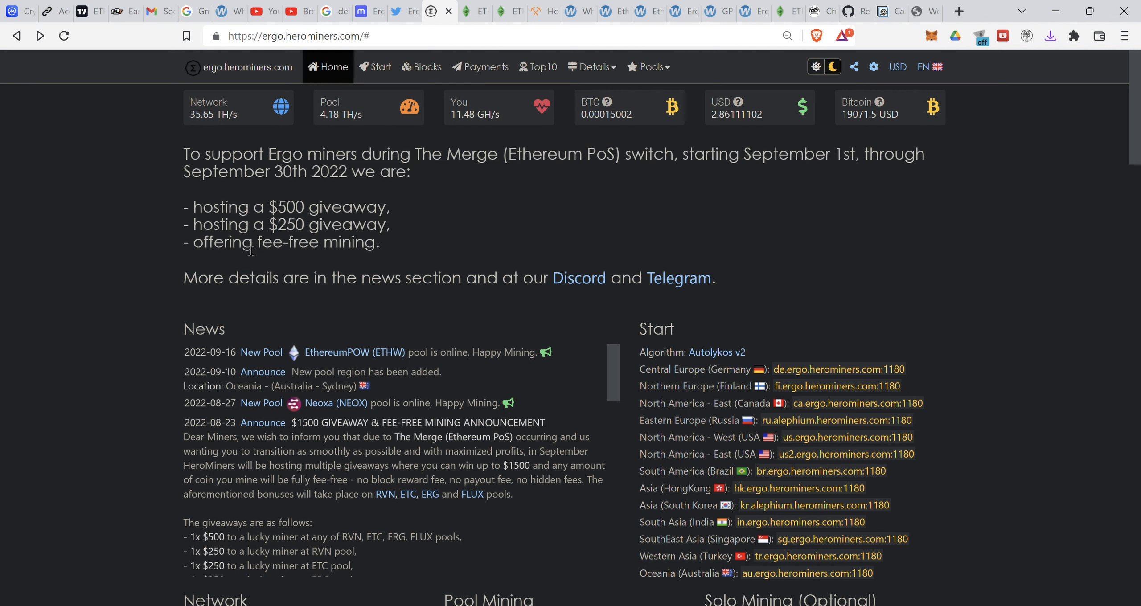
pyautogui.moveTo(206, 242); pyautogui.dragTo(378, 242)
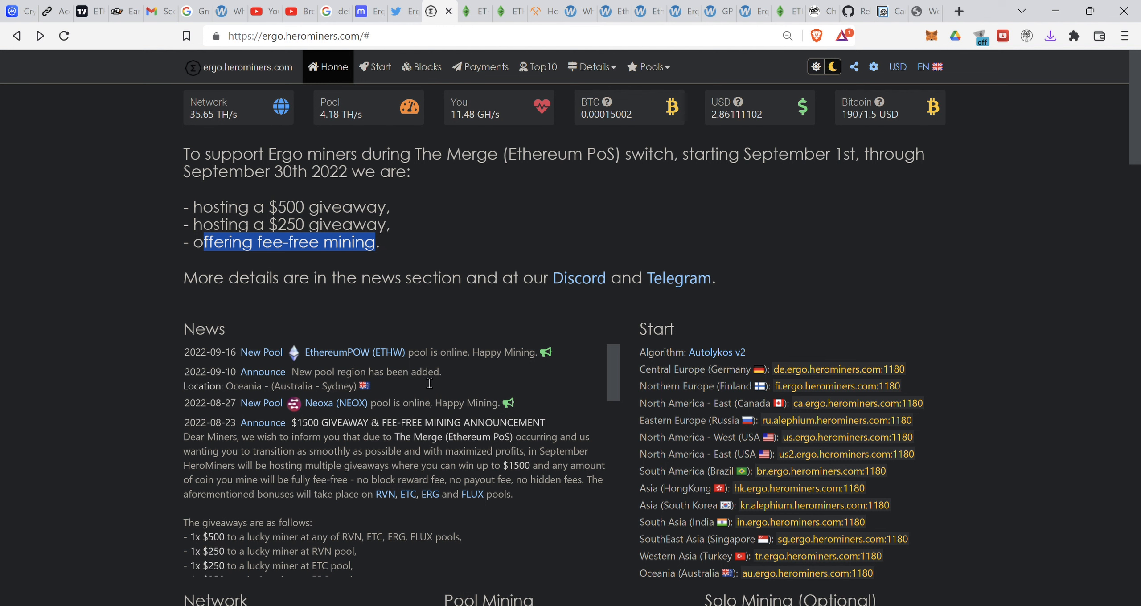
pyautogui.scroll(-3)
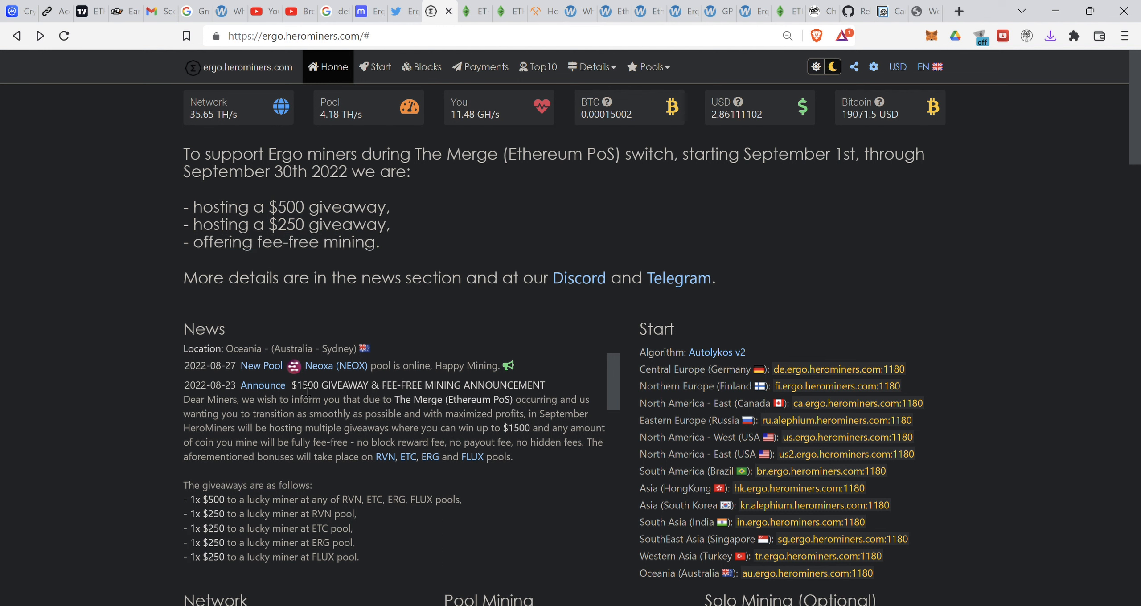
pyautogui.moveTo(292, 384); pyautogui.dragTo(459, 399)
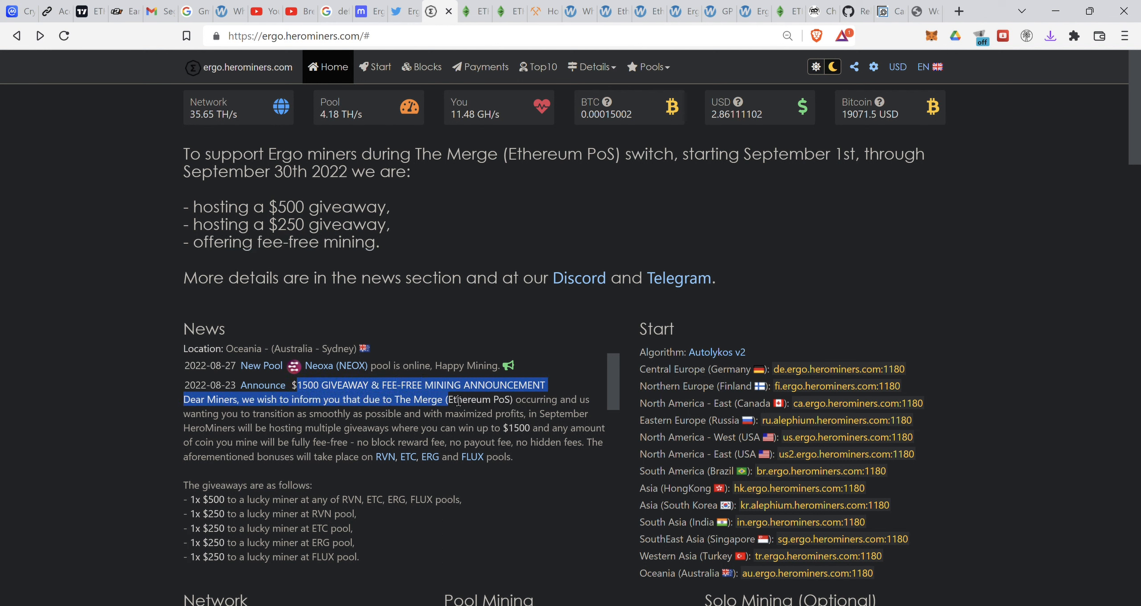
pyautogui.moveTo(460, 402); pyautogui.dragTo(576, 457)
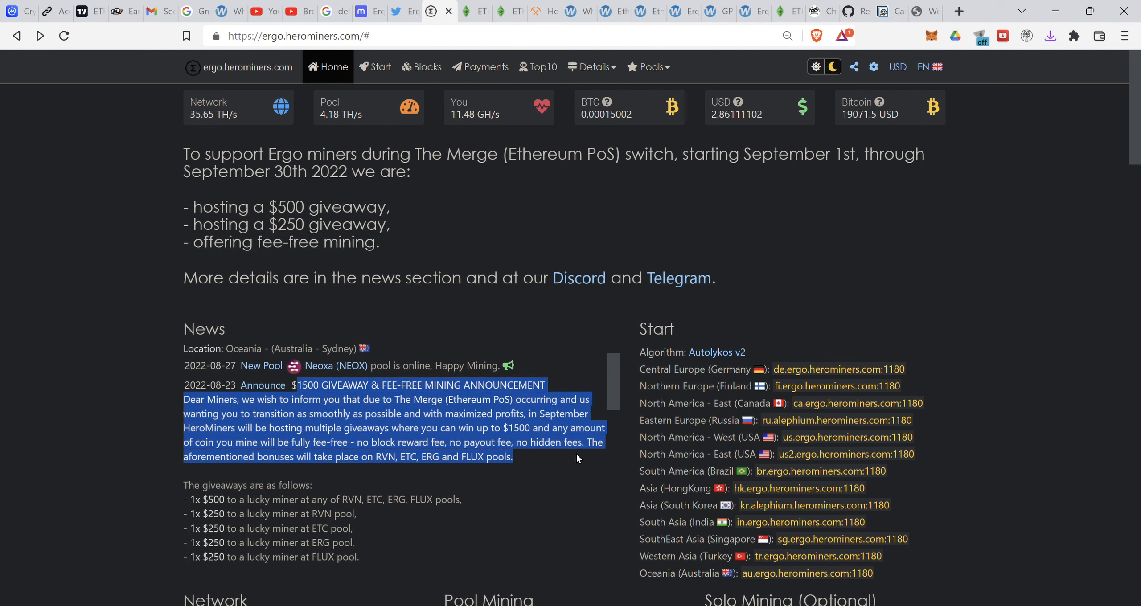
# Highlight the giveaway end date, winner-draw method and five address snapshots, then scroll past to server addresses
pyautogui.scroll(-3)
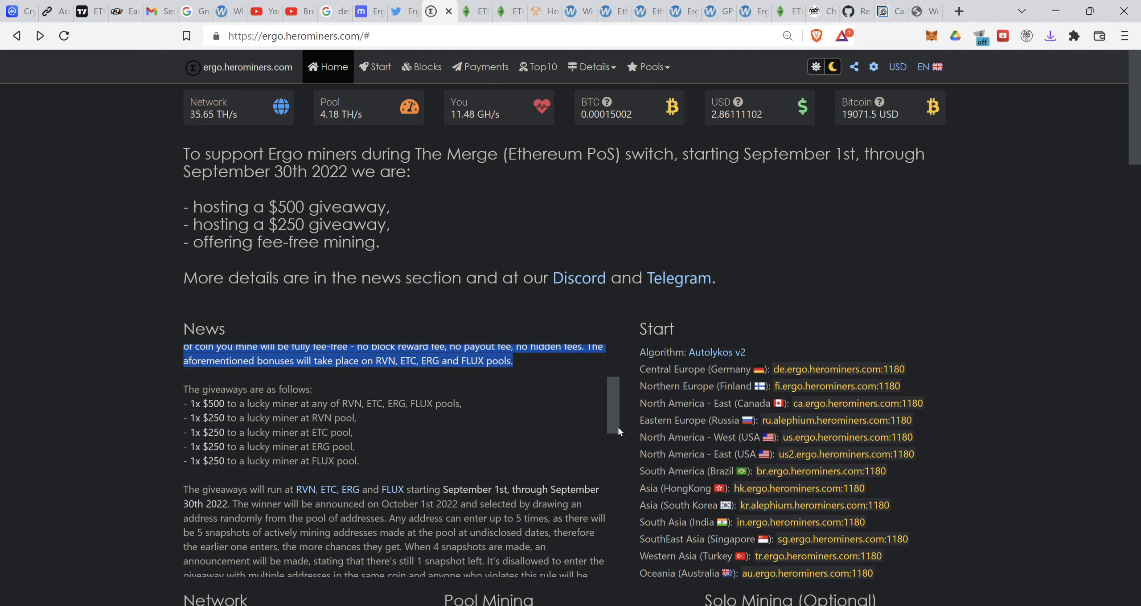
pyautogui.scroll(-3)
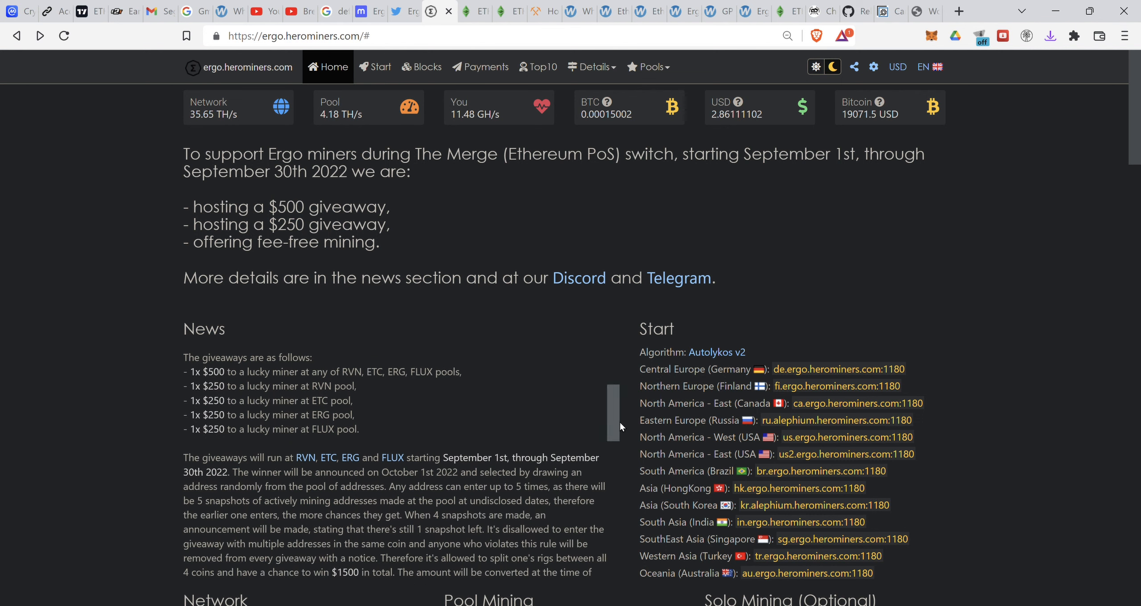
pyautogui.moveTo(277, 455)
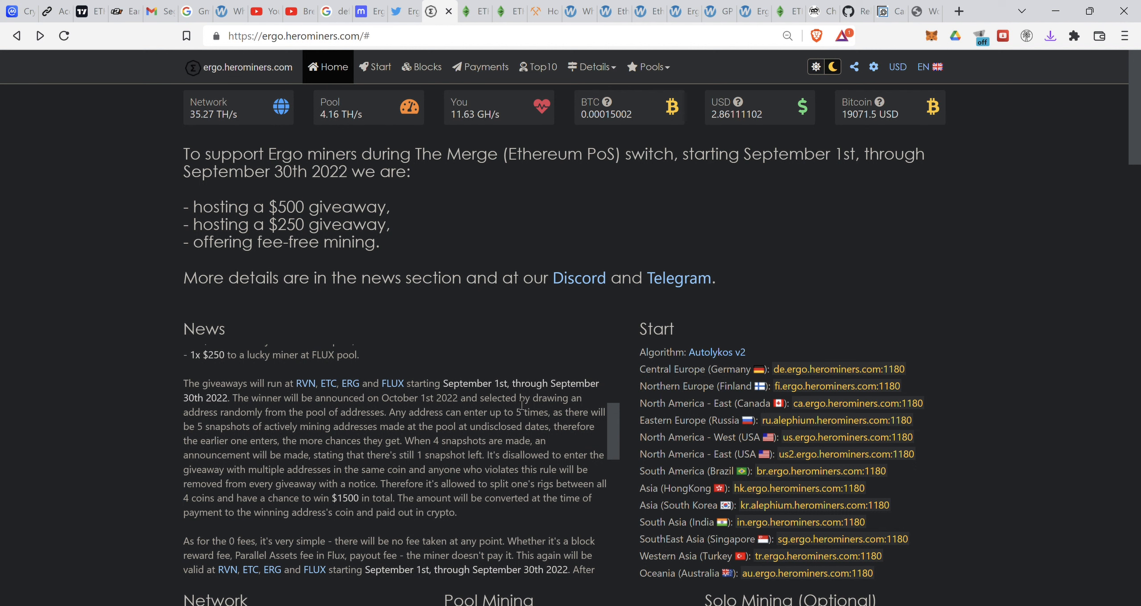
pyautogui.moveTo(549, 382); pyautogui.dragTo(323, 398)
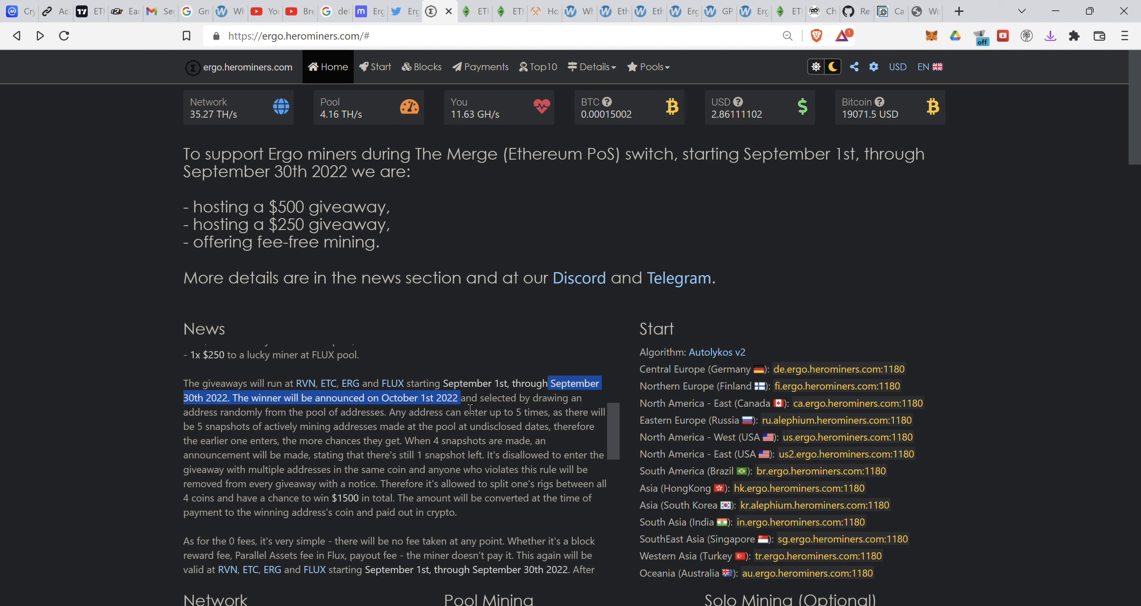
pyautogui.moveTo(458, 397); pyautogui.dragTo(571, 412)
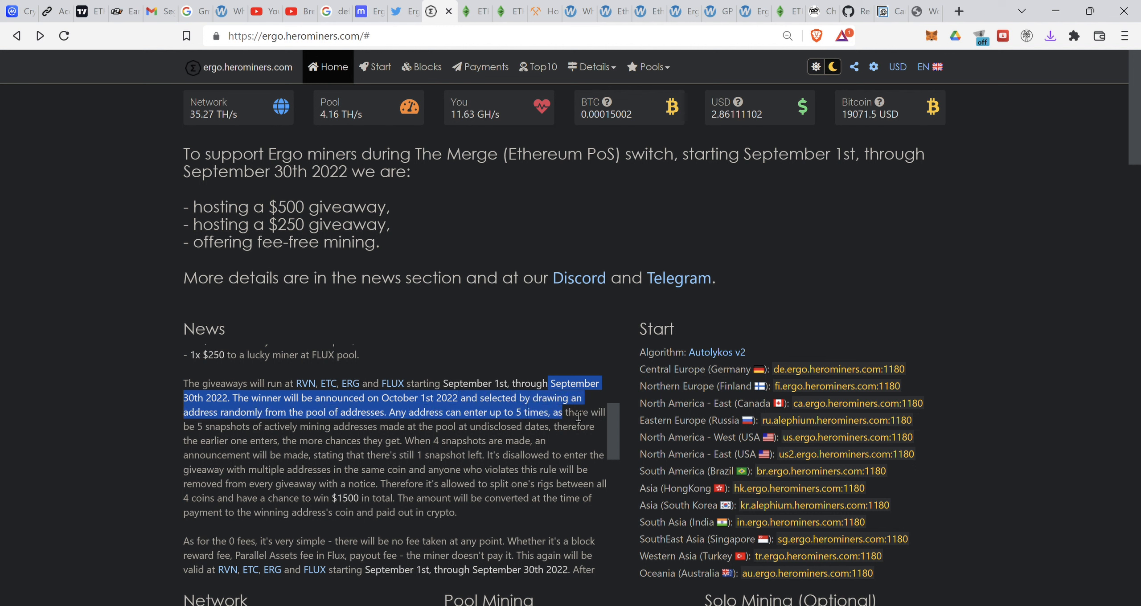
pyautogui.moveTo(575, 412); pyautogui.dragTo(393, 426)
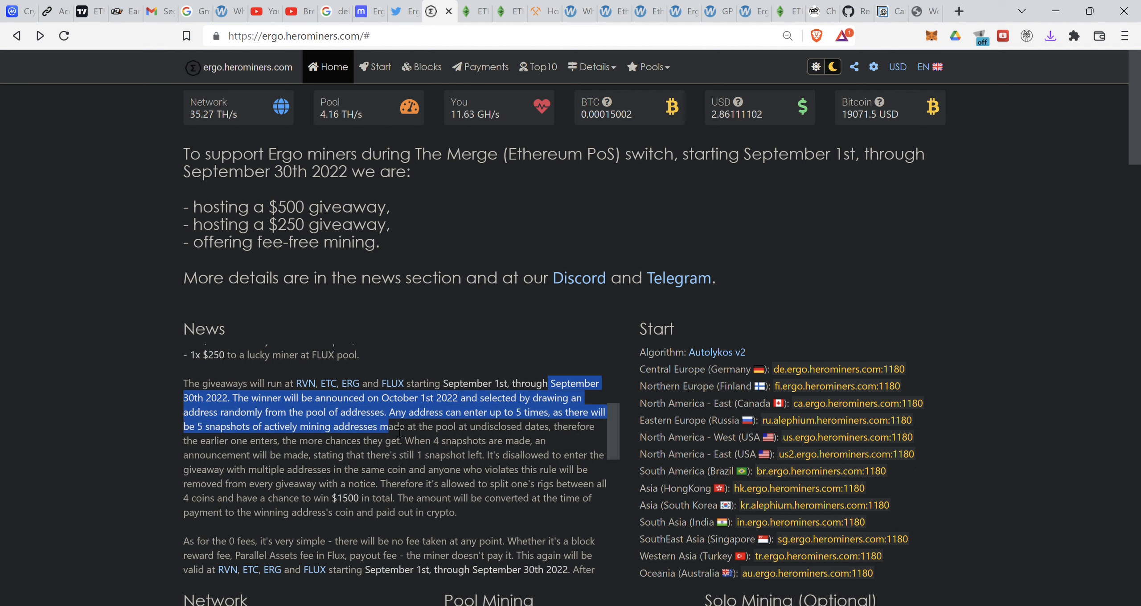
pyautogui.scroll(-3)
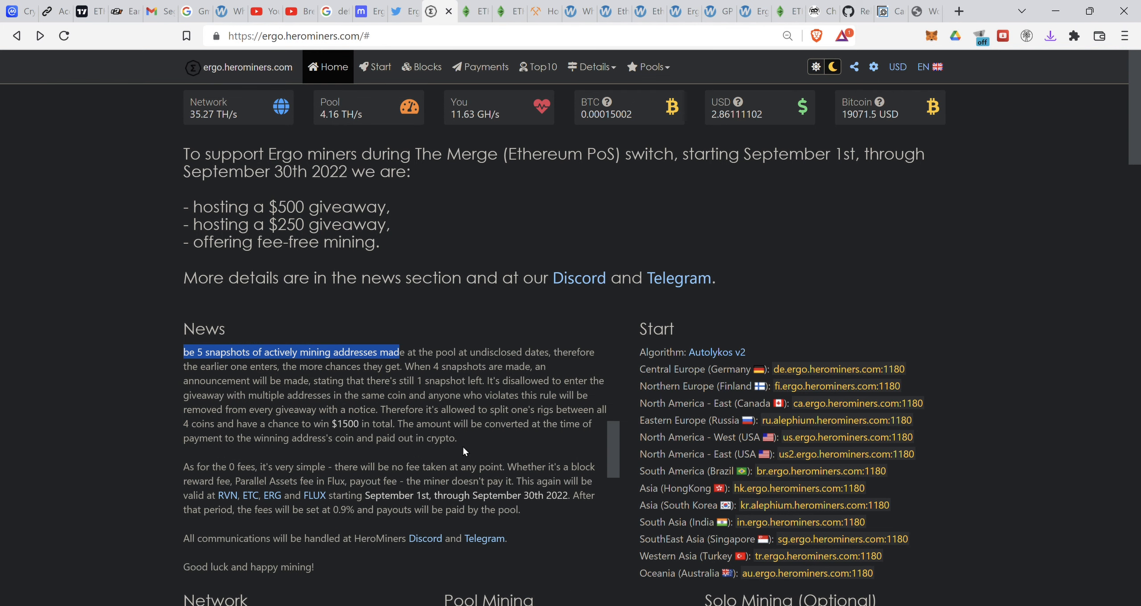
pyautogui.scroll(-3)
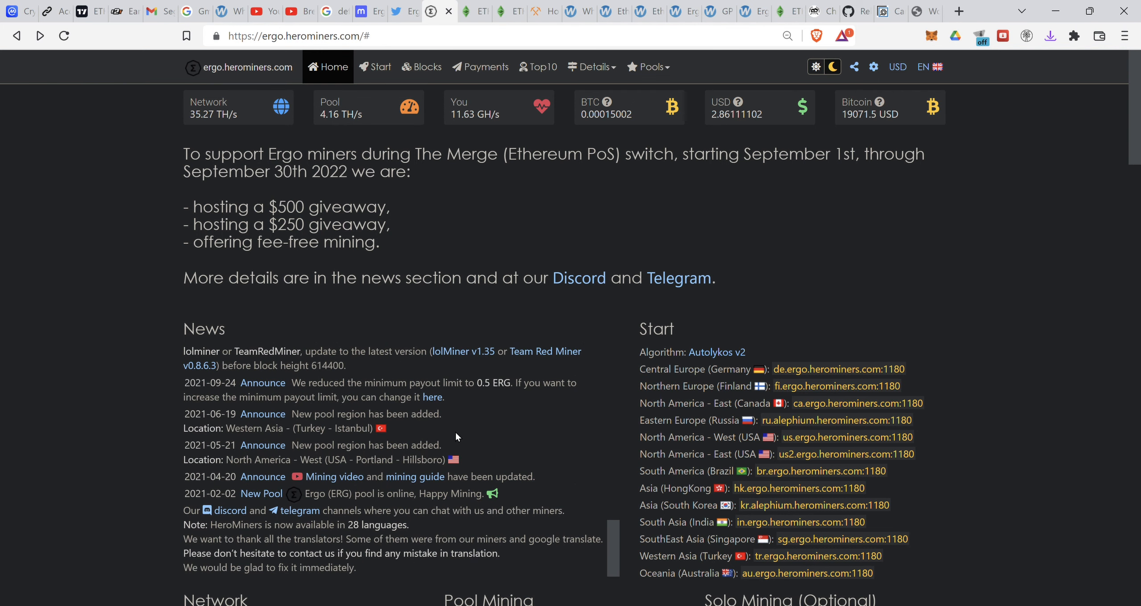
pyautogui.scroll(-3)
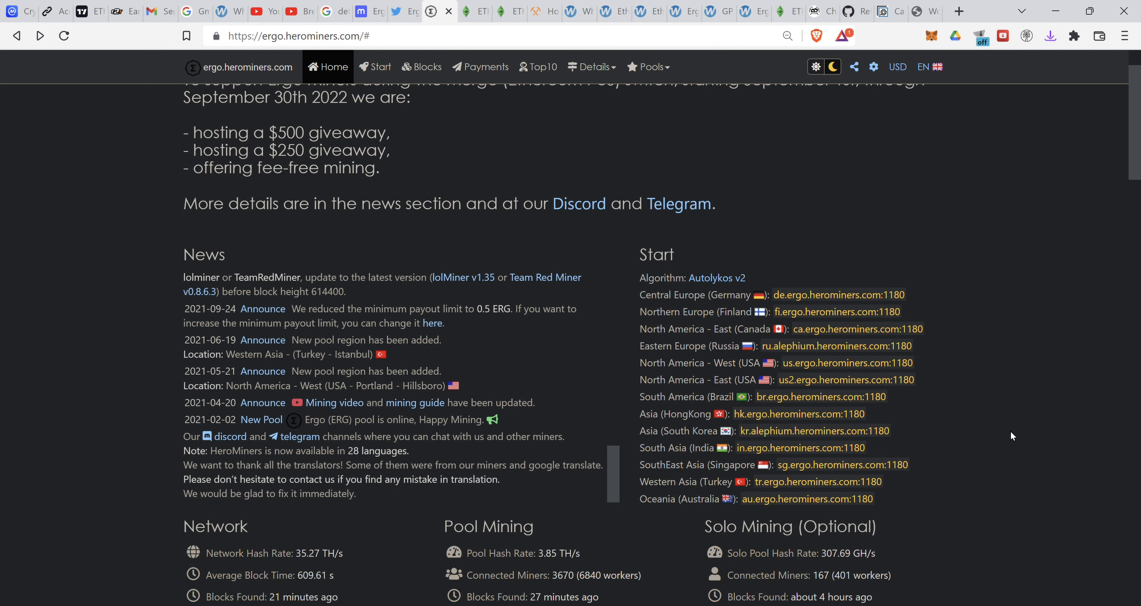
pyautogui.moveTo(938, 290)
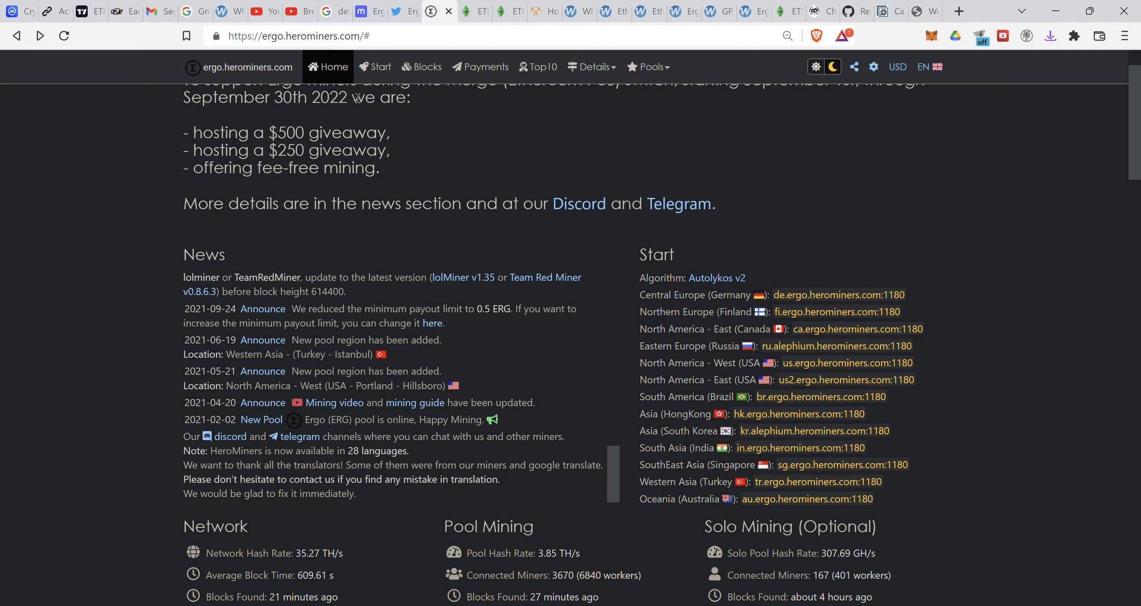
# Show the Ergo how-to-mine page listing regional servers on port 1180 with 4 GH starting difficulty
pyautogui.click(374, 67)
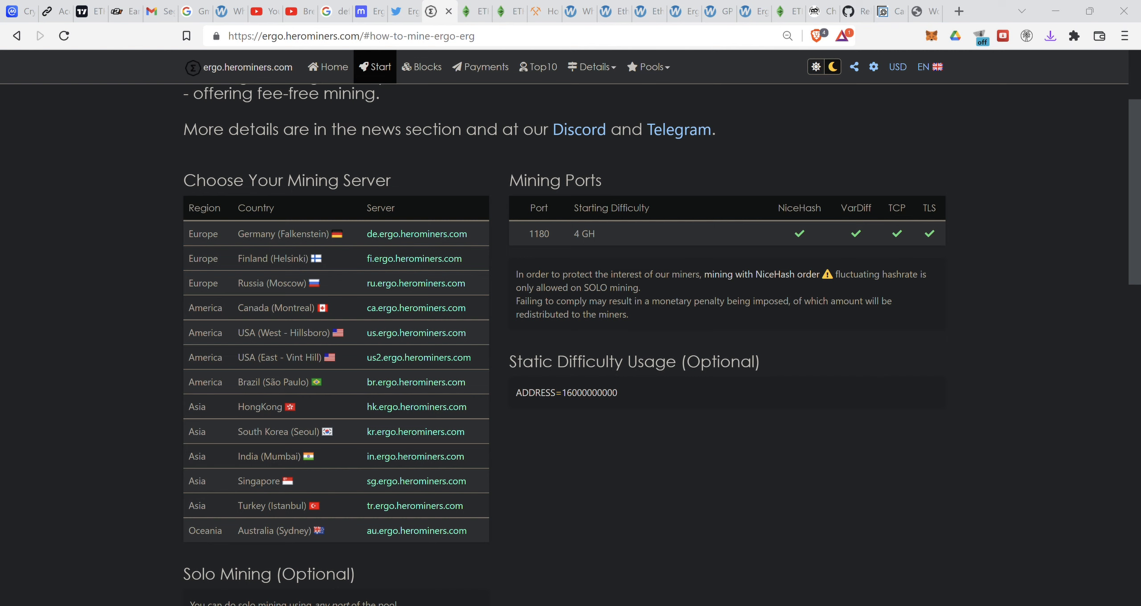
pyautogui.moveTo(331, 392)
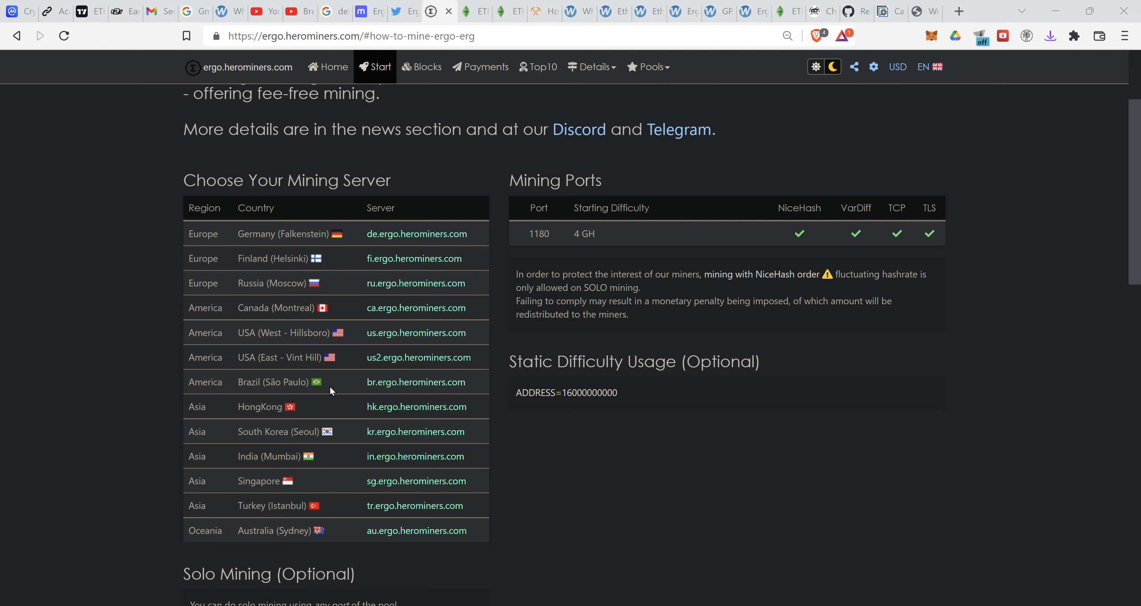
pyautogui.moveTo(332, 390)
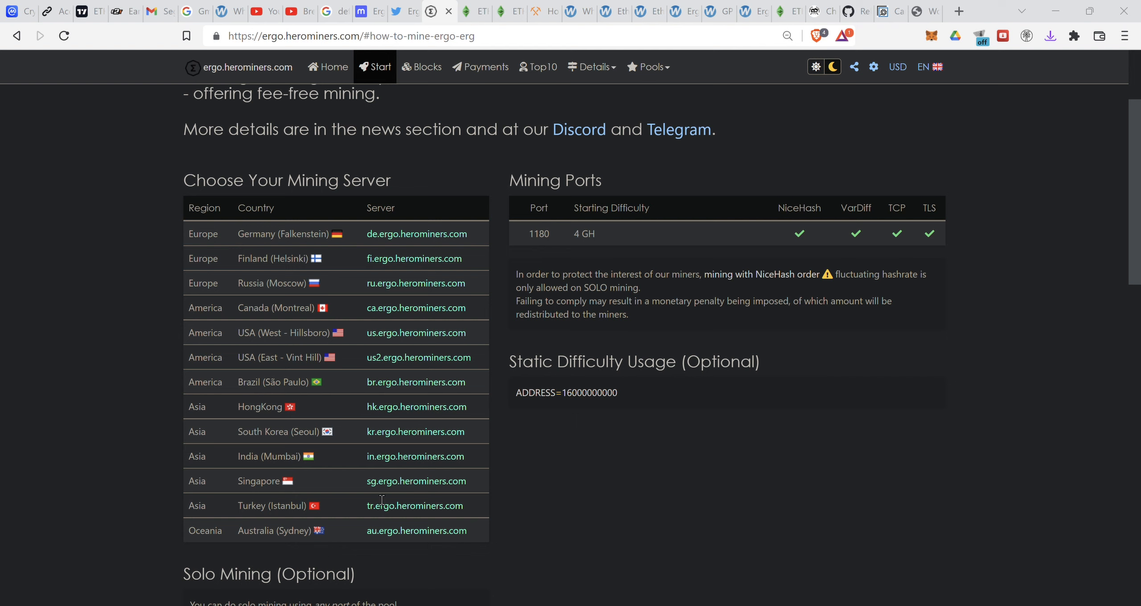
pyautogui.moveTo(236, 221)
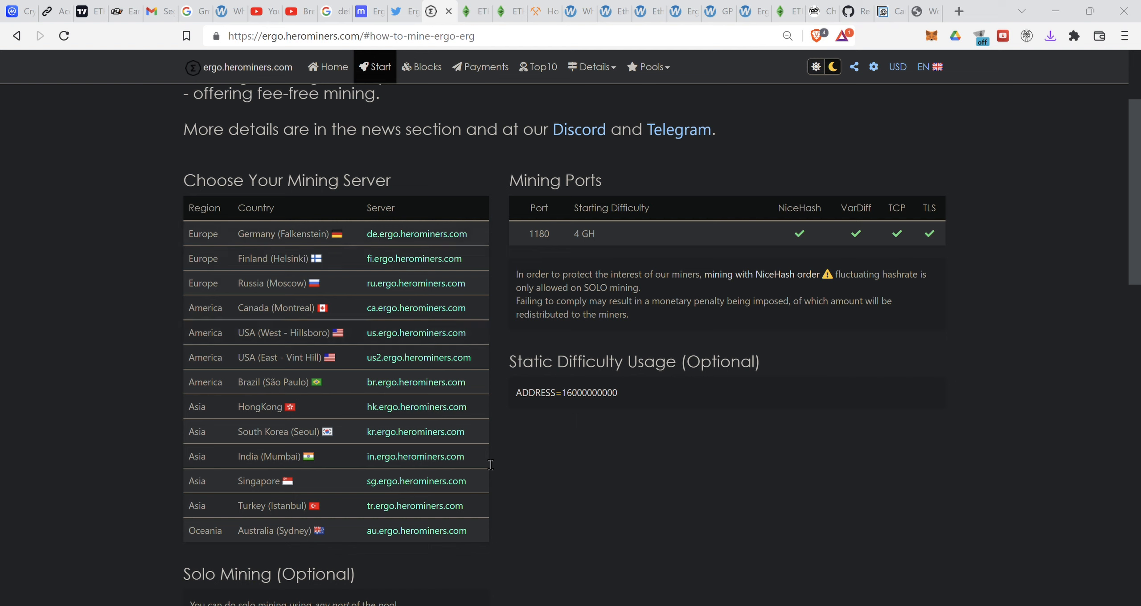
pyautogui.moveTo(280, 560)
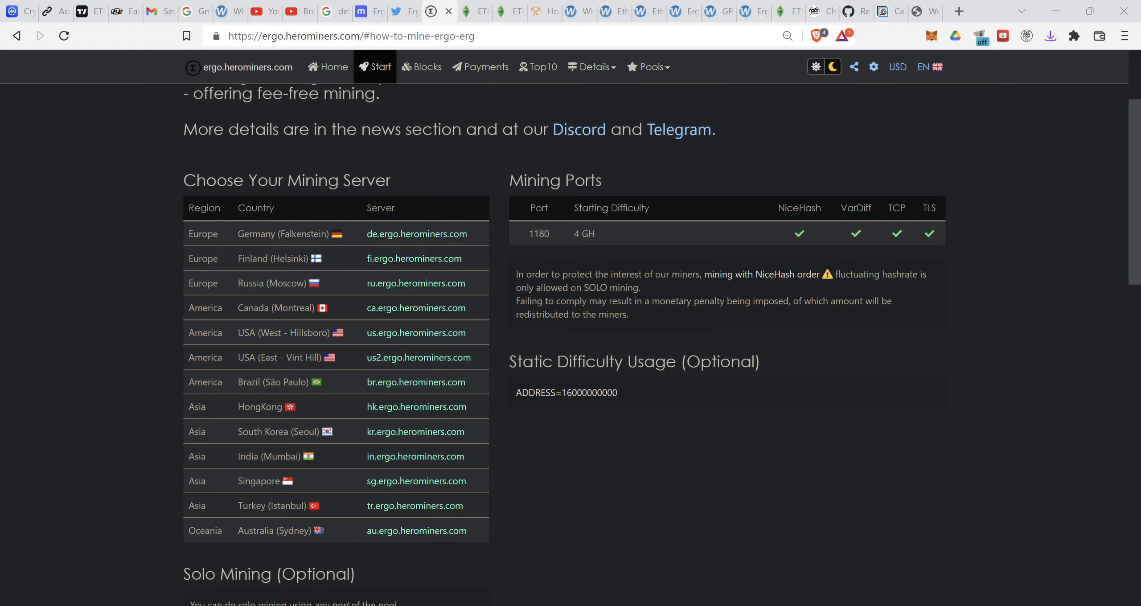
pyautogui.moveTo(1100, 32)
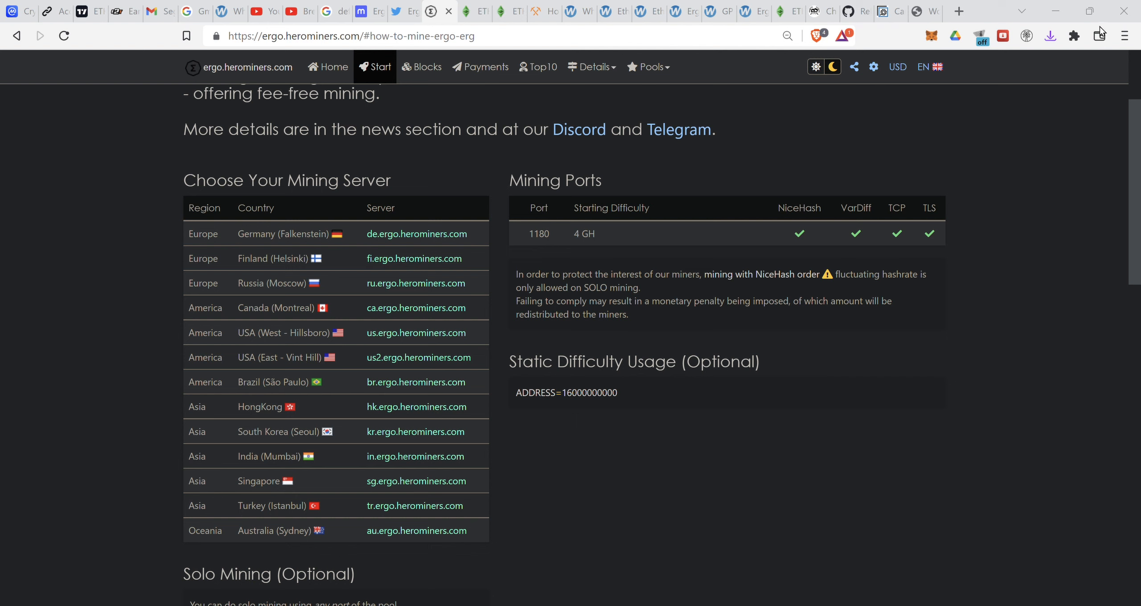
pyautogui.moveTo(1032, 42)
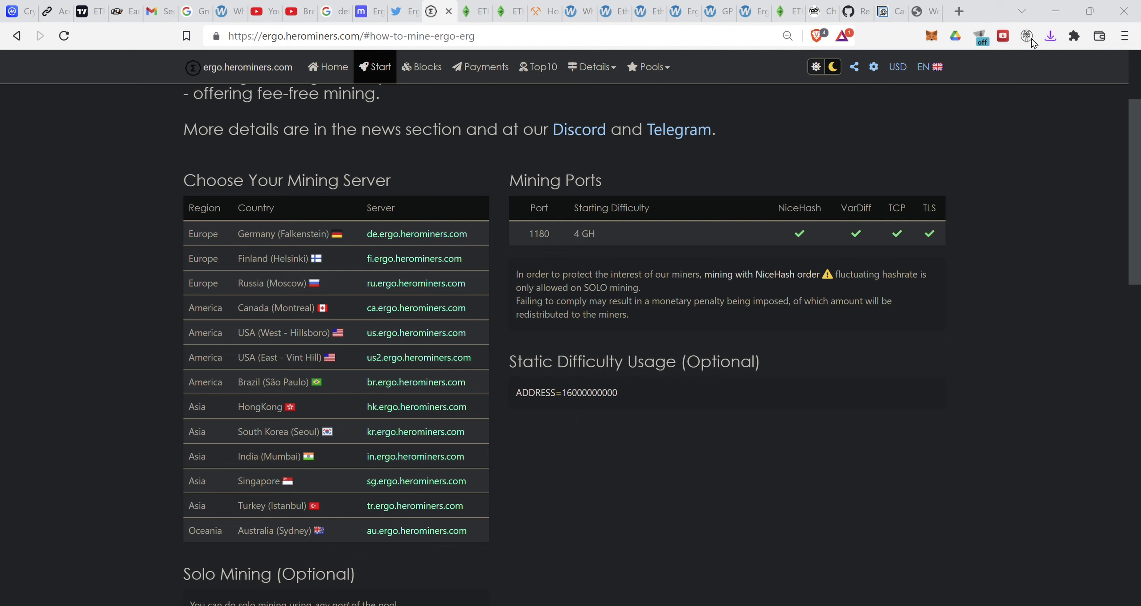
pyautogui.moveTo(885, 109)
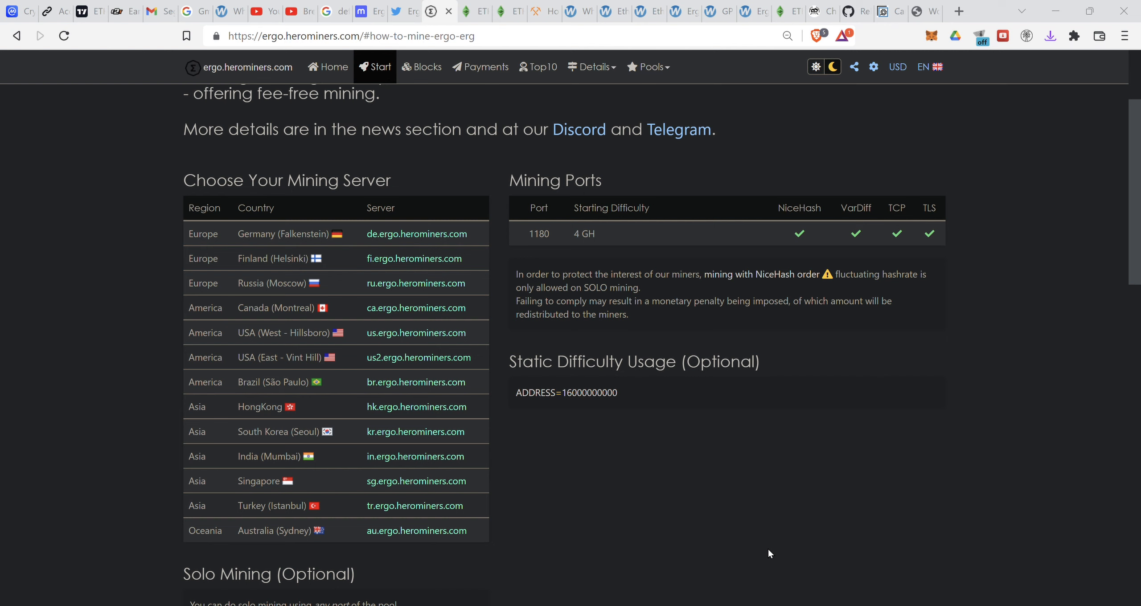
pyautogui.moveTo(803, 455)
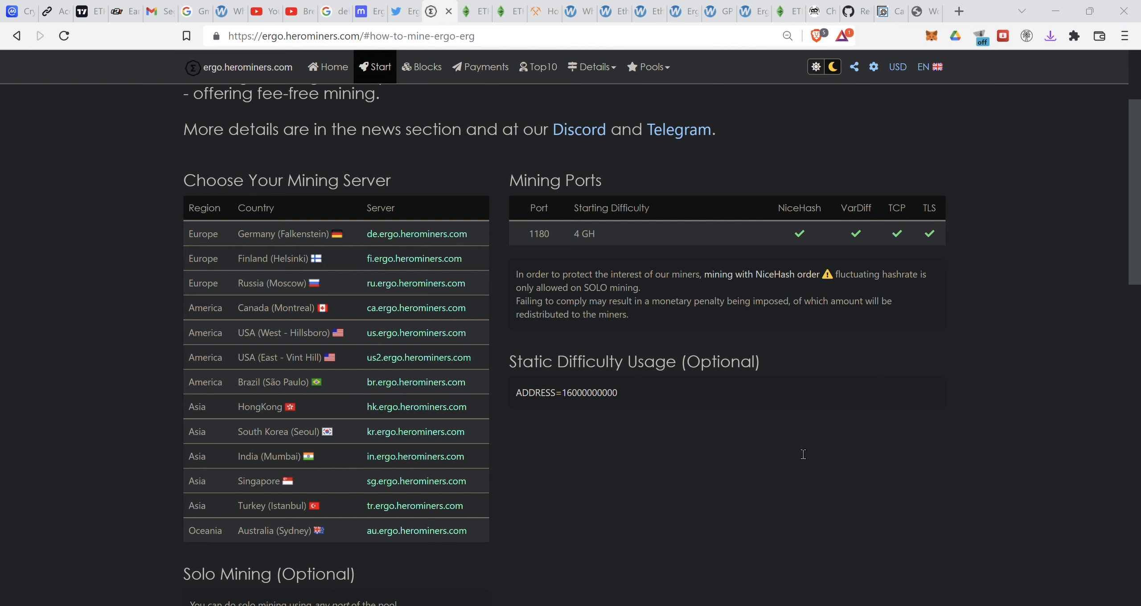
pyautogui.moveTo(856, 547)
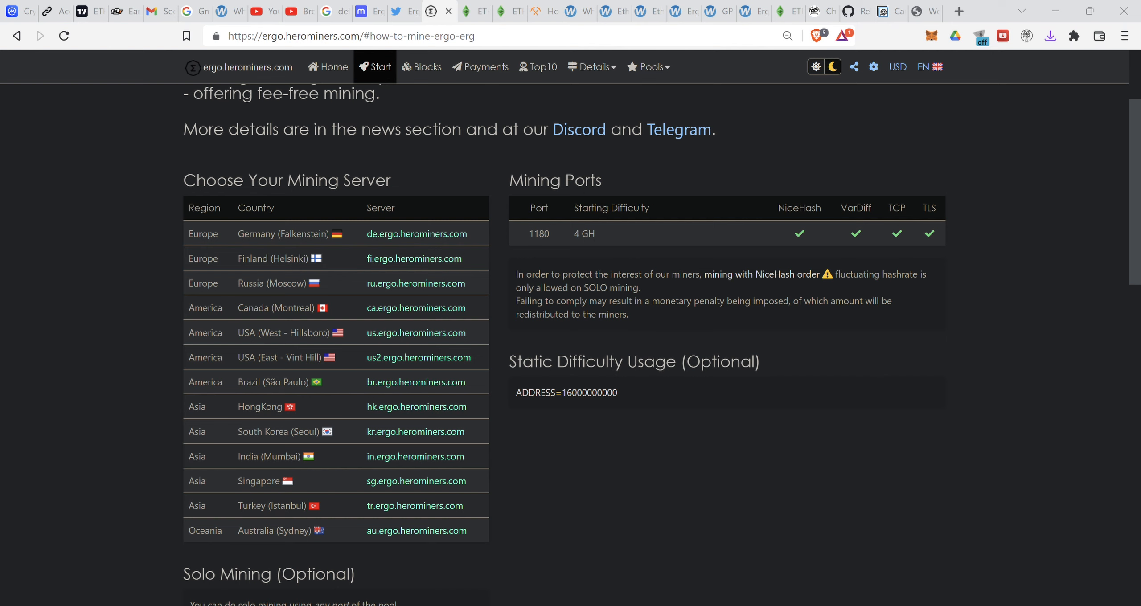
pyautogui.moveTo(712, 505)
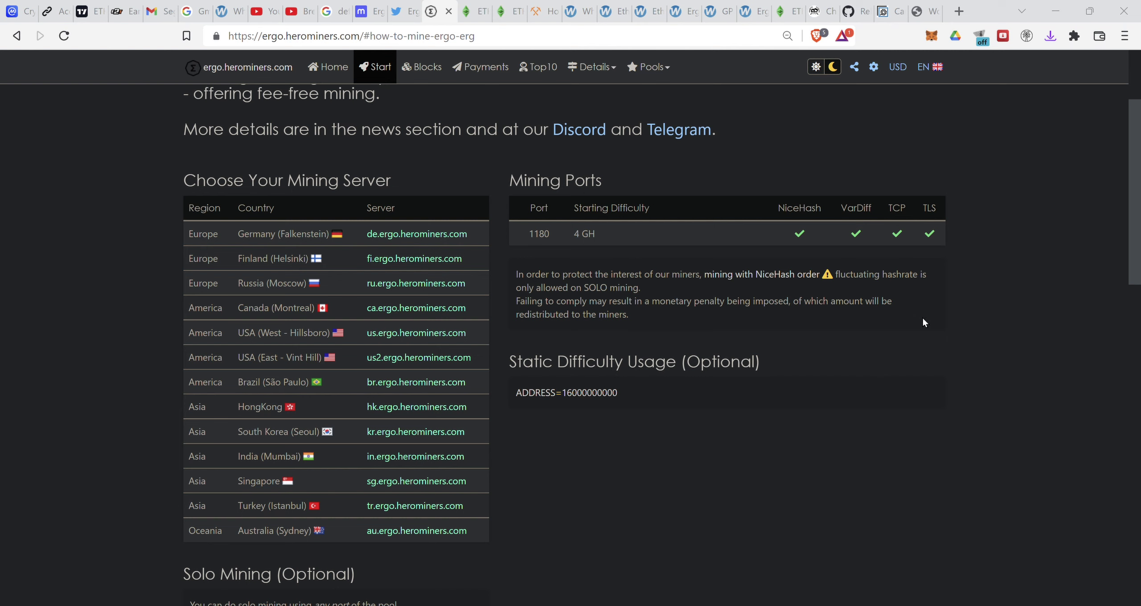
pyautogui.moveTo(526, 102)
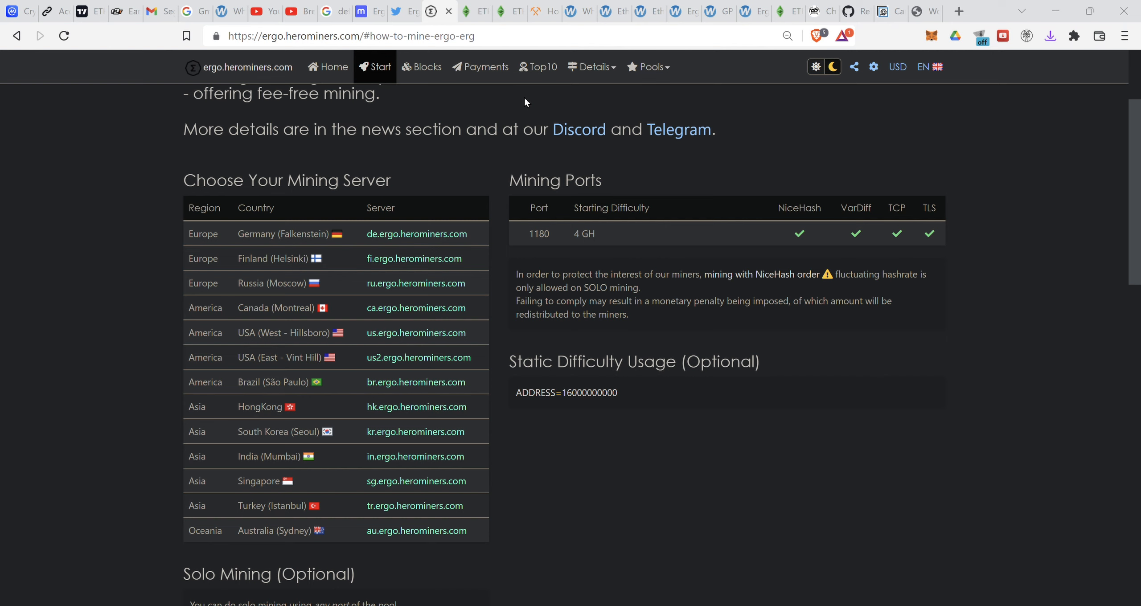
pyautogui.moveTo(346, 122)
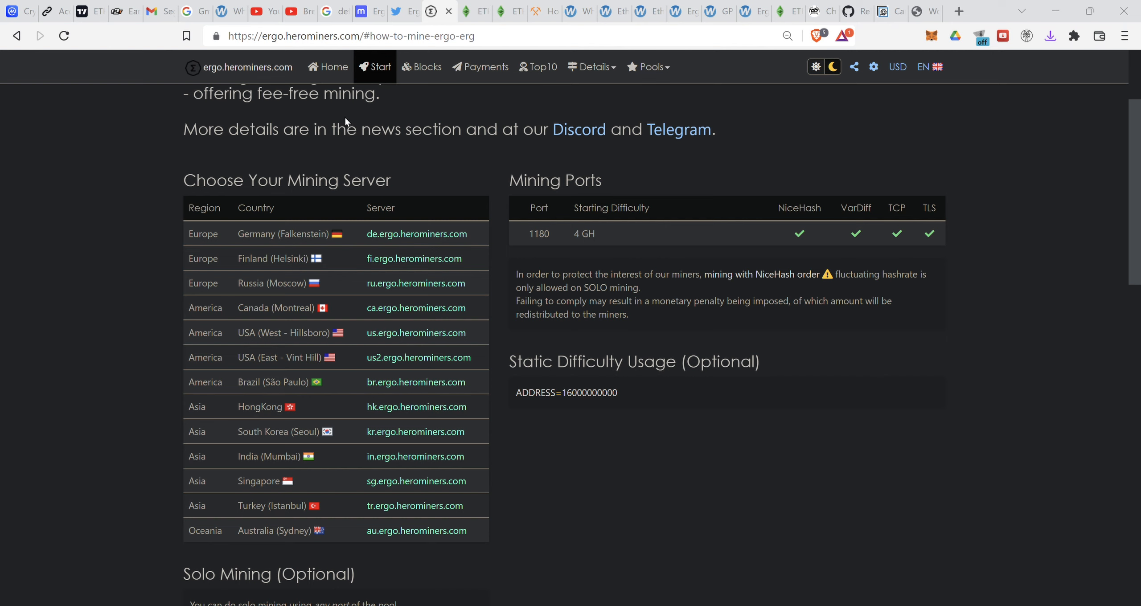
pyautogui.moveTo(358, 126)
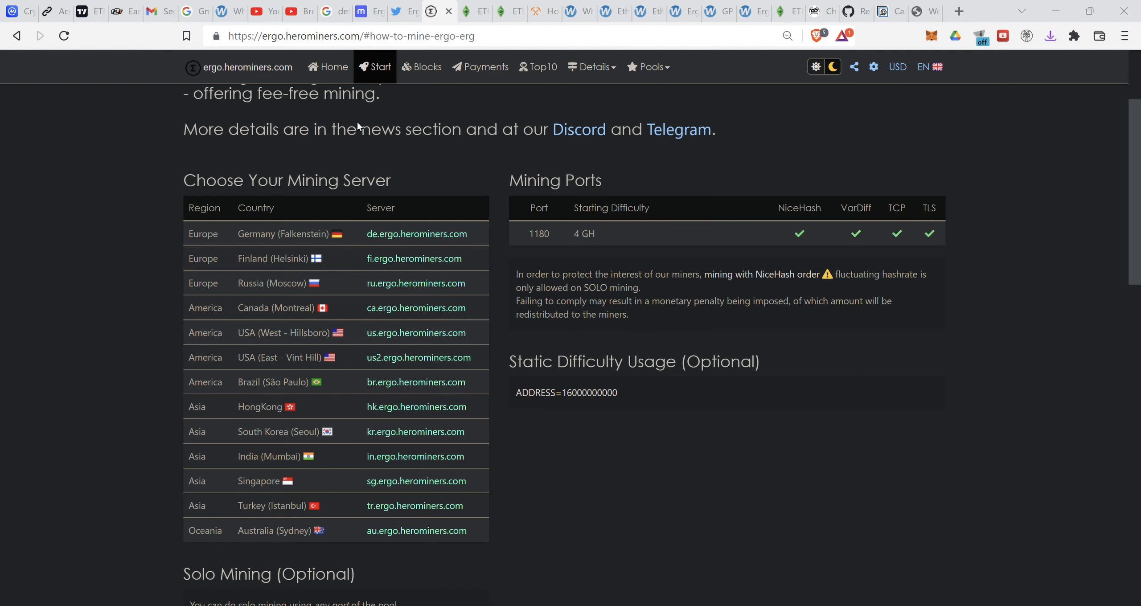
pyautogui.moveTo(797, 88)
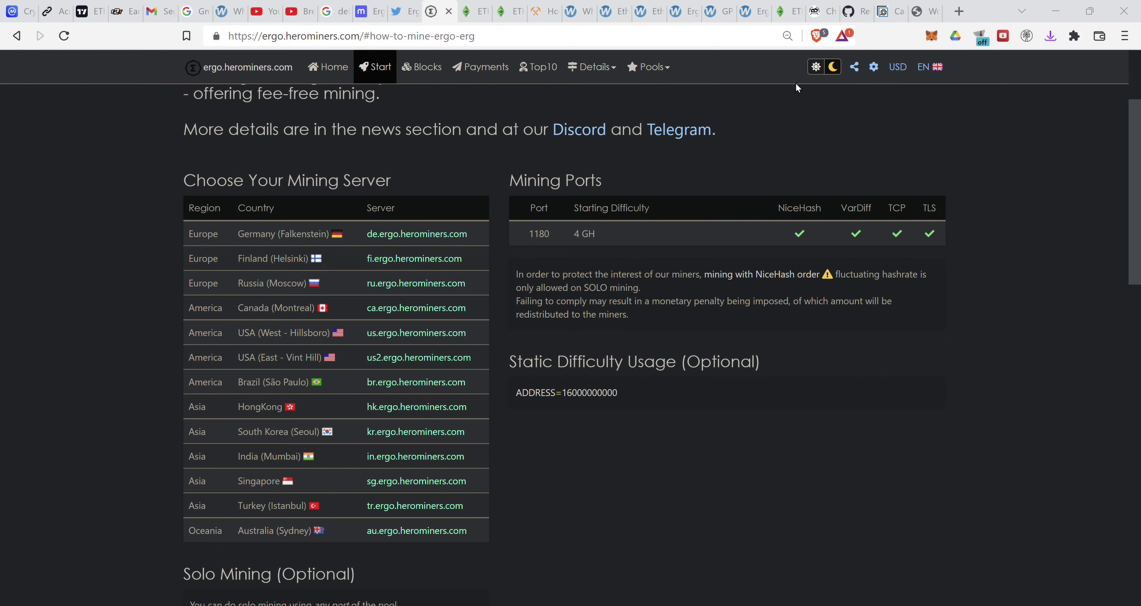
pyautogui.moveTo(723, 77)
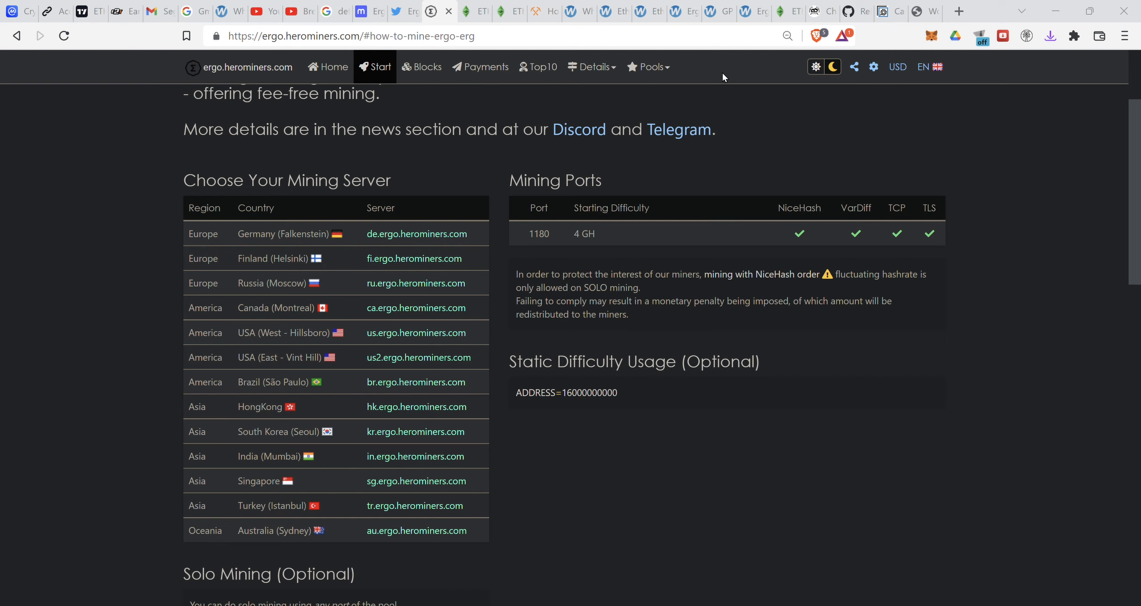
pyautogui.moveTo(638, 96)
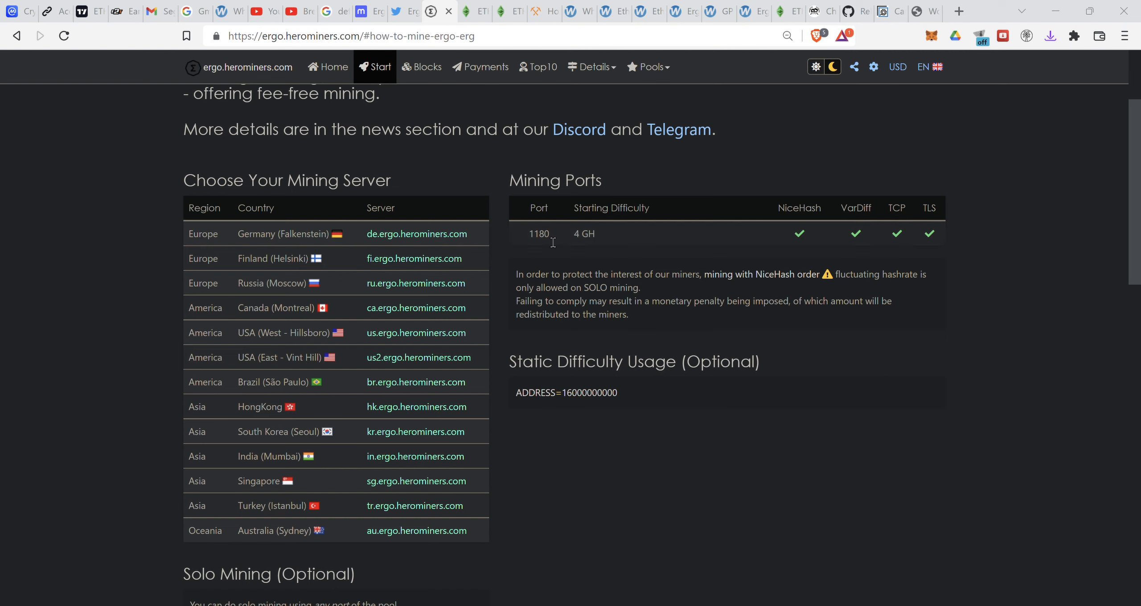
pyautogui.moveTo(544, 497)
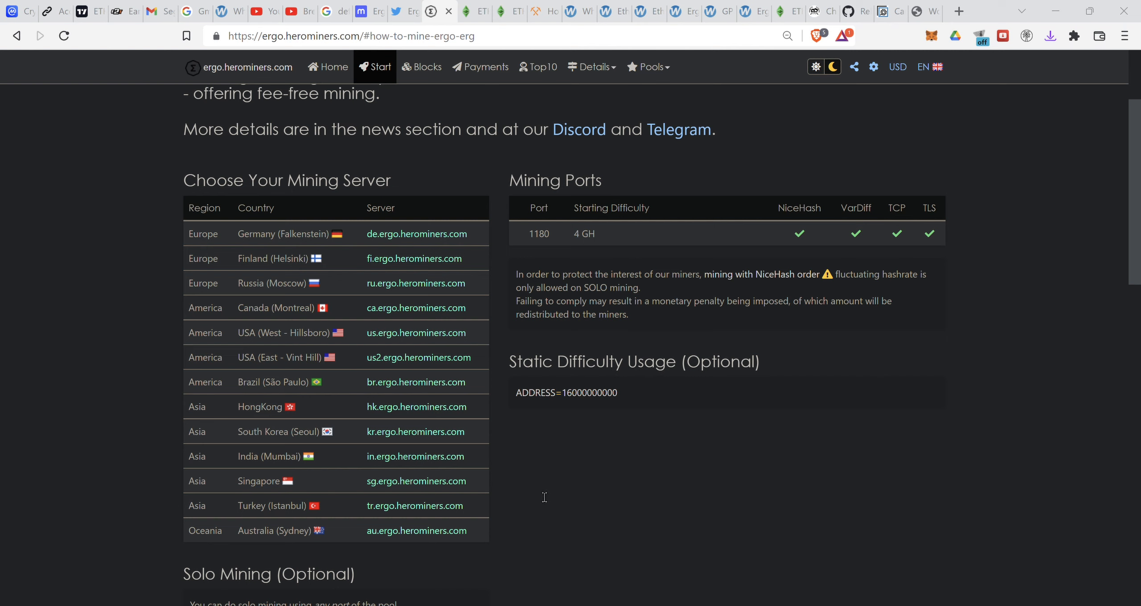
pyautogui.moveTo(935, 458)
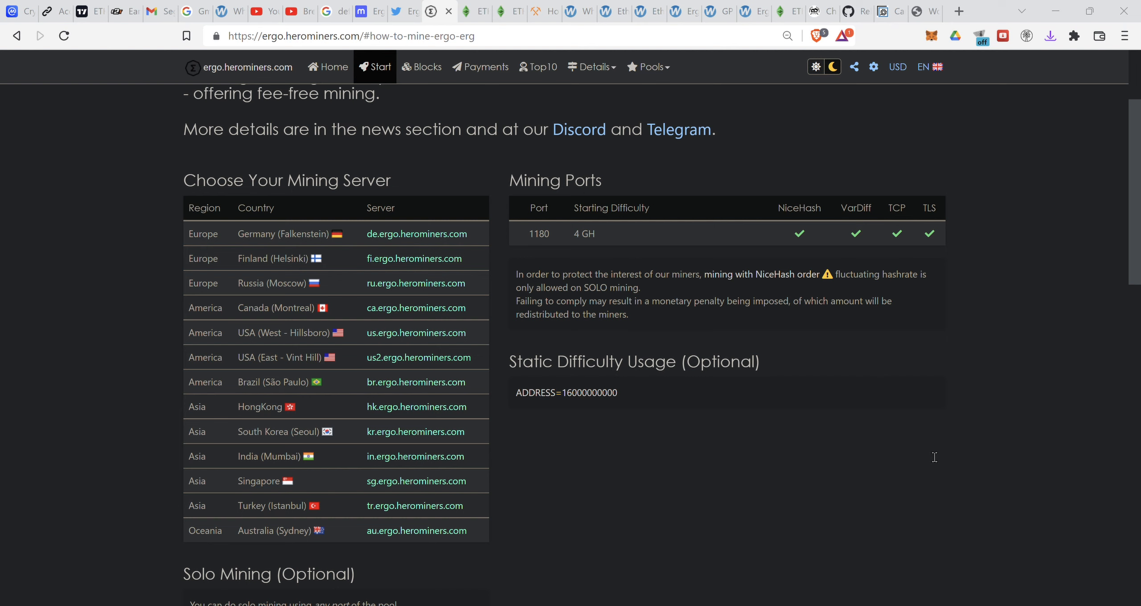
pyautogui.moveTo(941, 483)
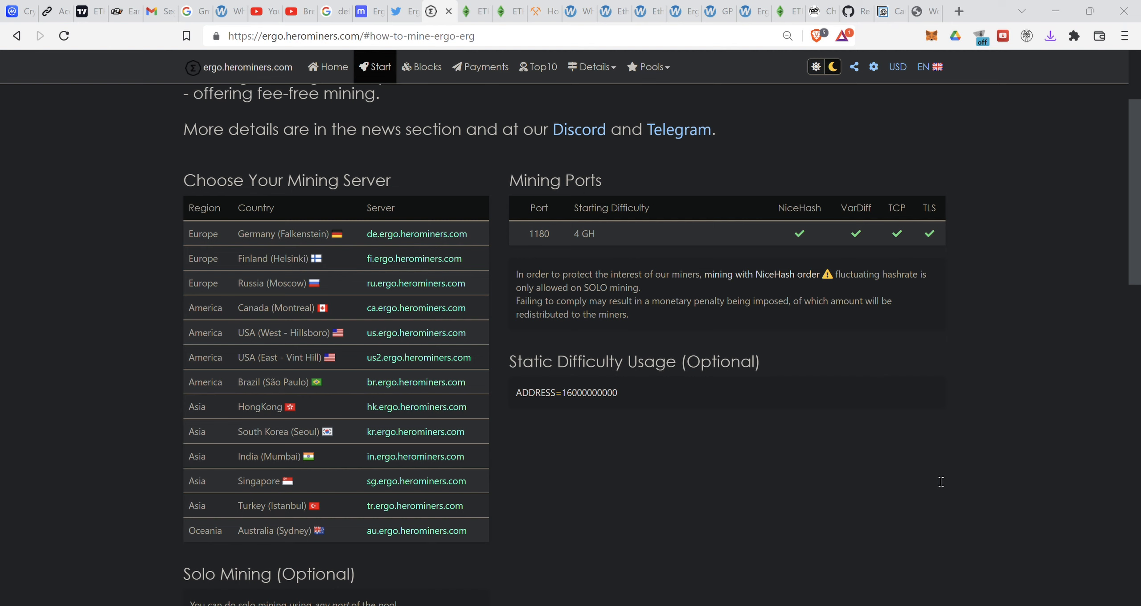
pyautogui.moveTo(234, 560)
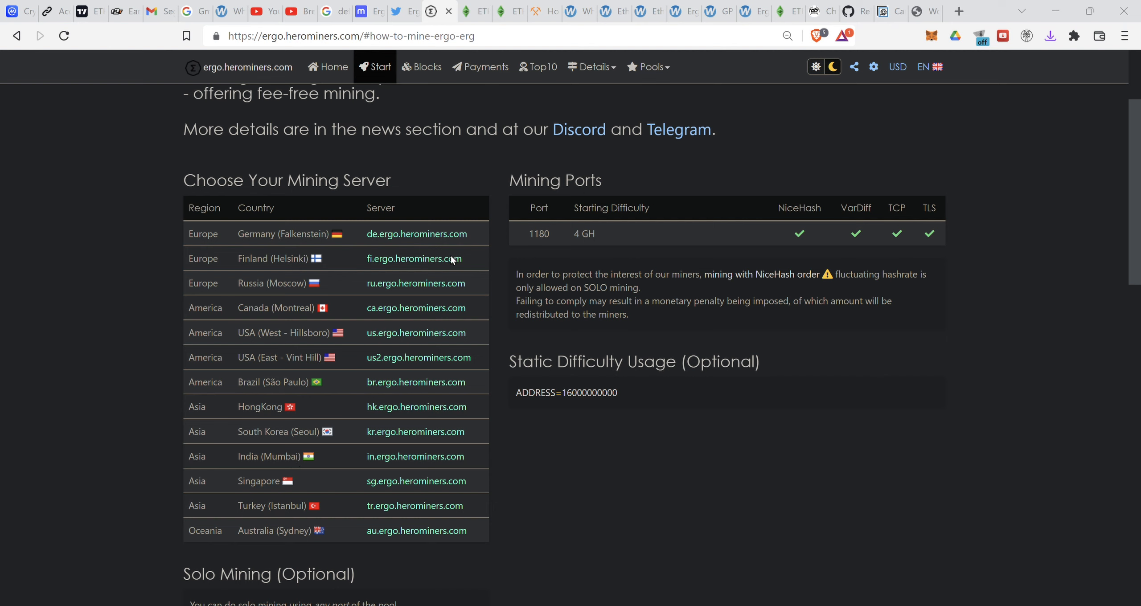
pyautogui.moveTo(382, 159)
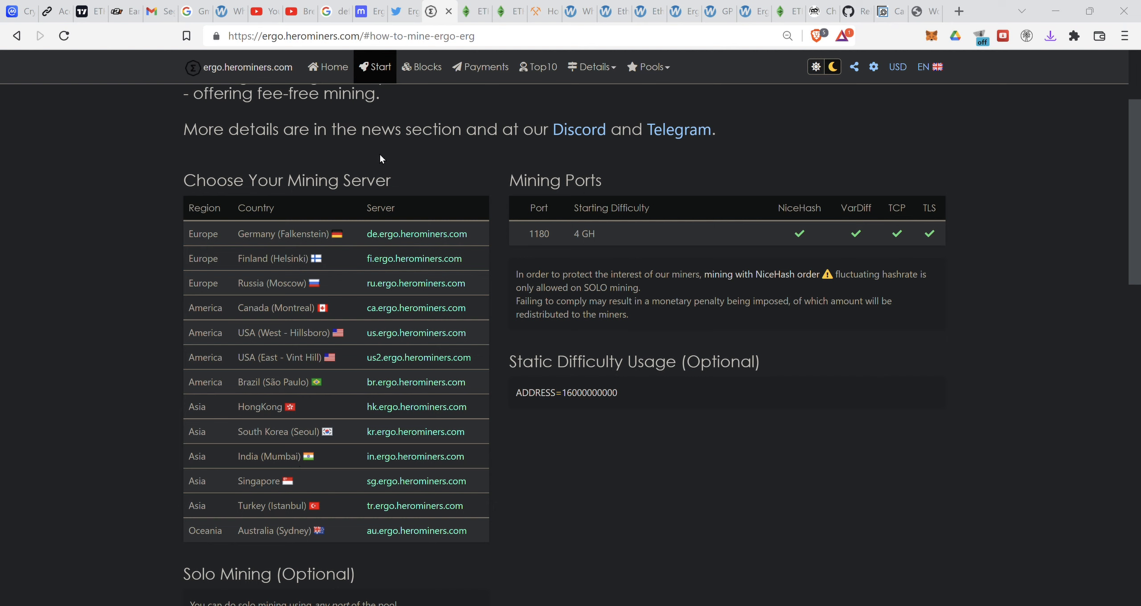
pyautogui.moveTo(387, 165)
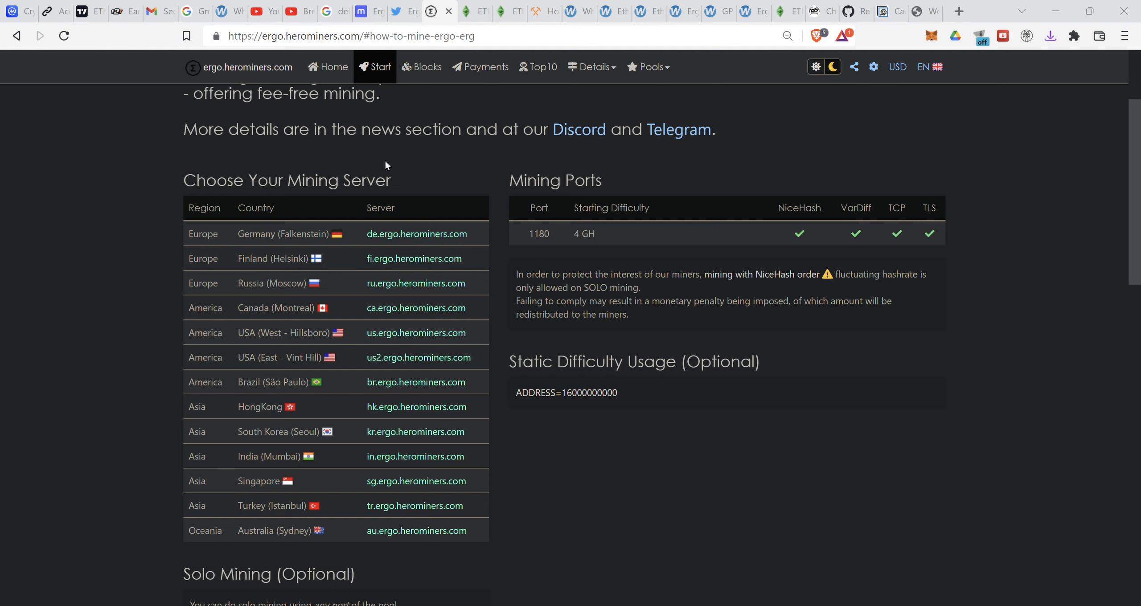
pyautogui.moveTo(394, 196)
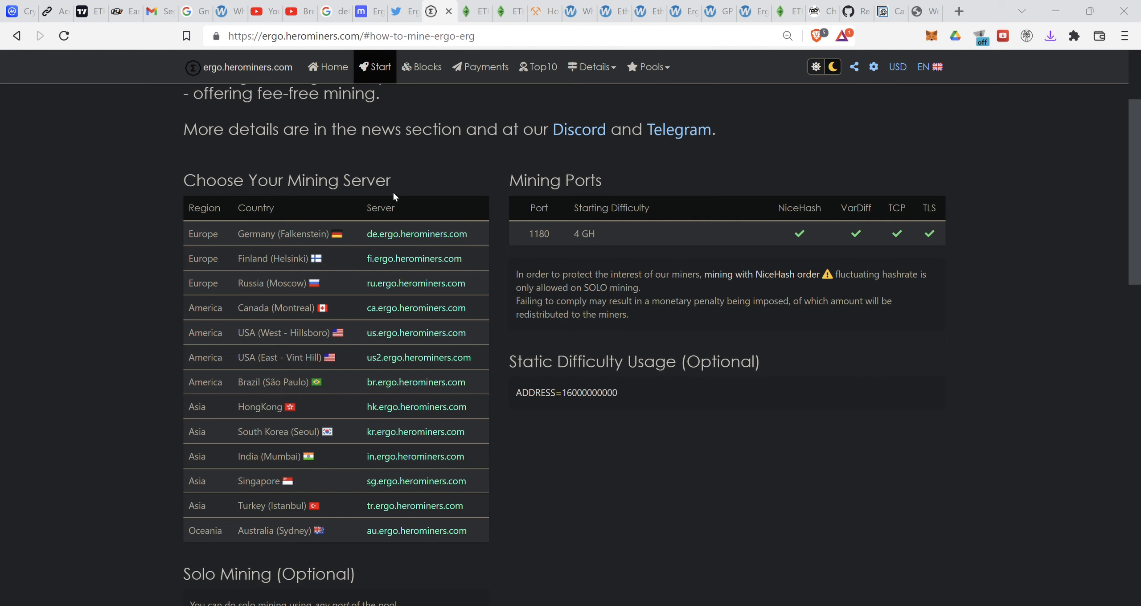
pyautogui.moveTo(764, 82)
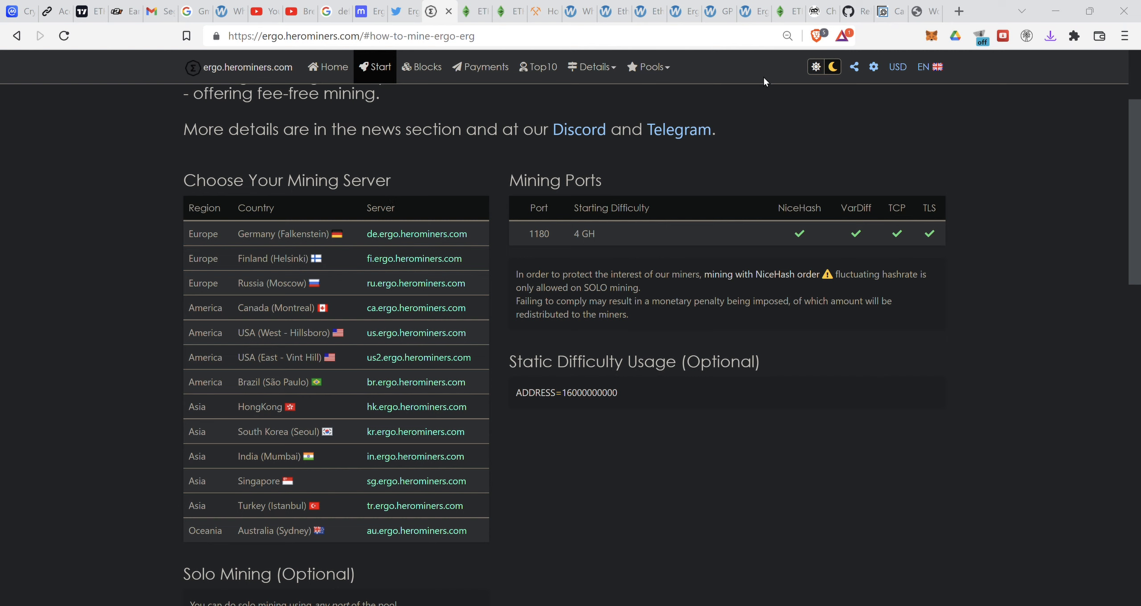
pyautogui.moveTo(229, 551)
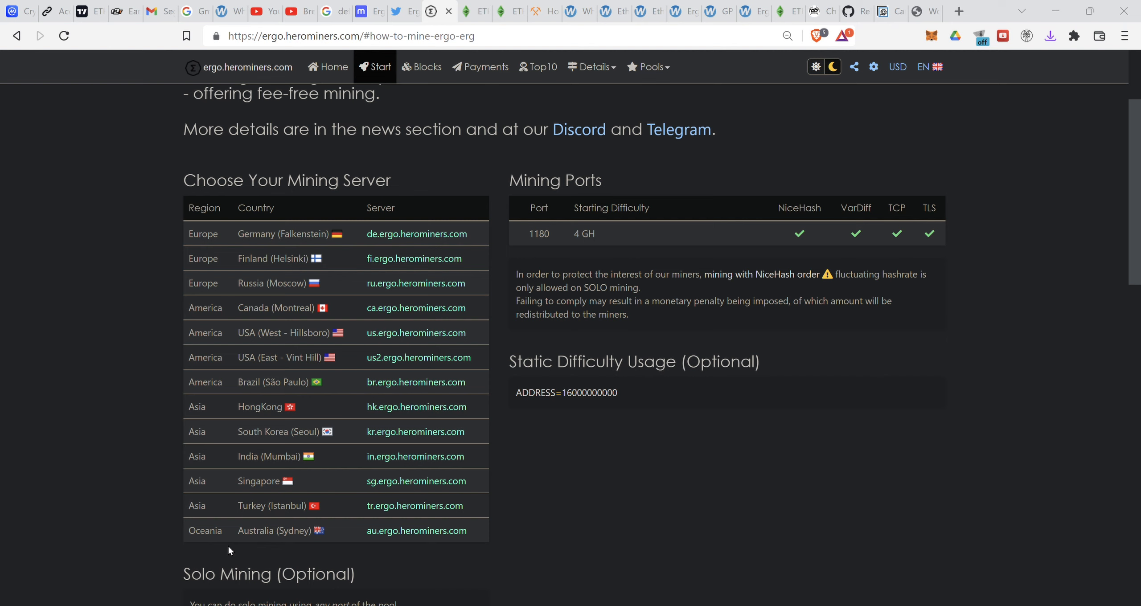
pyautogui.moveTo(421, 174)
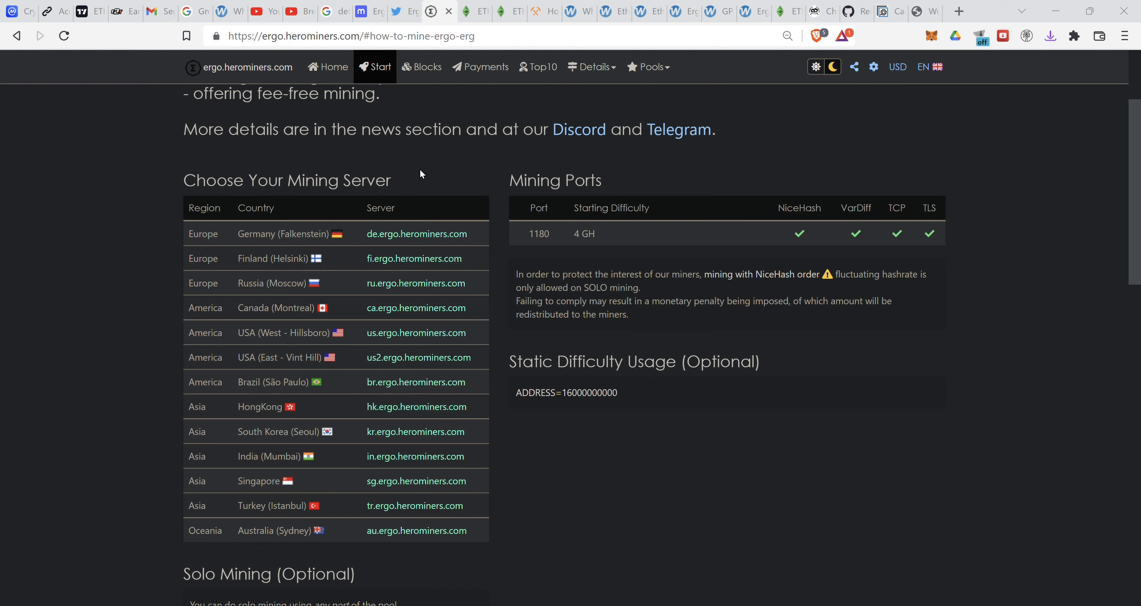
pyautogui.moveTo(441, 169)
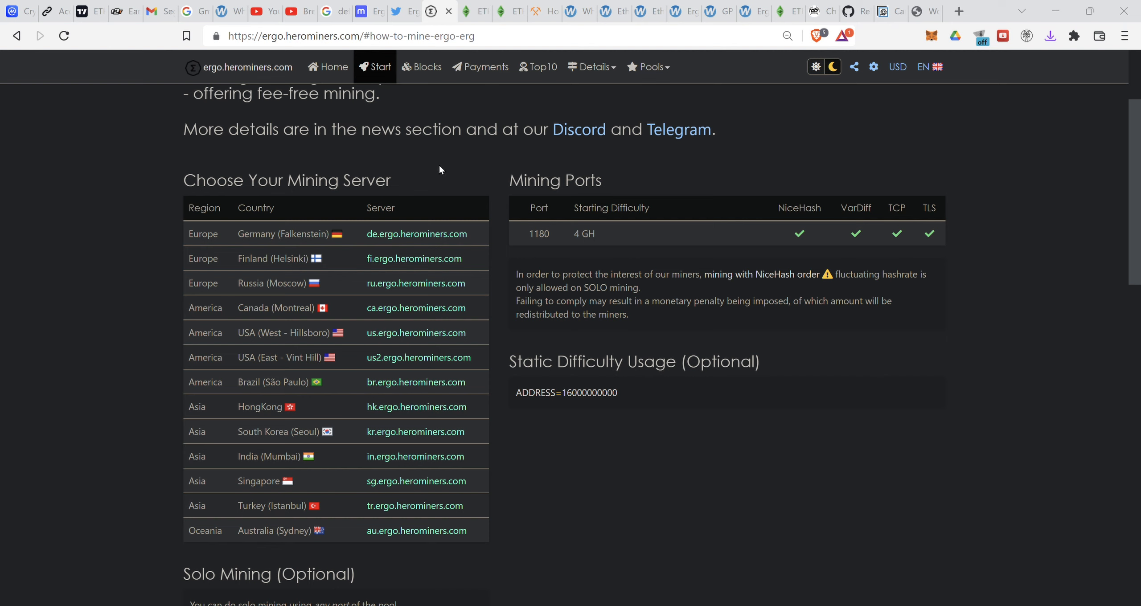
pyautogui.moveTo(402, 214)
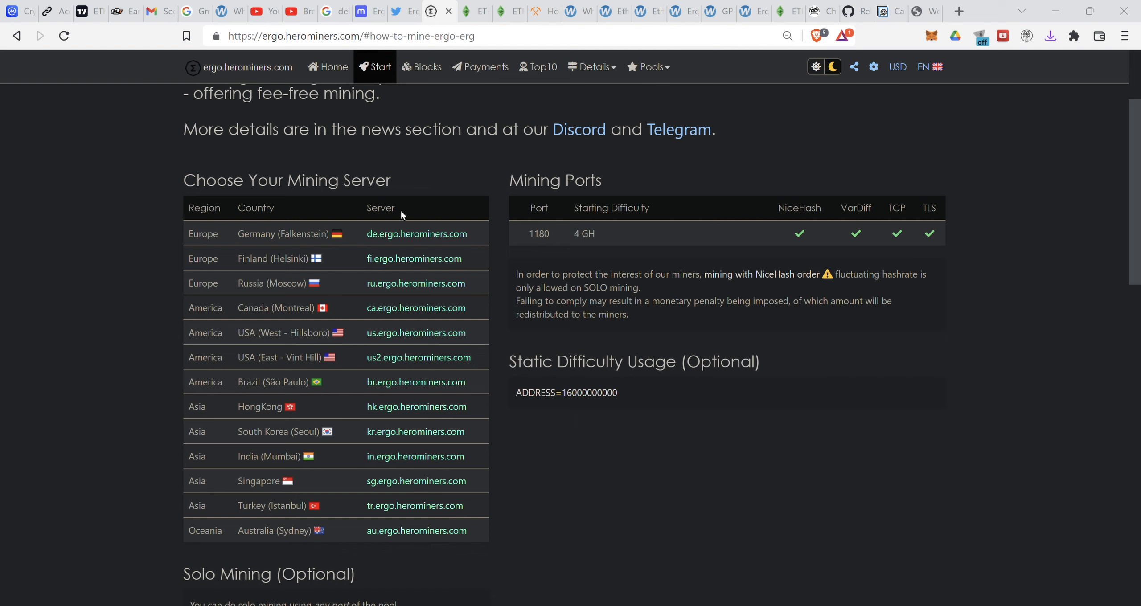
pyautogui.moveTo(761, 109)
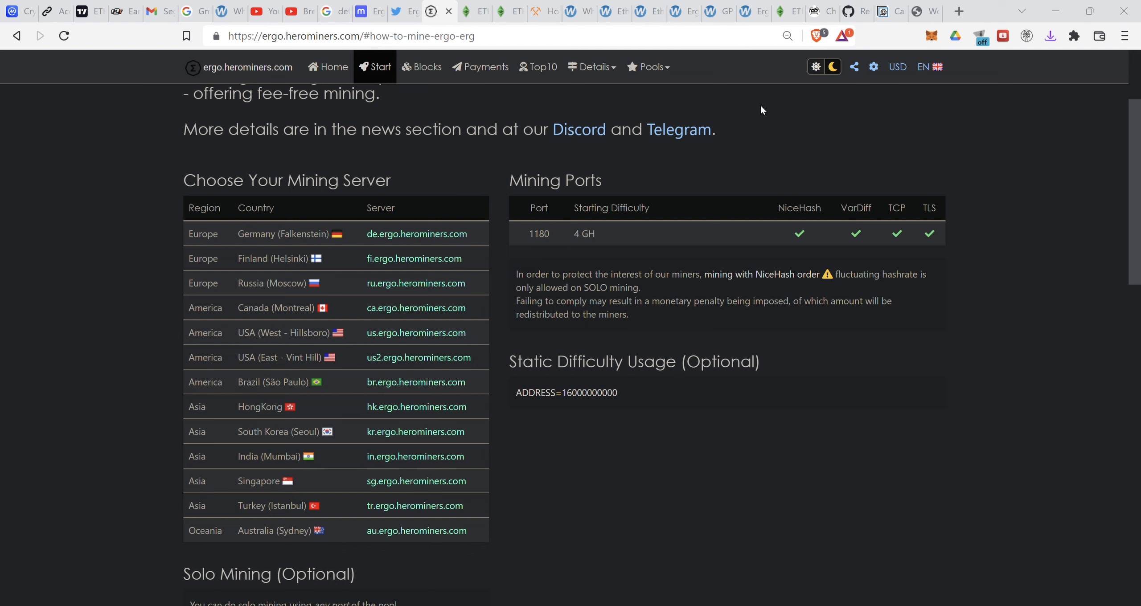
pyautogui.moveTo(81, 269)
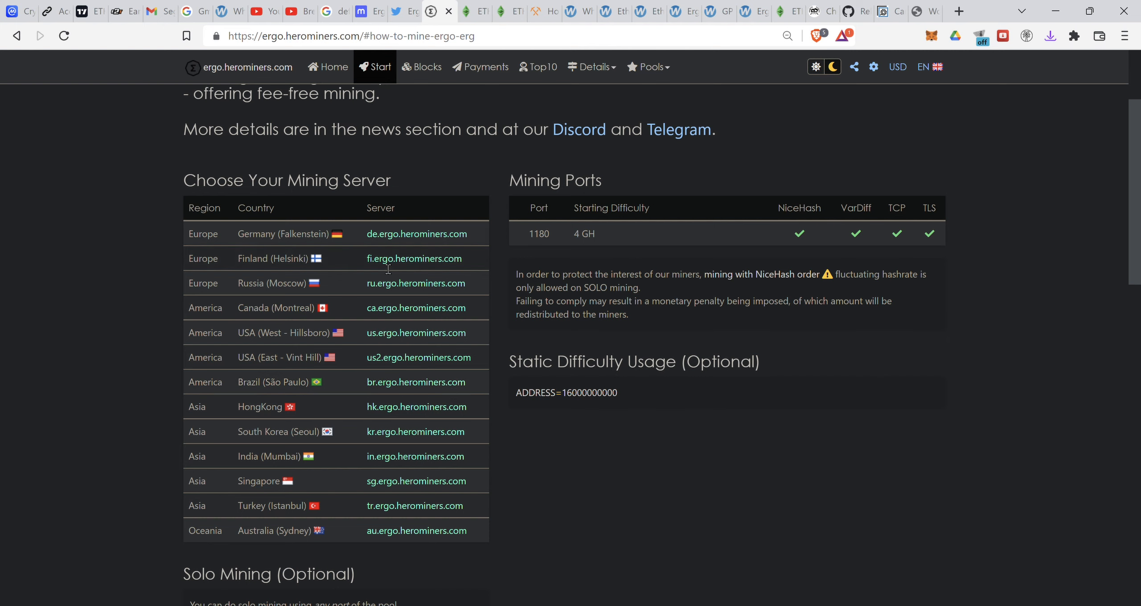
pyautogui.moveTo(361, 82)
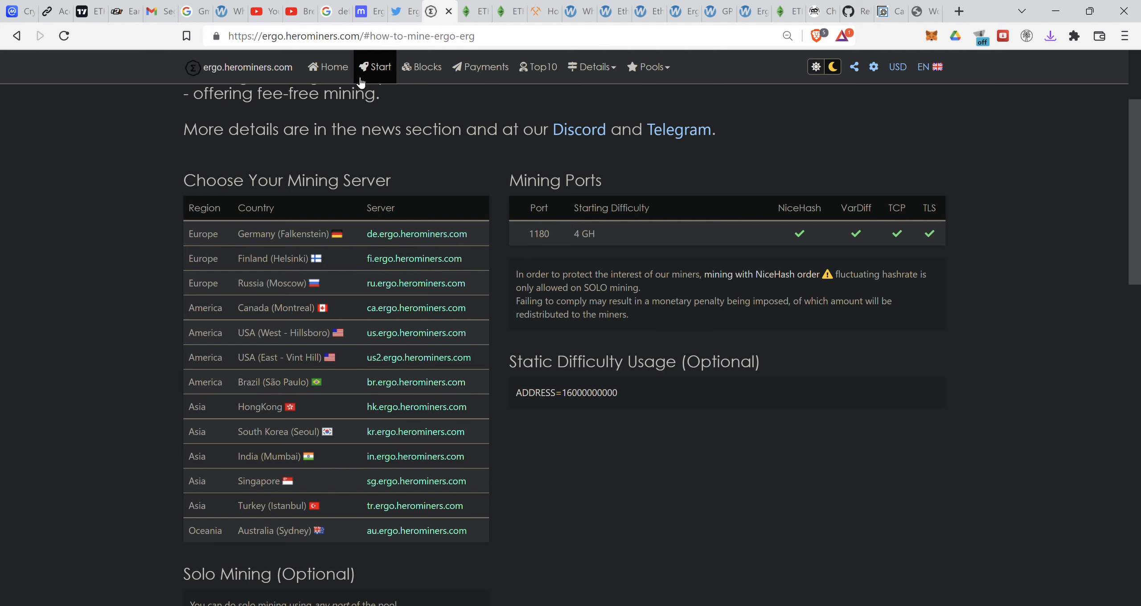
# Return to the Ergo pool home page and reveal its News and Start sections
pyautogui.click(333, 67)
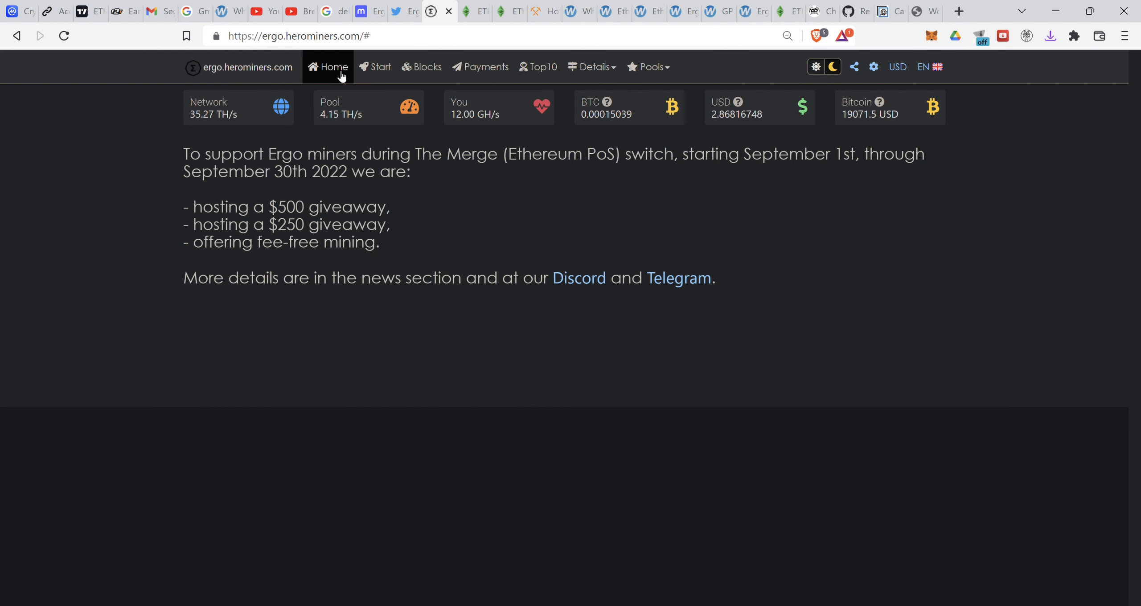
pyautogui.scroll(-3)
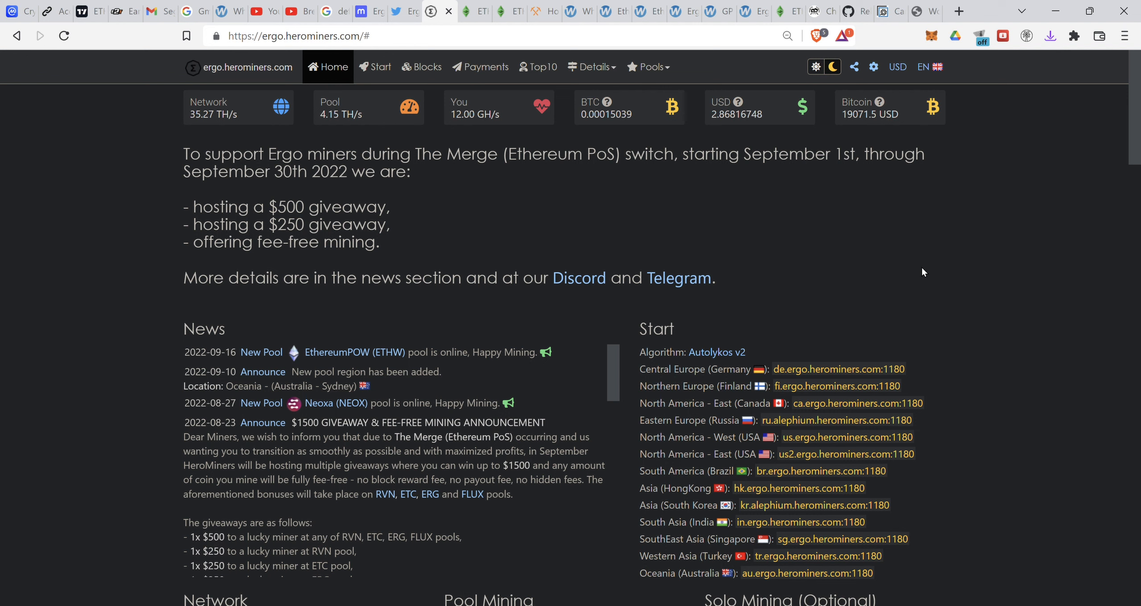
pyautogui.moveTo(888, 417)
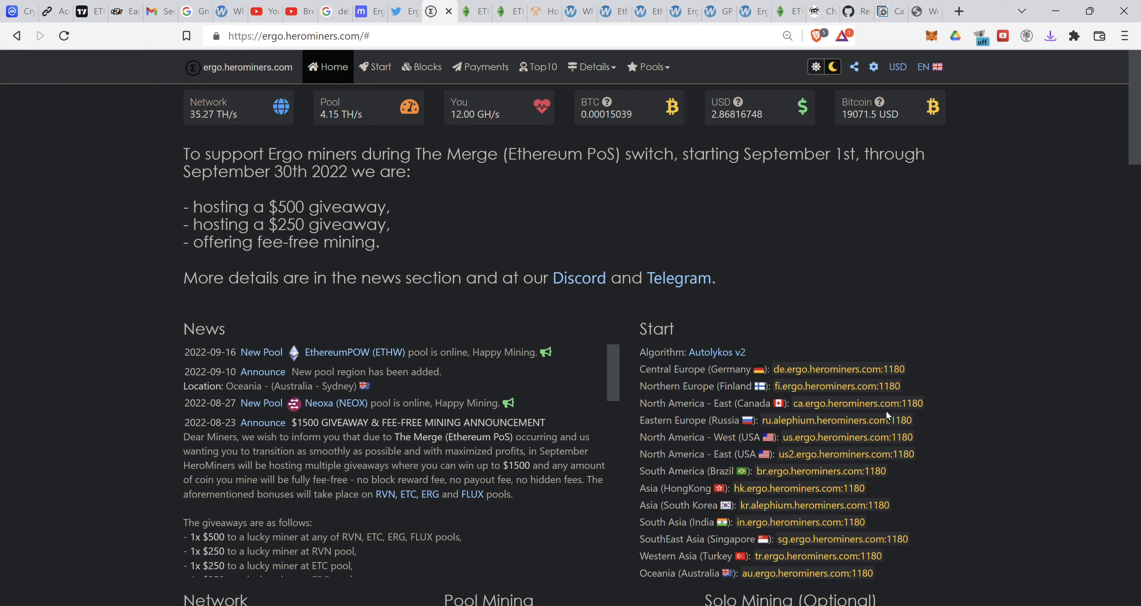
pyautogui.moveTo(821, 530)
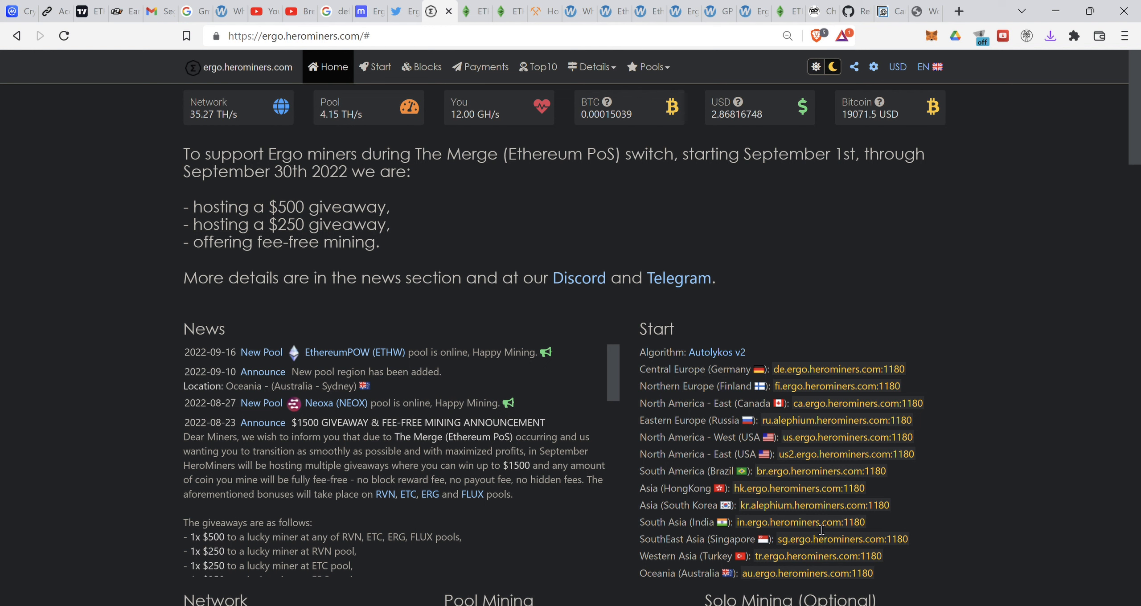
pyautogui.moveTo(799, 381)
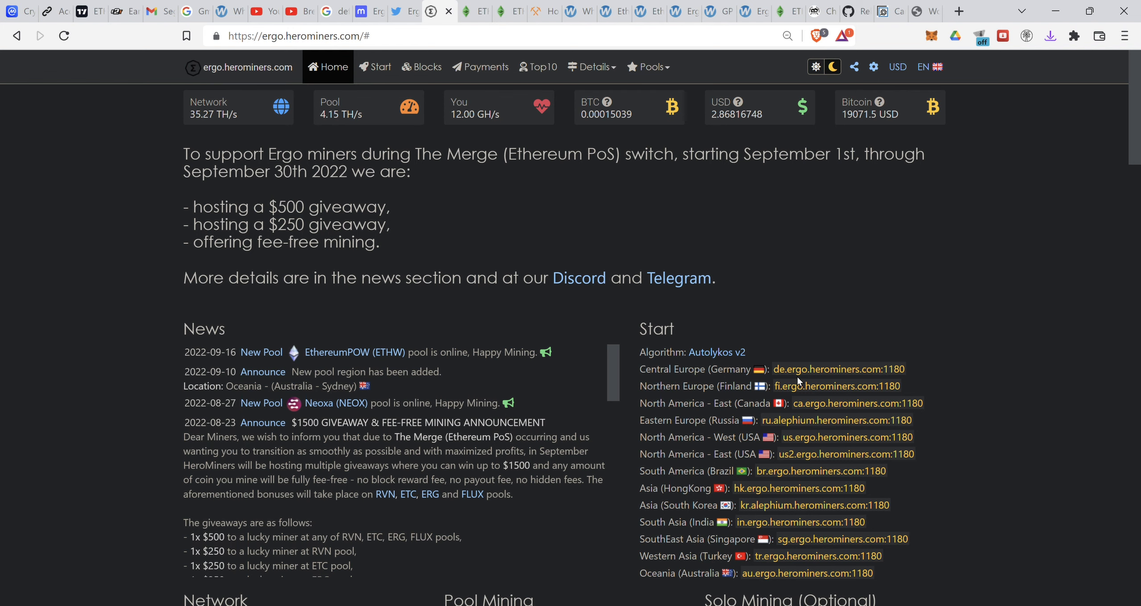
# Review Your Stats and Workers, highlighting the solo effort percentage and the block-found date
pyautogui.scroll(-3)
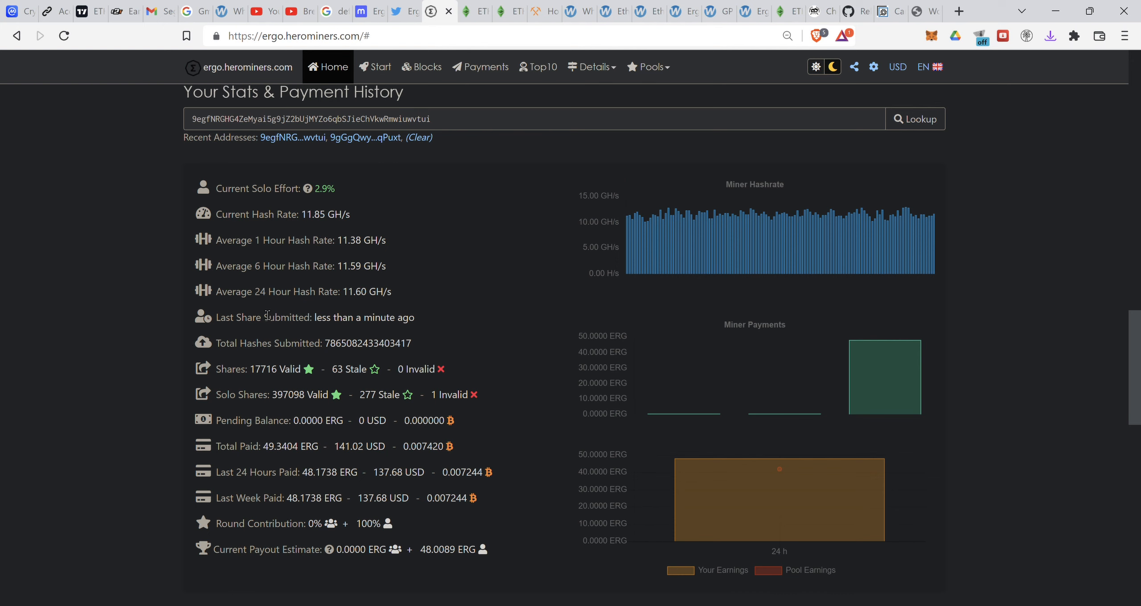
pyautogui.doubleClick(324, 188)
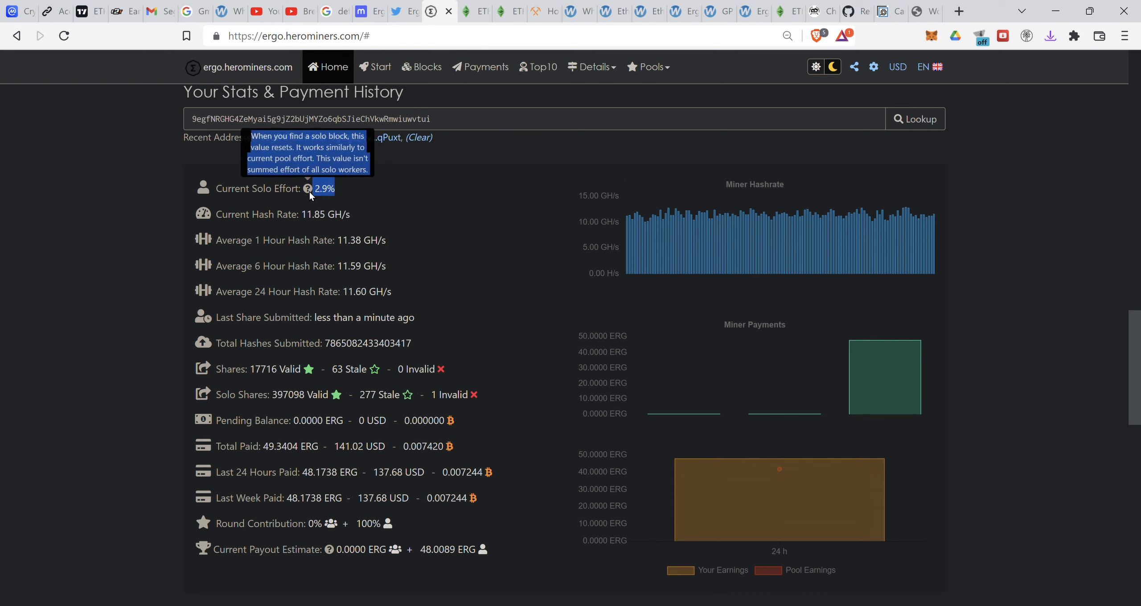
pyautogui.moveTo(652, 282)
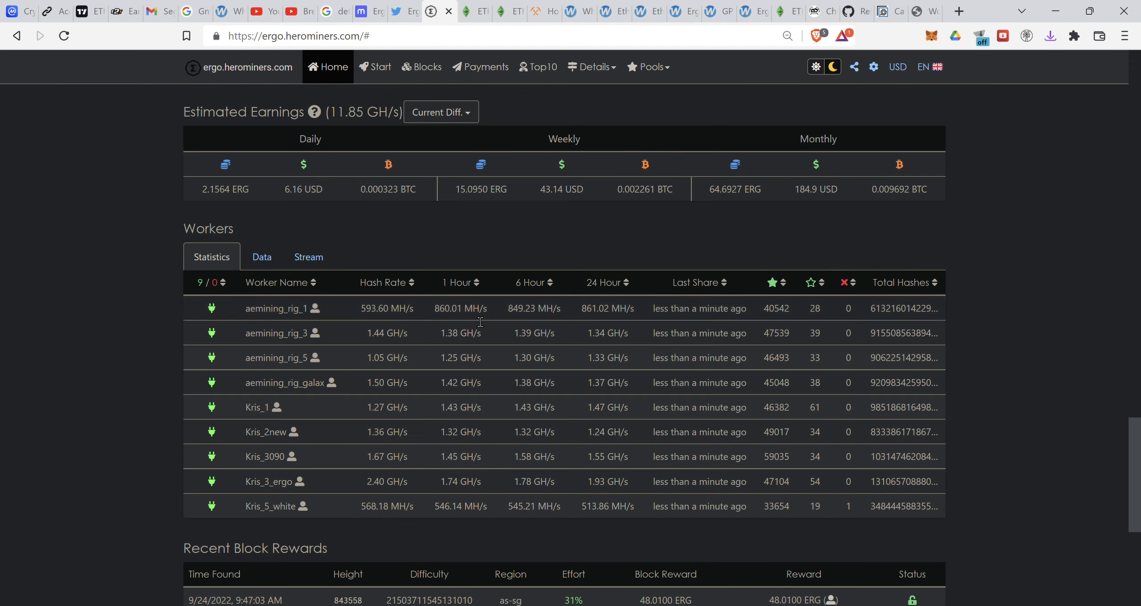
pyautogui.scroll(-3)
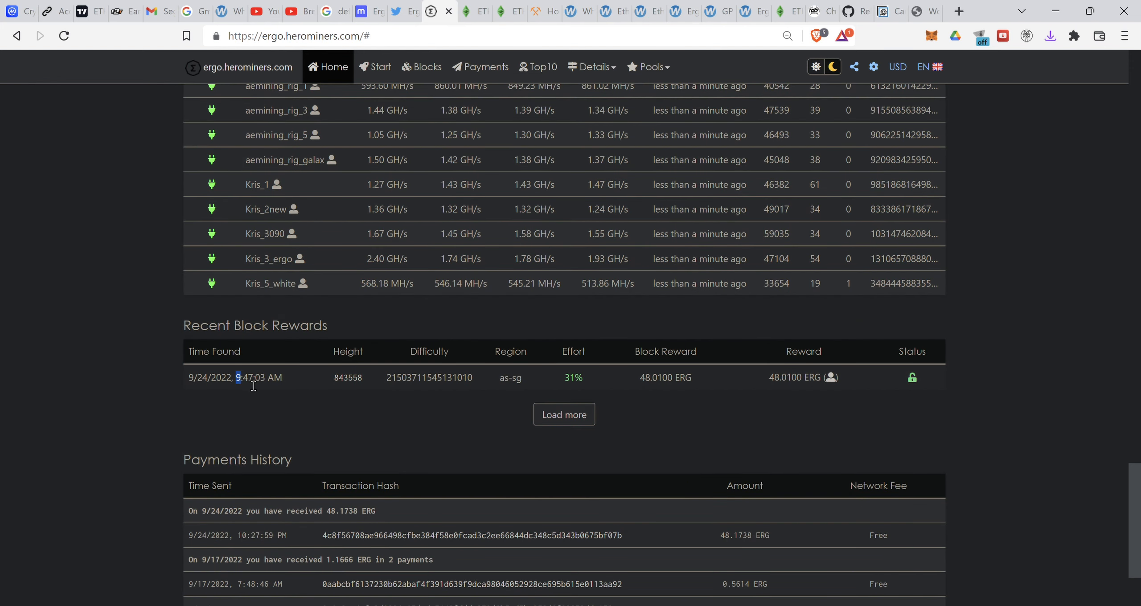
pyautogui.doubleClick(253, 378)
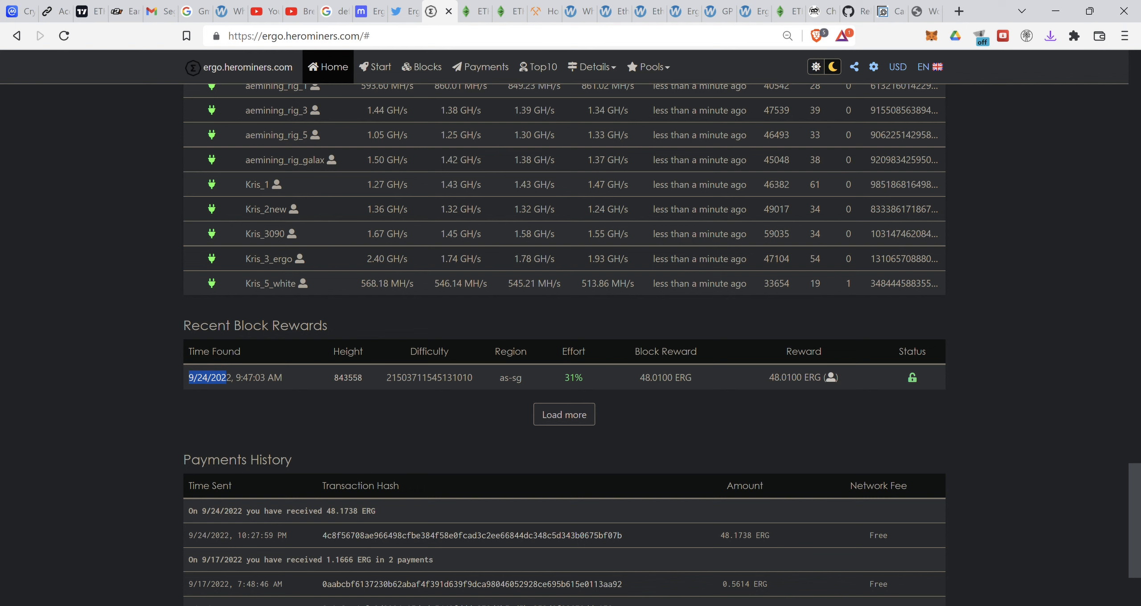
pyautogui.moveTo(163, 394)
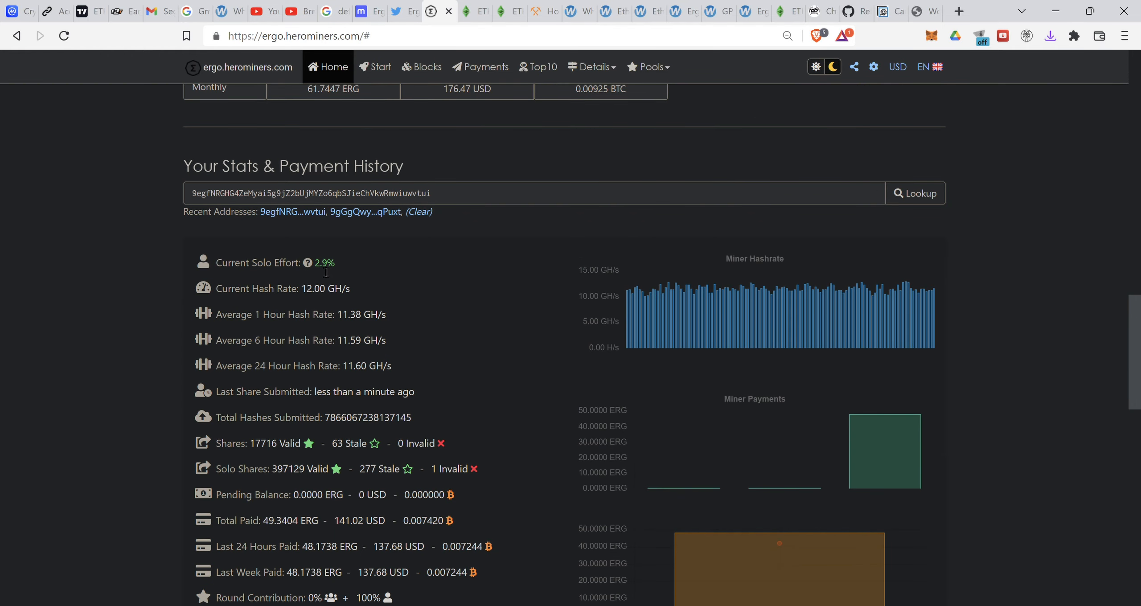
pyautogui.doubleClick(325, 263)
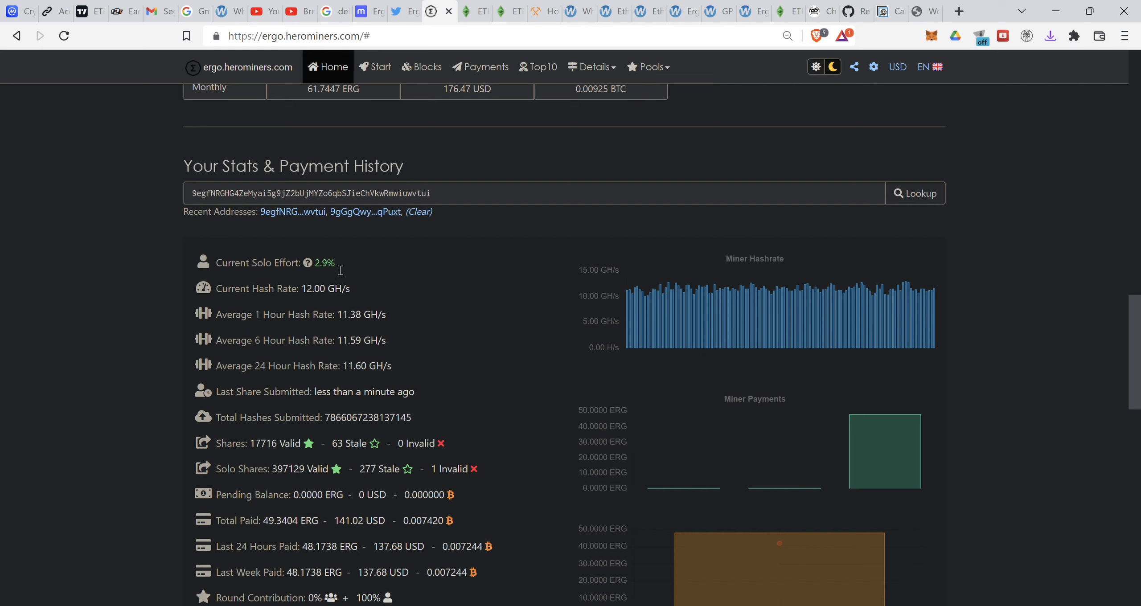
pyautogui.doubleClick(257, 263)
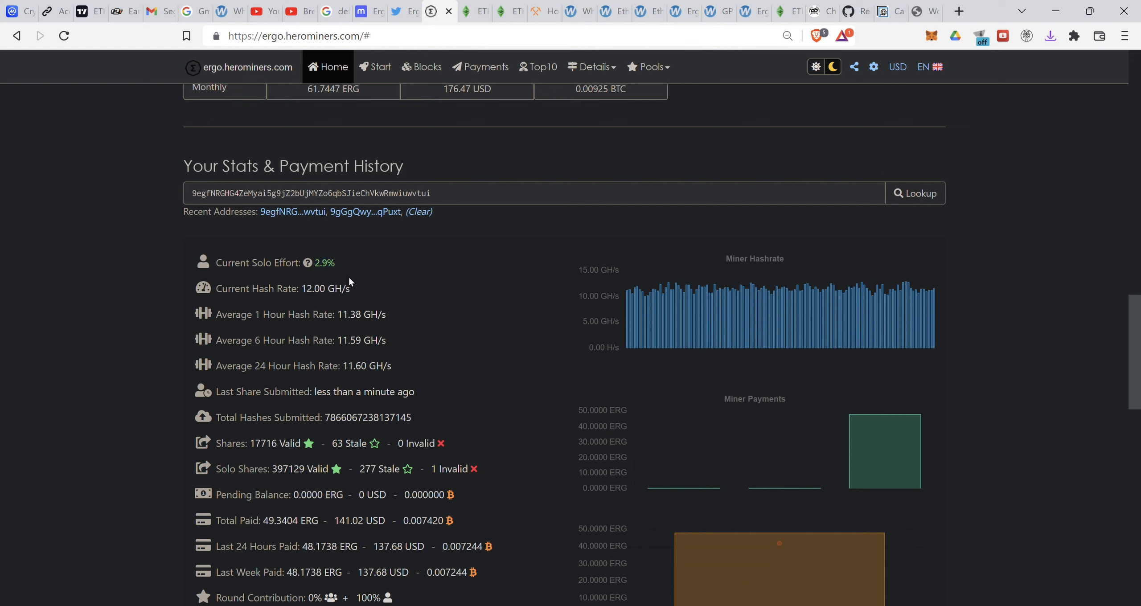
pyautogui.moveTo(364, 320)
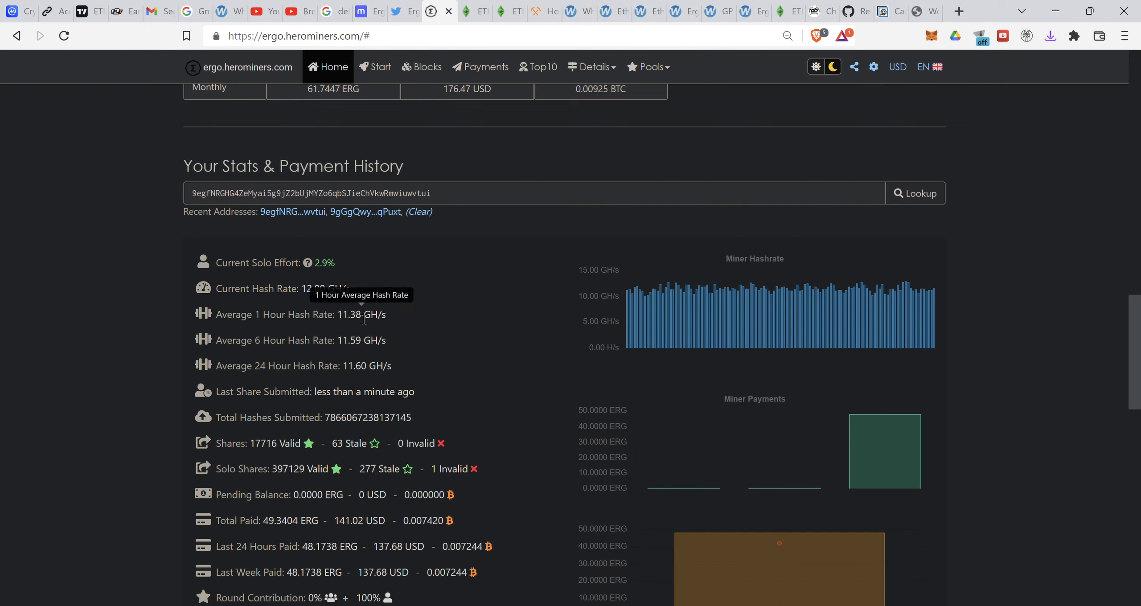
pyautogui.moveTo(261, 300)
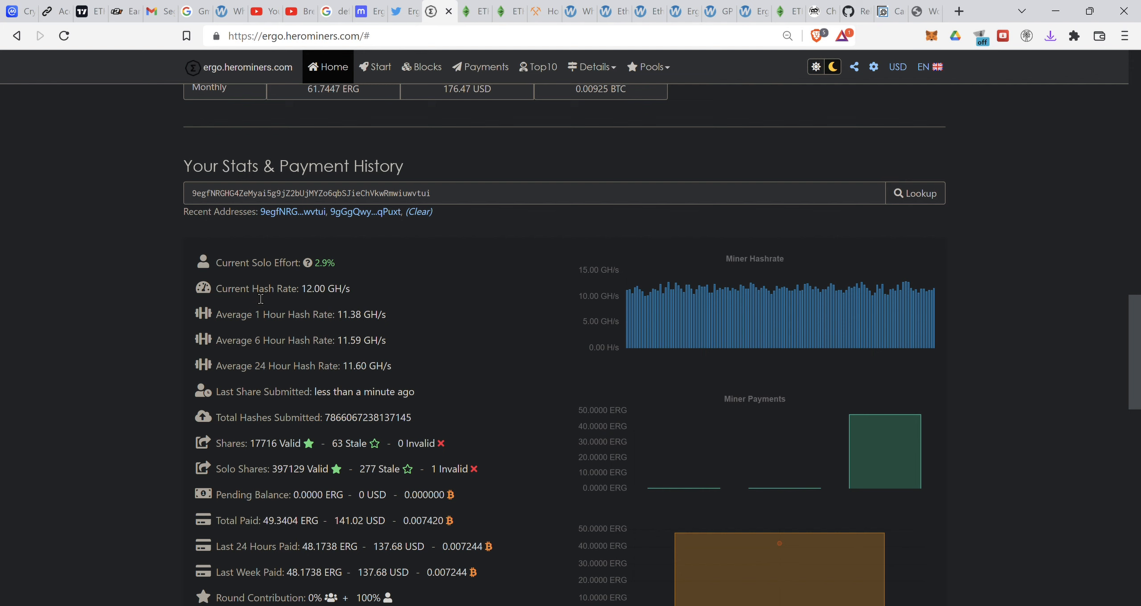
pyautogui.moveTo(323, 322)
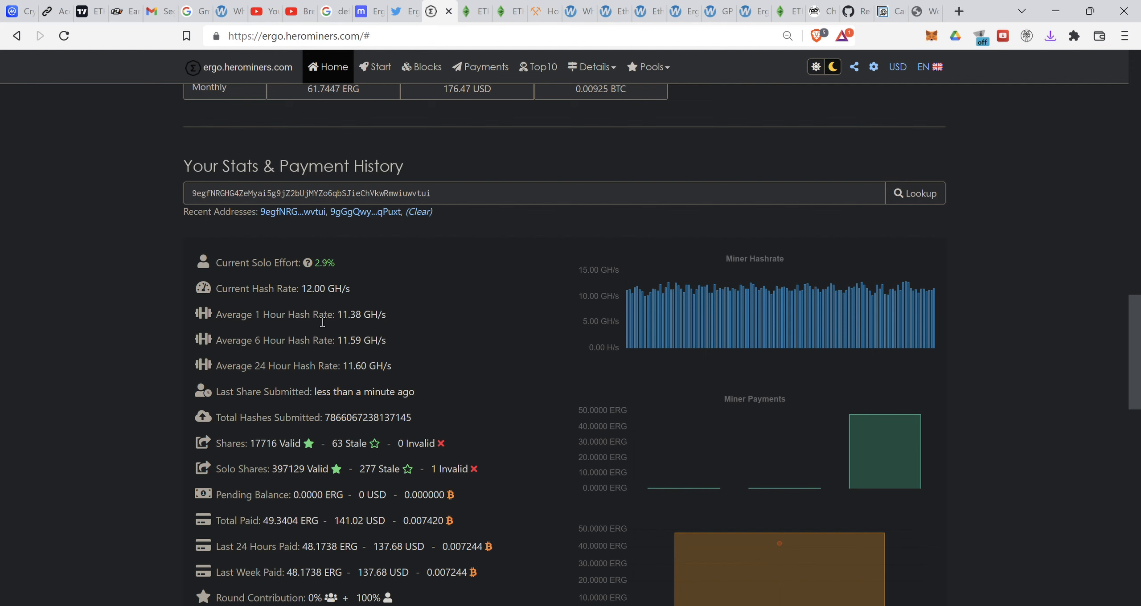
# Reach Recent Block Rewards and highlight the 31% effort of the 48.01 ERG block
pyautogui.scroll(-3)
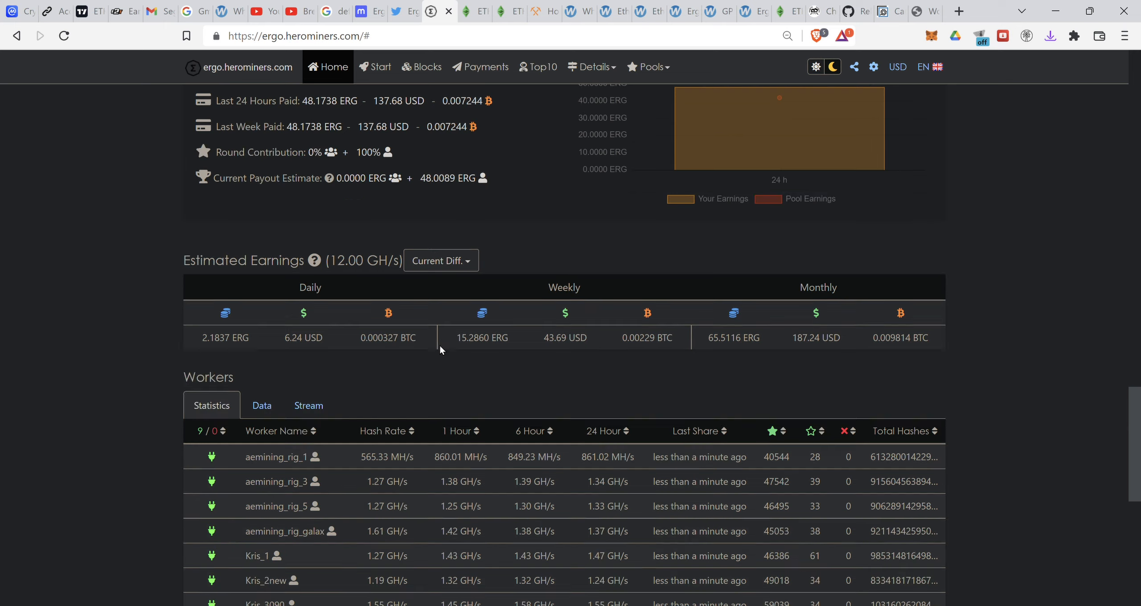
pyautogui.scroll(-3)
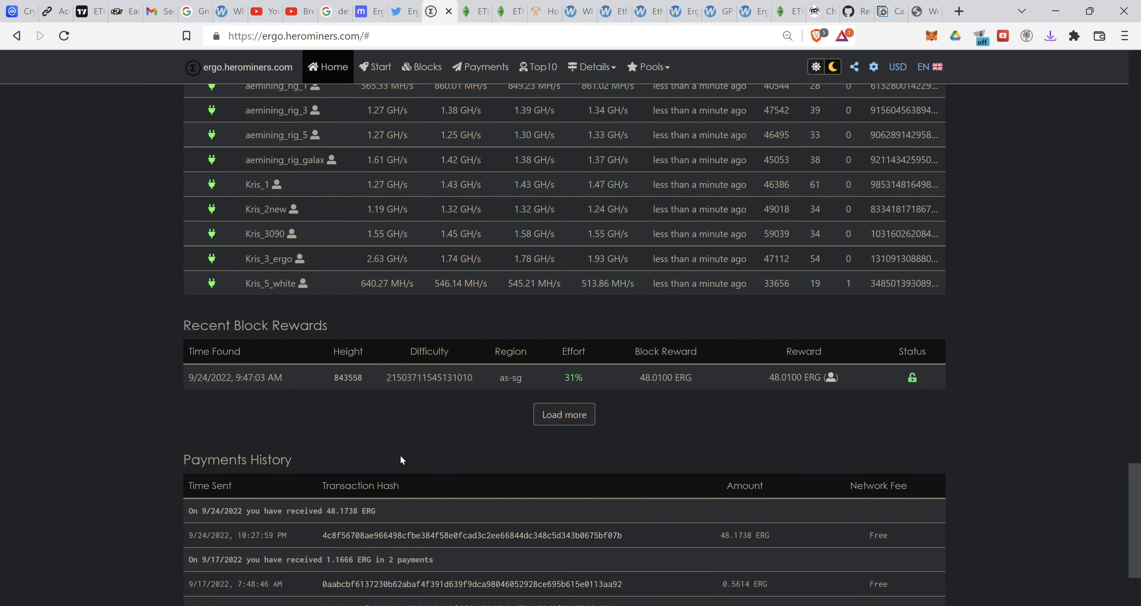
pyautogui.doubleClick(572, 378)
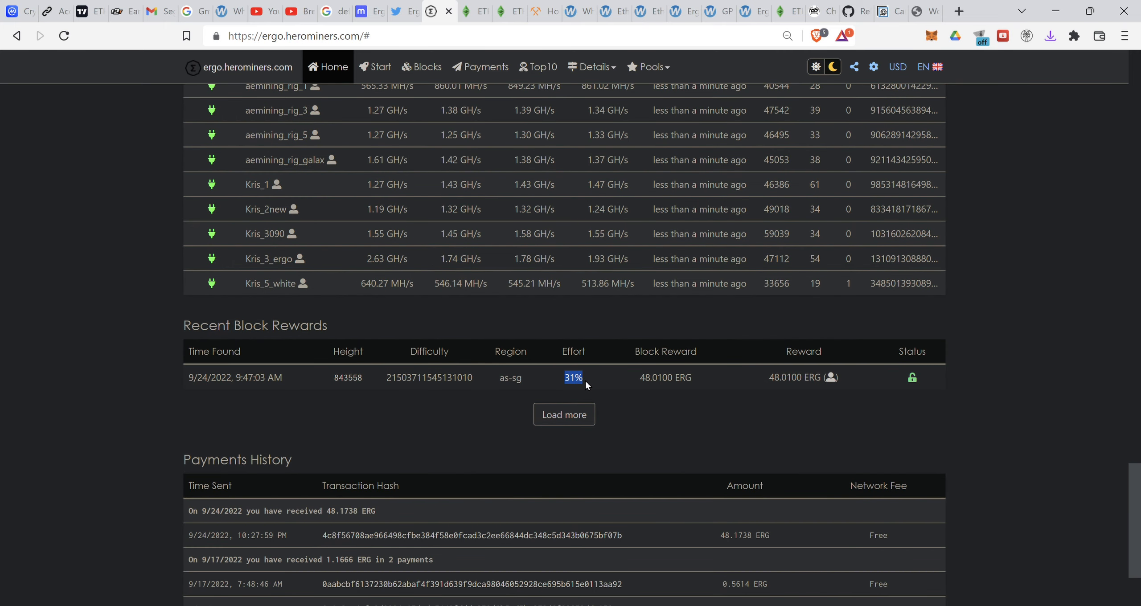
pyautogui.moveTo(565, 382)
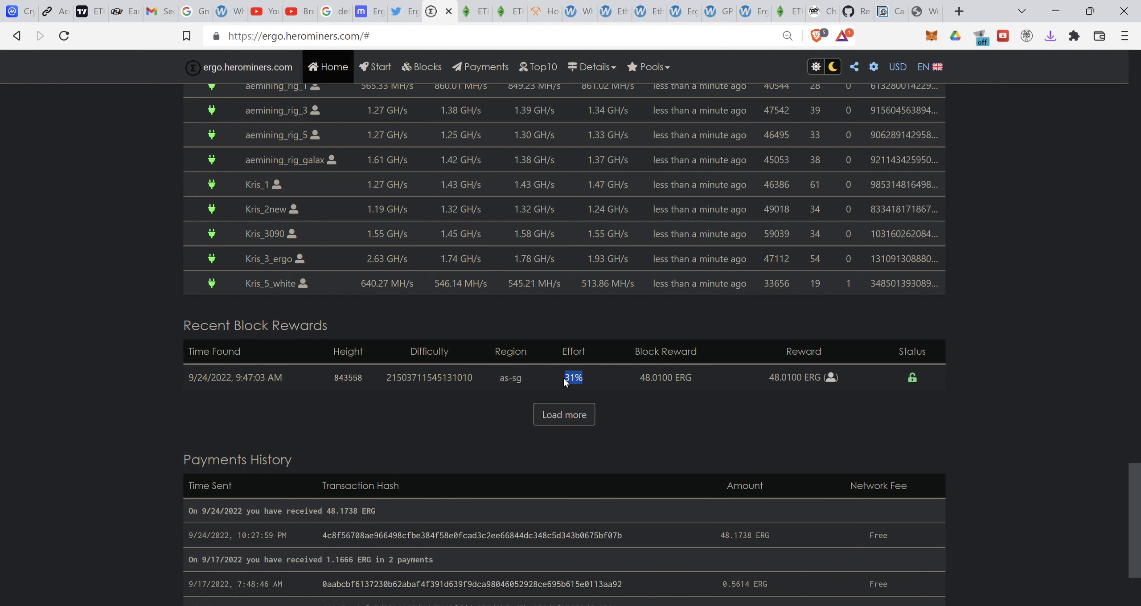
pyautogui.moveTo(820, 371)
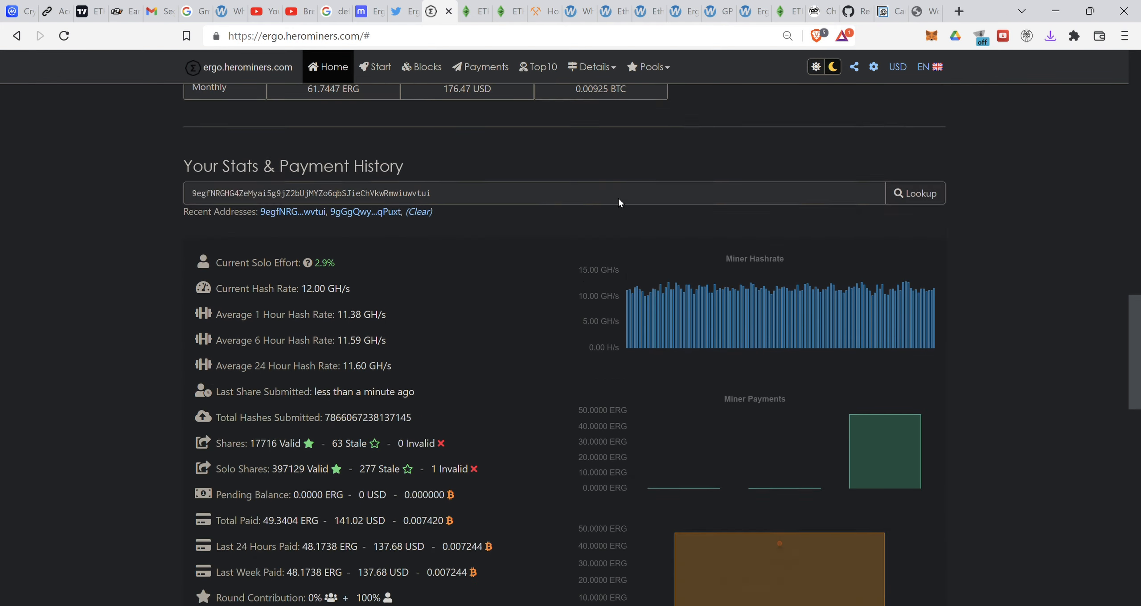
# Show the pool-wide payments list and highlight a 0.0500 ERG network fee
pyautogui.click(486, 67)
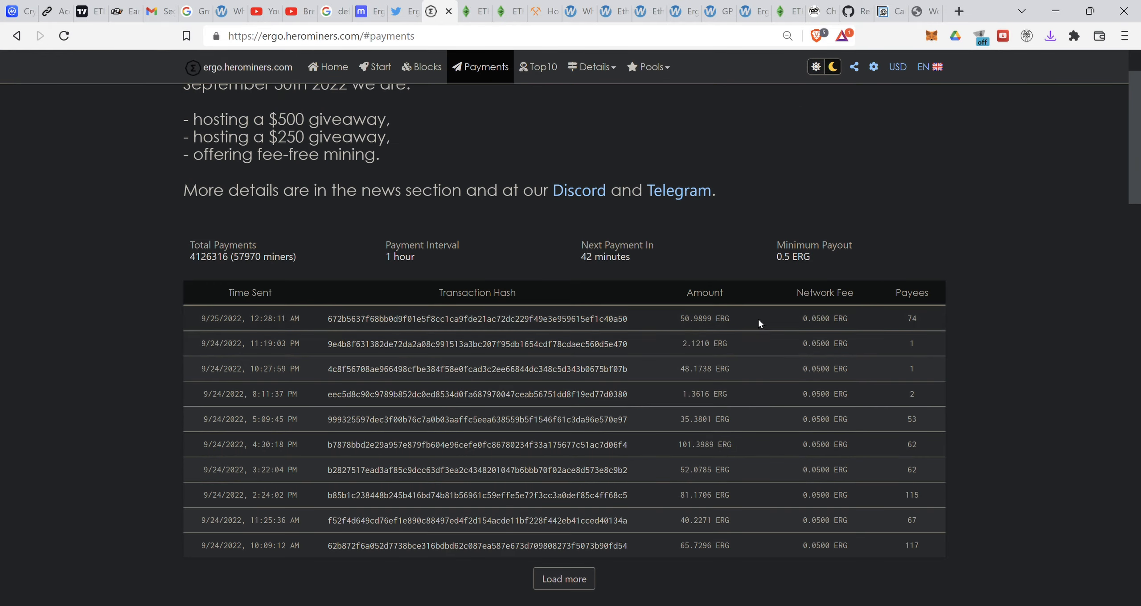
pyautogui.moveTo(734, 391)
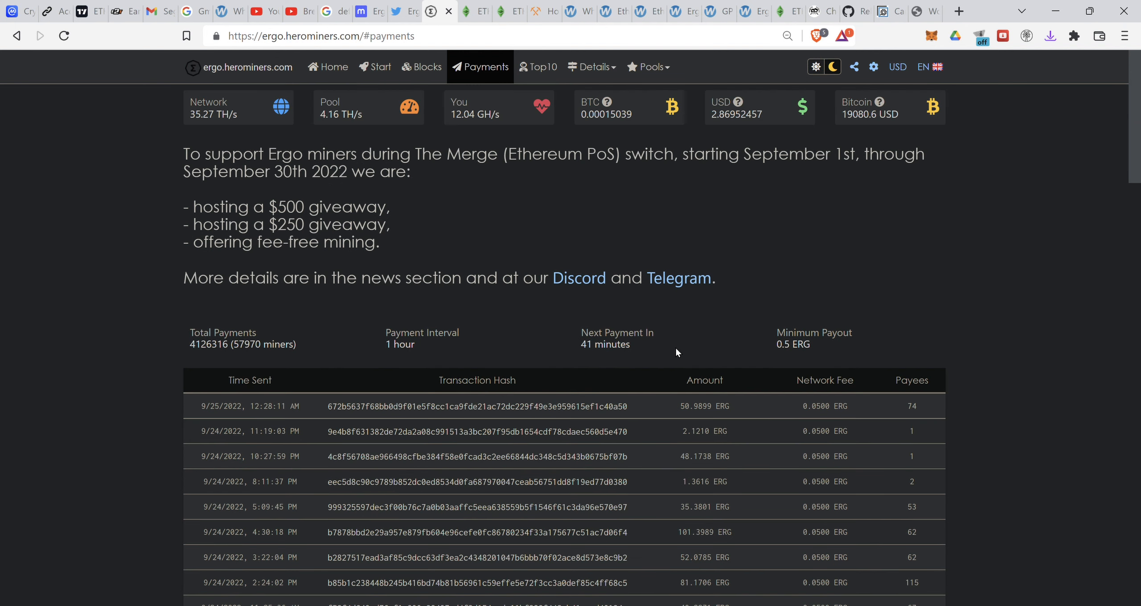
pyautogui.scroll(-3)
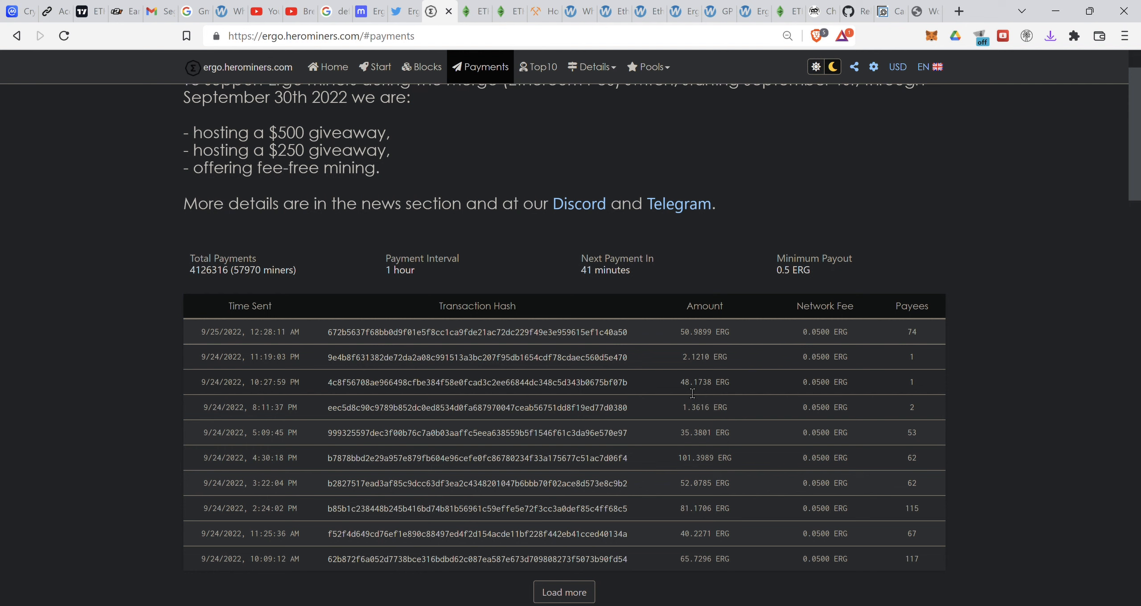
pyautogui.doubleClick(694, 381)
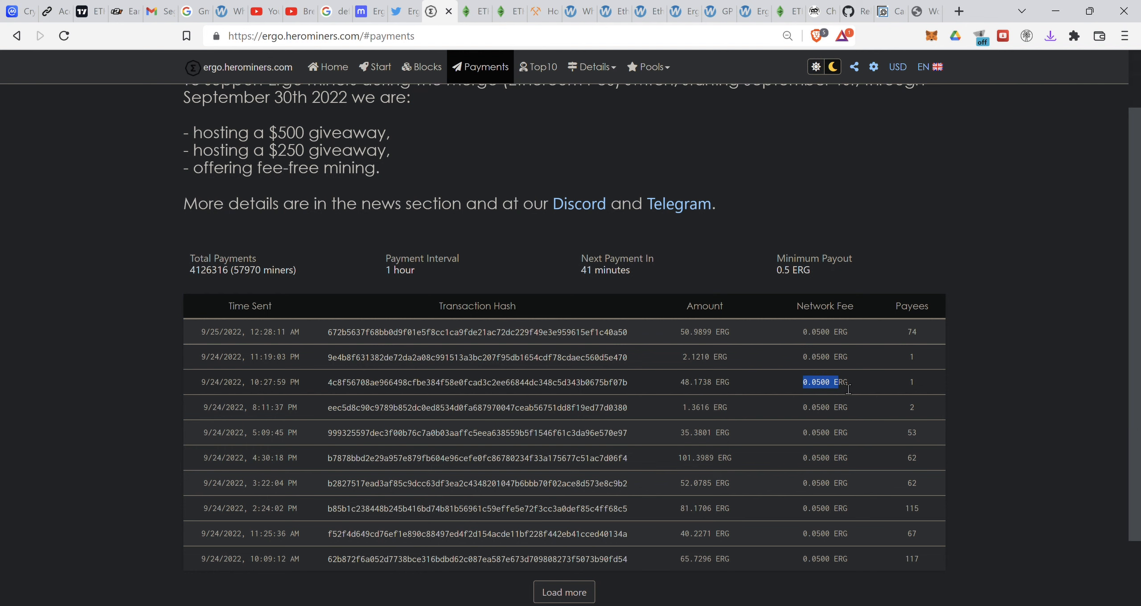
# Back on the wallet home page, highlight the Free network fee on the 48.1738 ERG payout
pyautogui.click(334, 66)
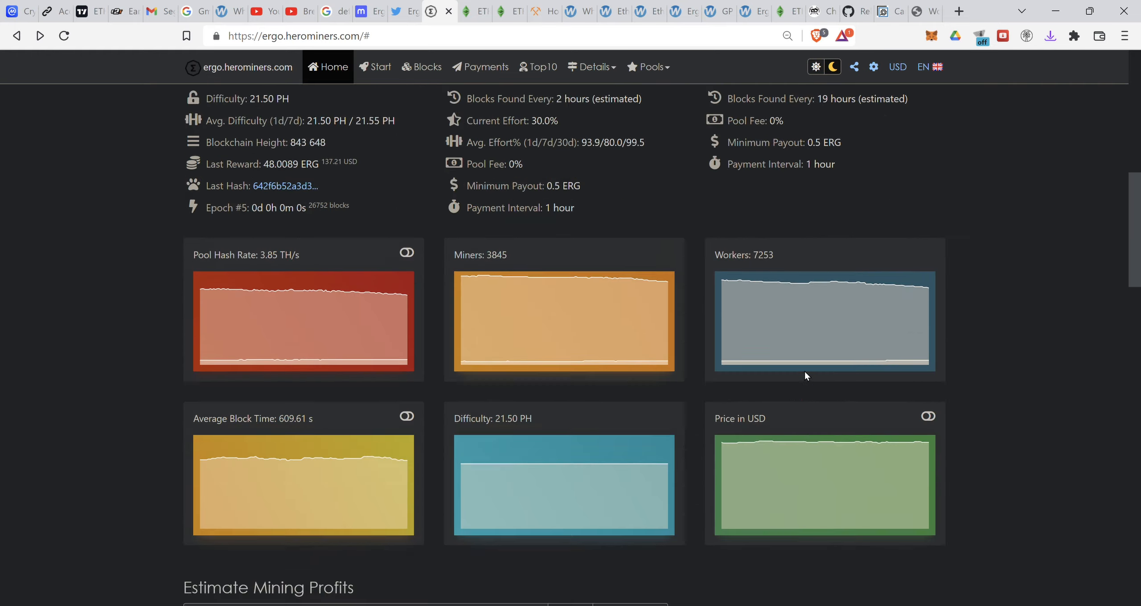
pyautogui.scroll(-3)
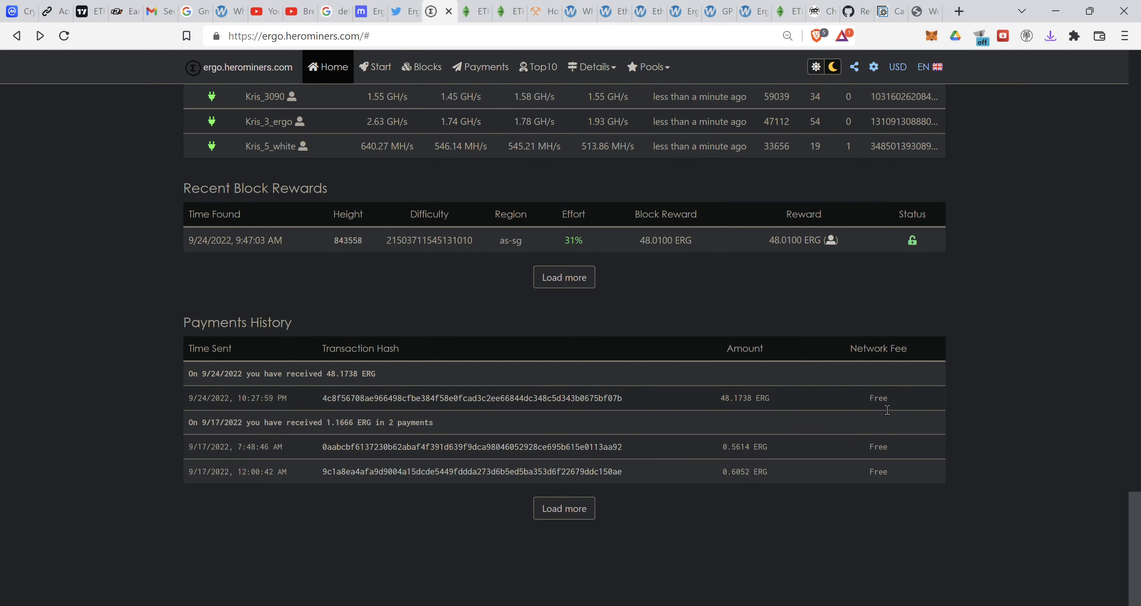
pyautogui.doubleClick(878, 397)
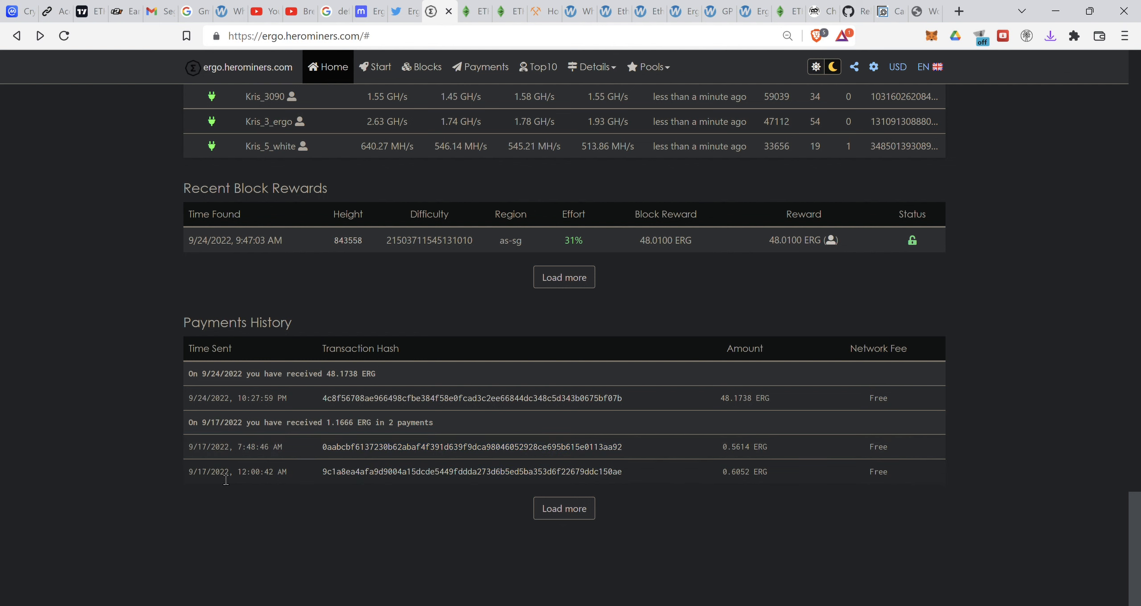
pyautogui.moveTo(476, 385)
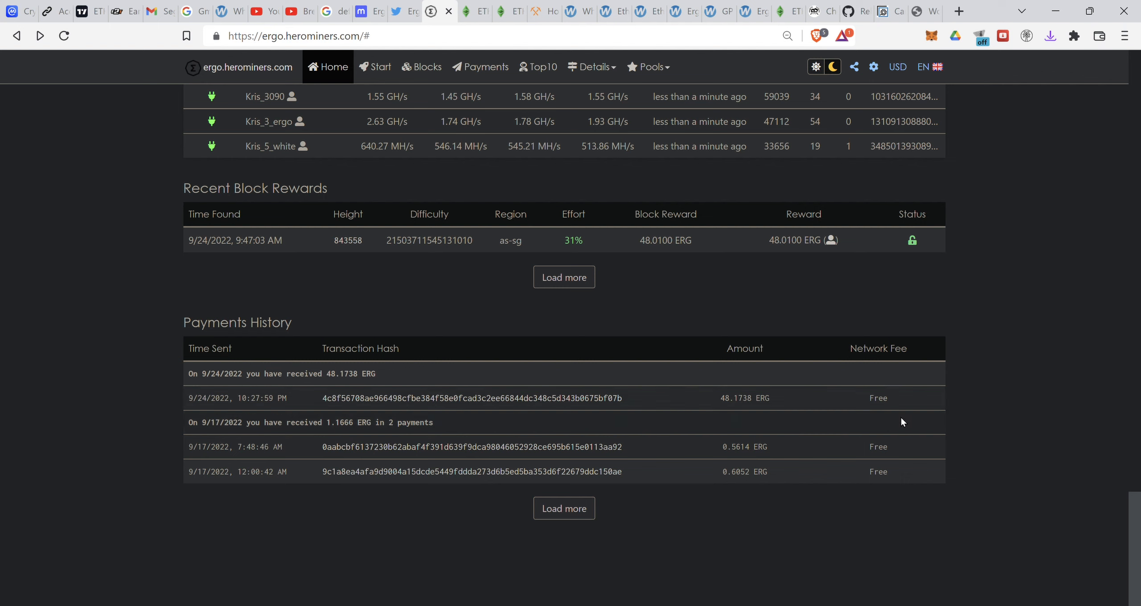
pyautogui.moveTo(891, 416)
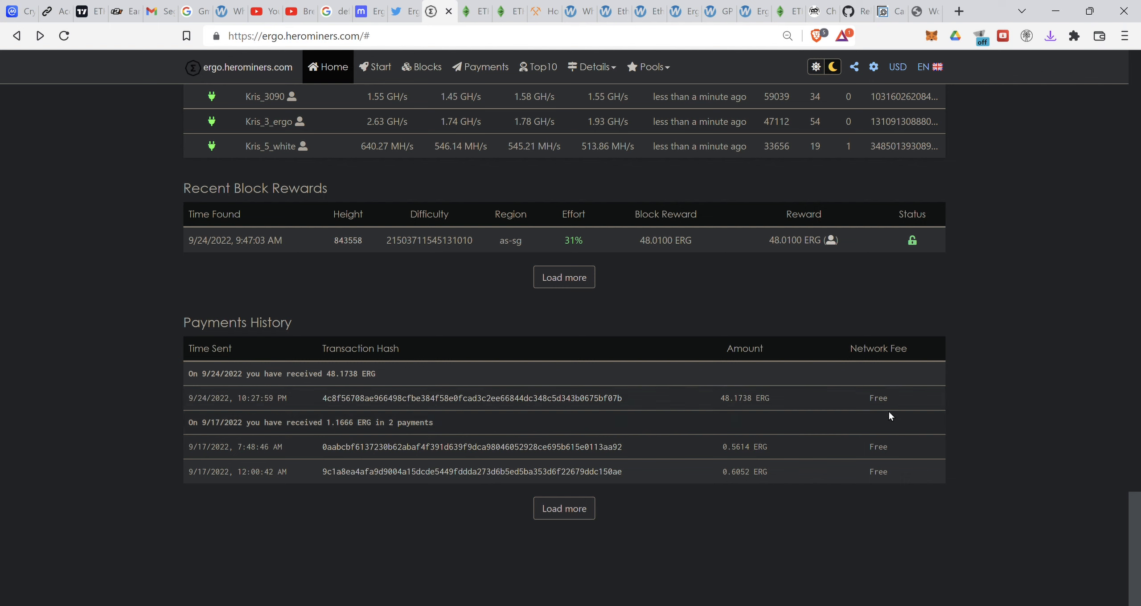
pyautogui.doubleClick(879, 397)
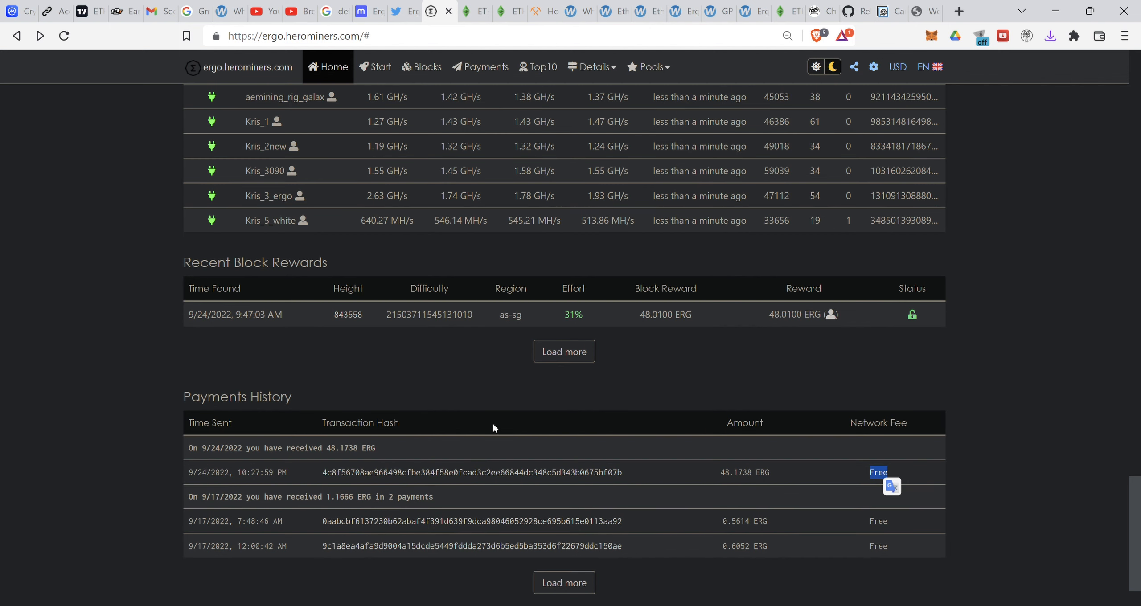
pyautogui.moveTo(484, 429)
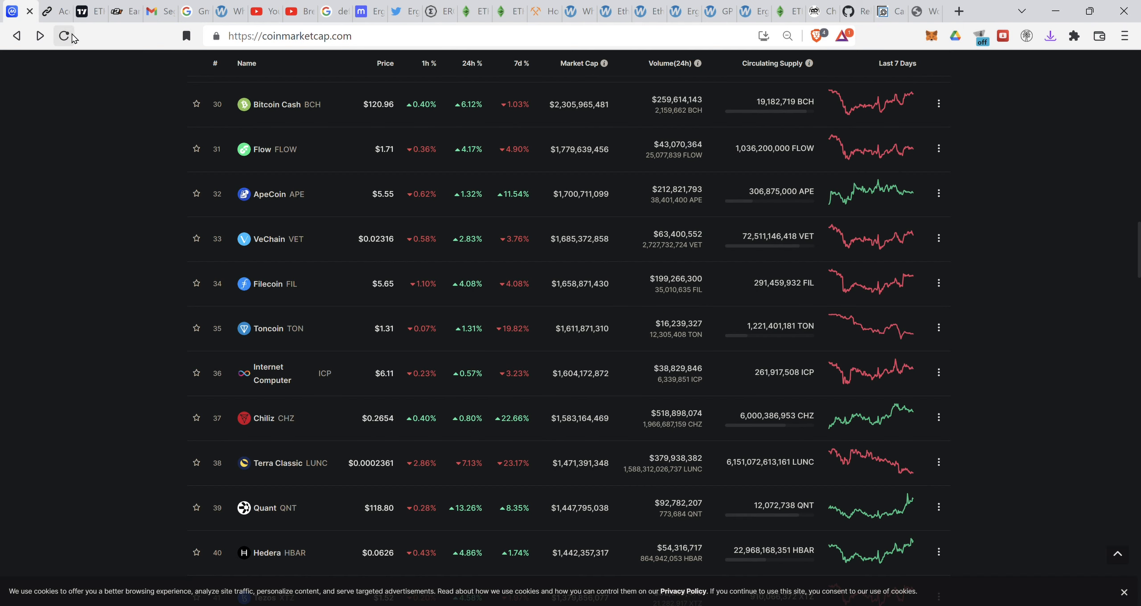
# Refresh CoinMarketCap prices (Bitcoin $19,088.76) and return to the WhatToMine ETHW calculator
pyautogui.click(63, 35)
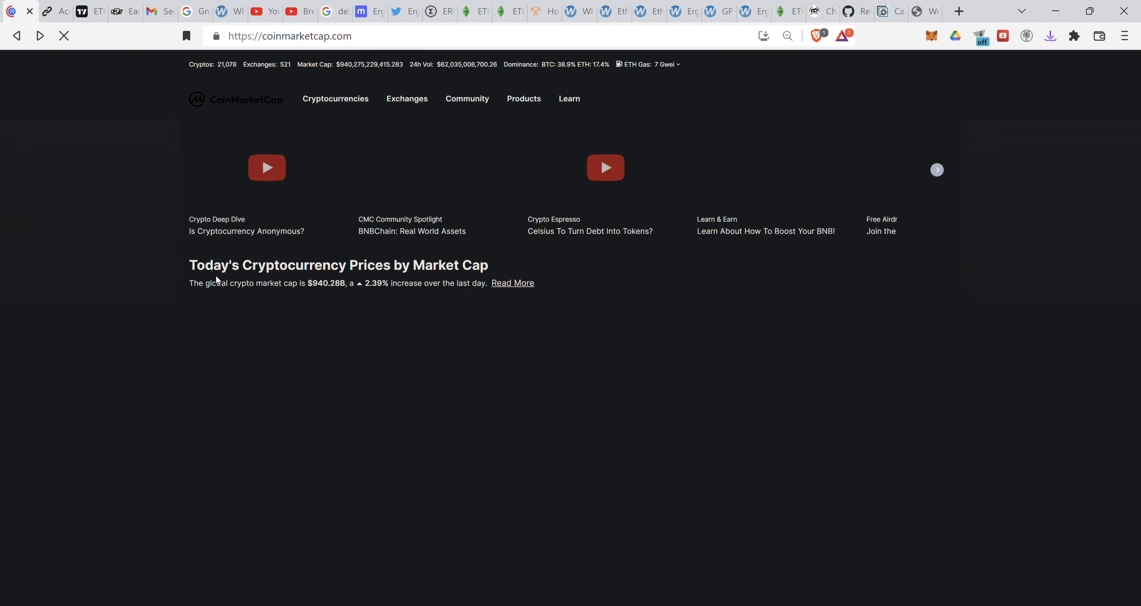
pyautogui.scroll(-3)
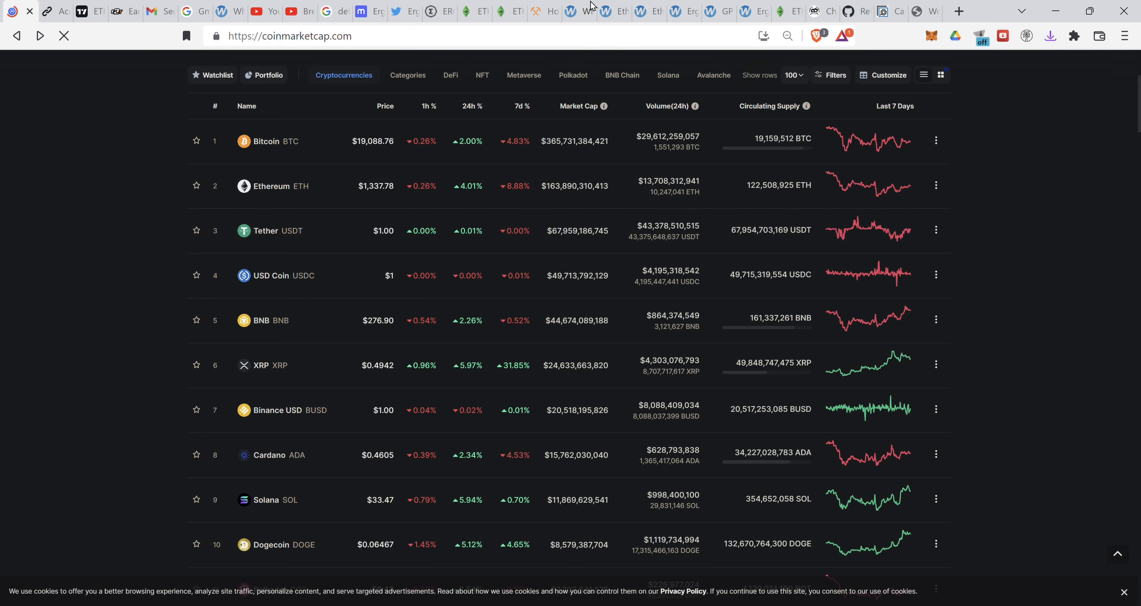
pyautogui.click(571, 11)
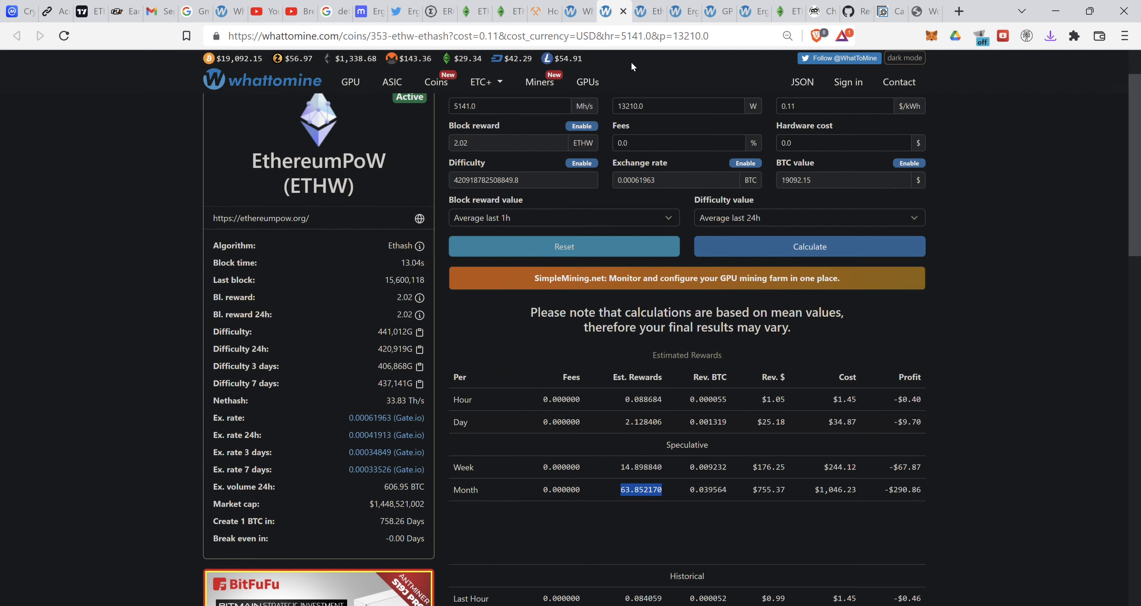
pyautogui.moveTo(998, 368)
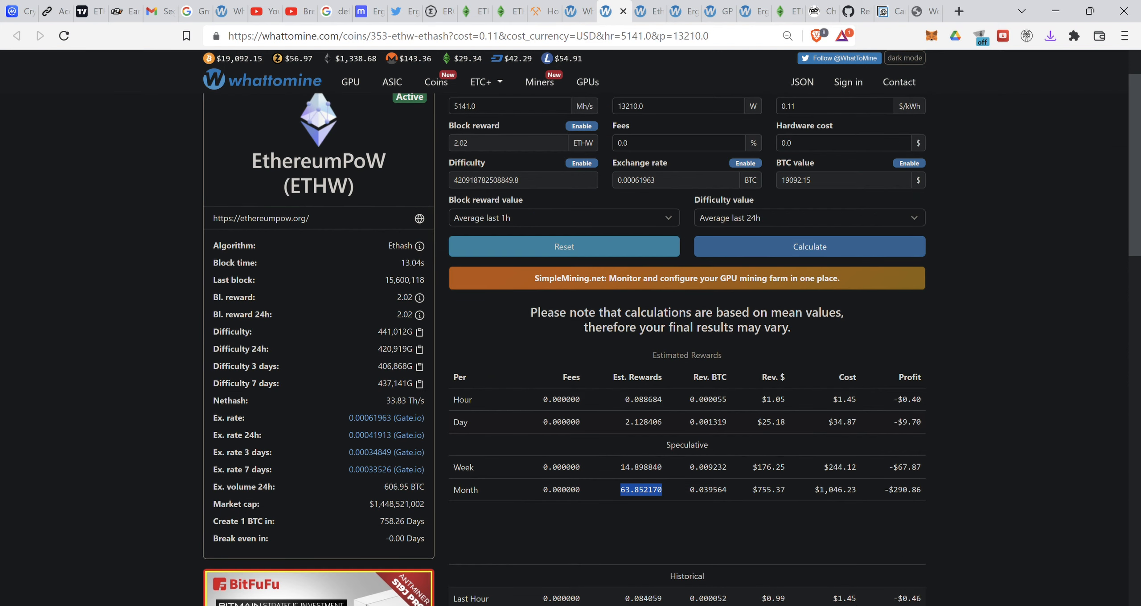
pyautogui.moveTo(929, 512)
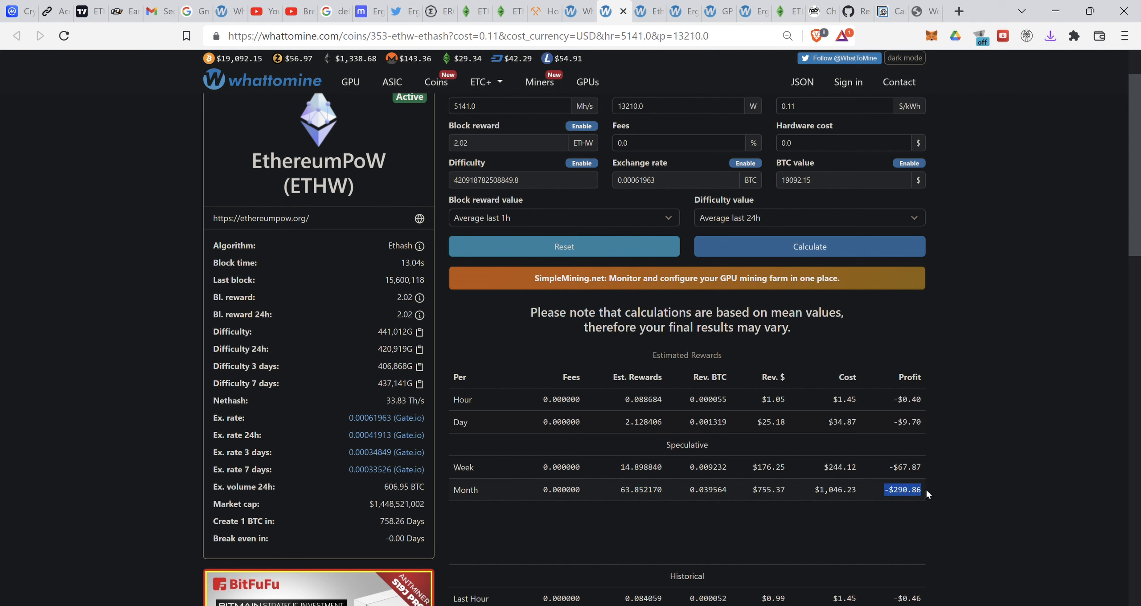
pyautogui.moveTo(1020, 292)
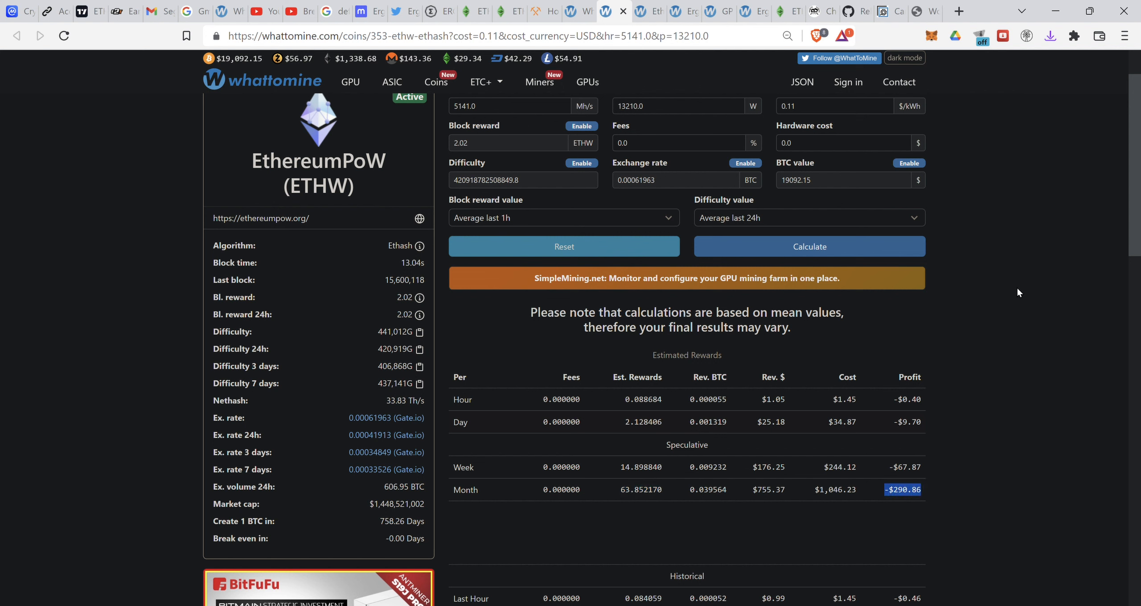
pyautogui.moveTo(1050, 315)
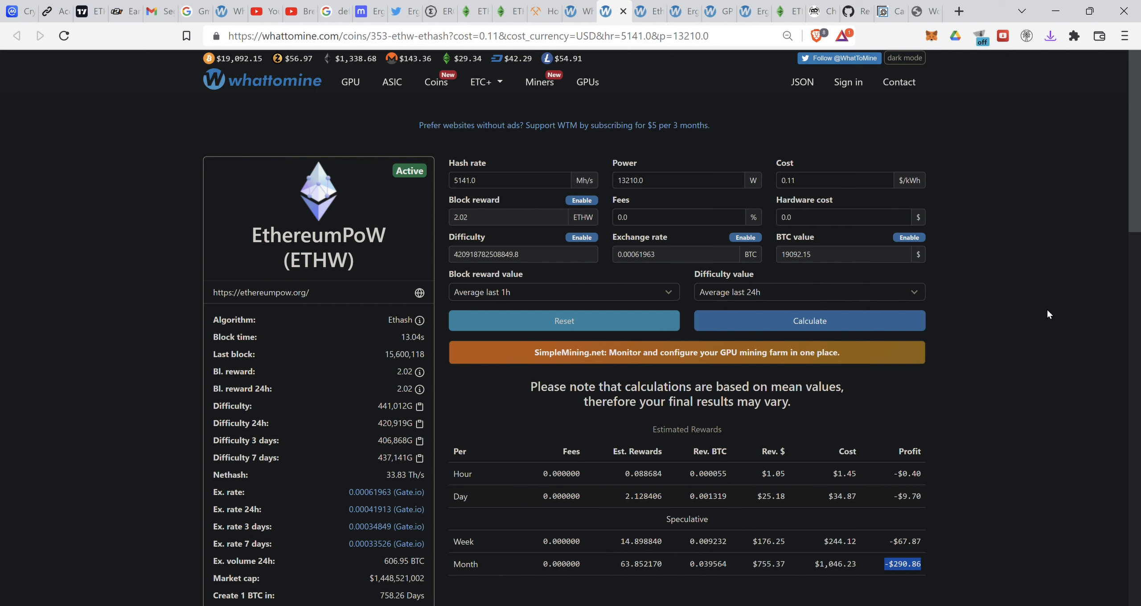
pyautogui.moveTo(1100, 349)
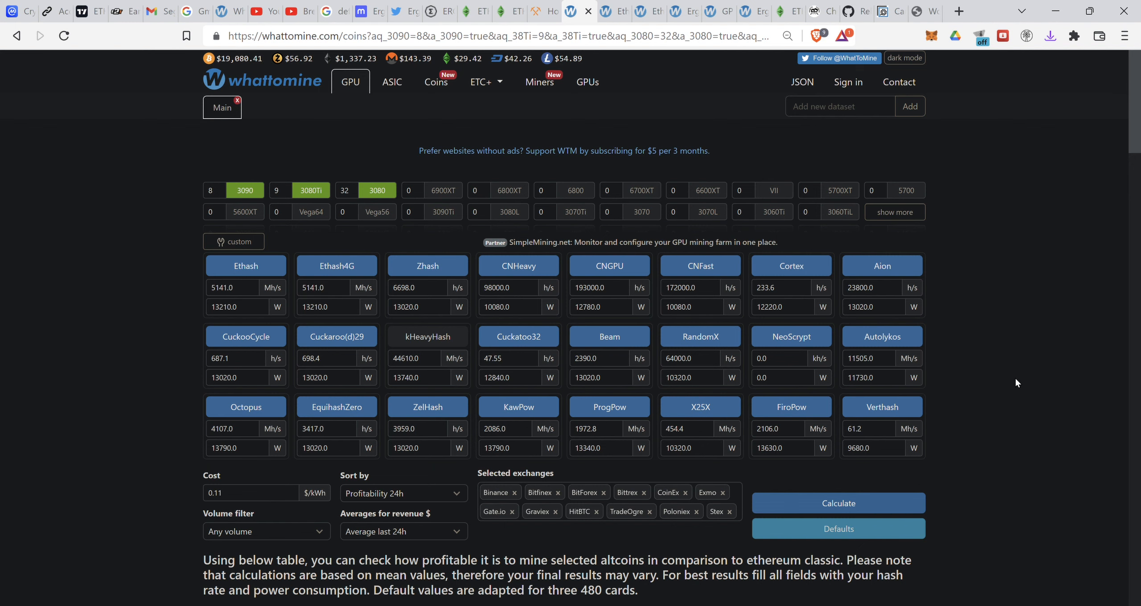
# Leave the WhatToMine GPU comparison and return to the HeroMiners Ergo wallet page
pyautogui.scroll(-3)
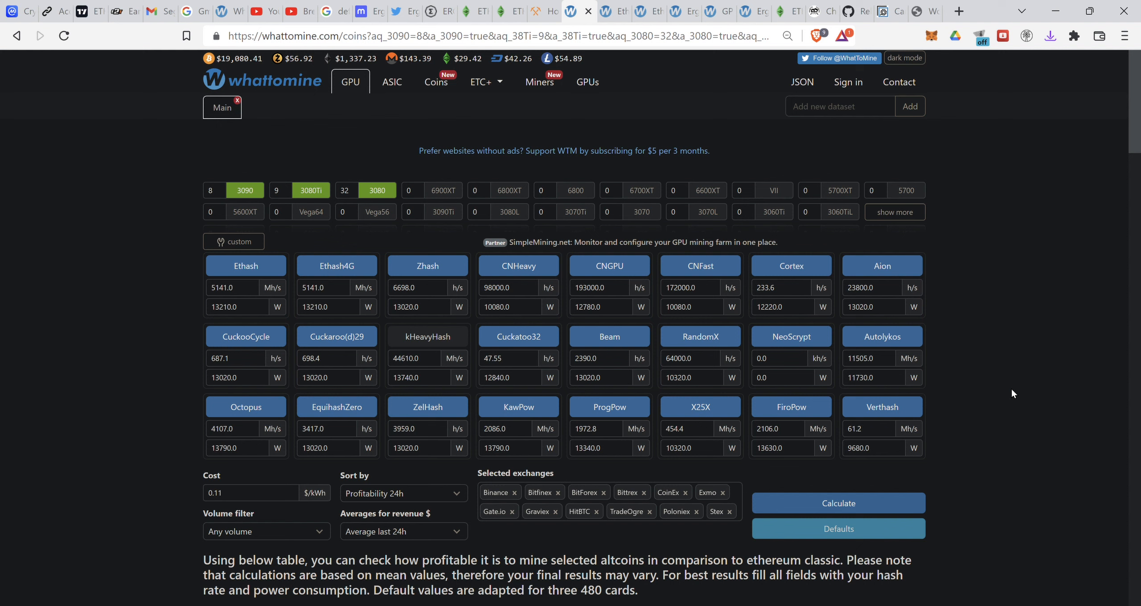
pyautogui.moveTo(1010, 408)
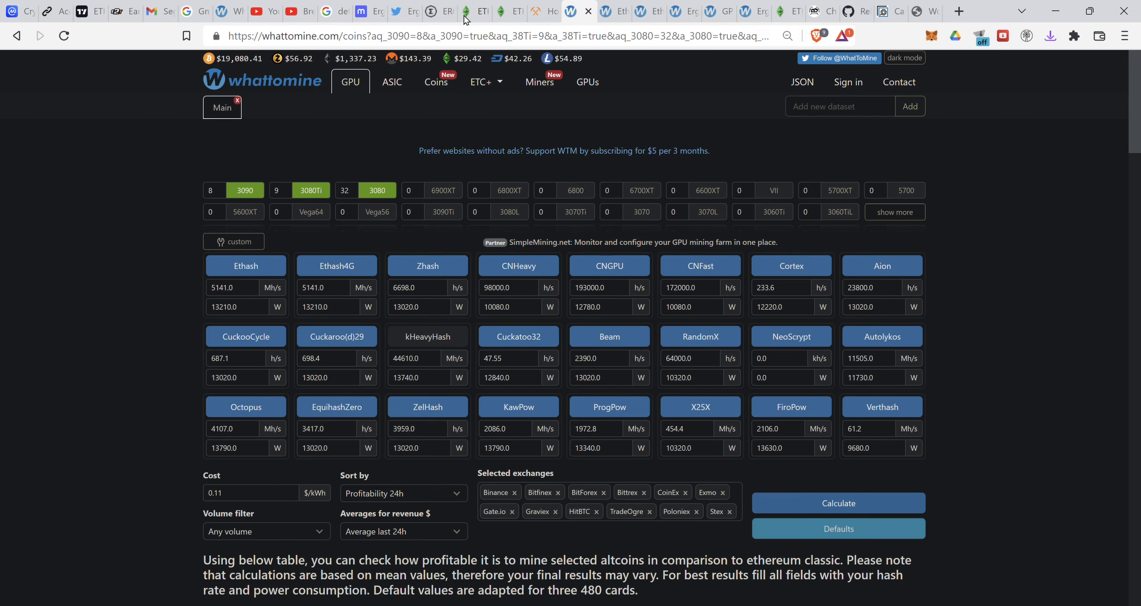
pyautogui.click(430, 11)
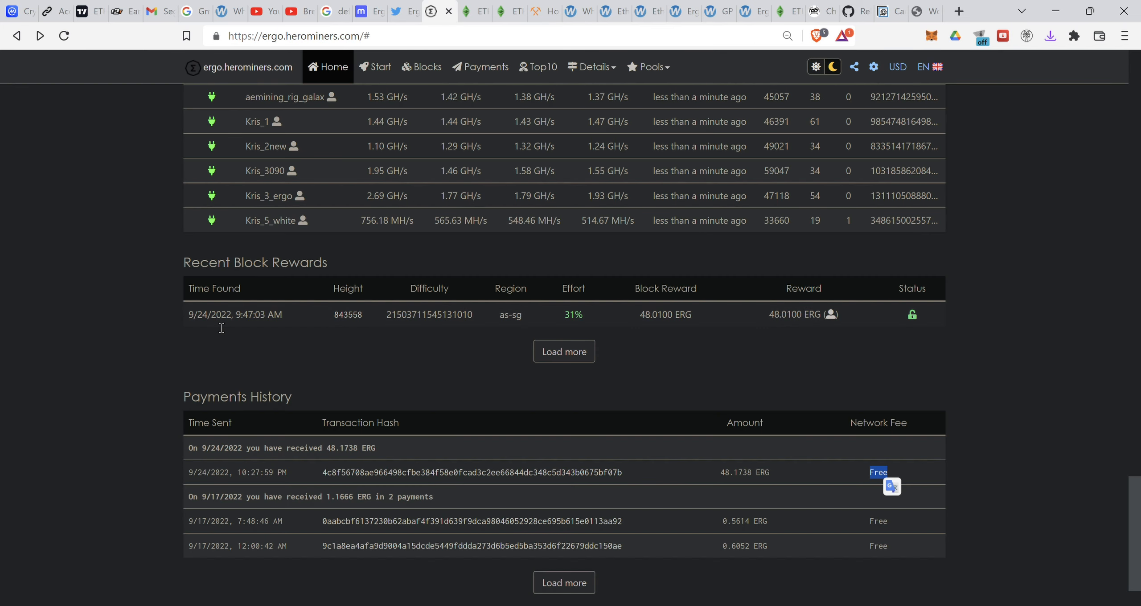